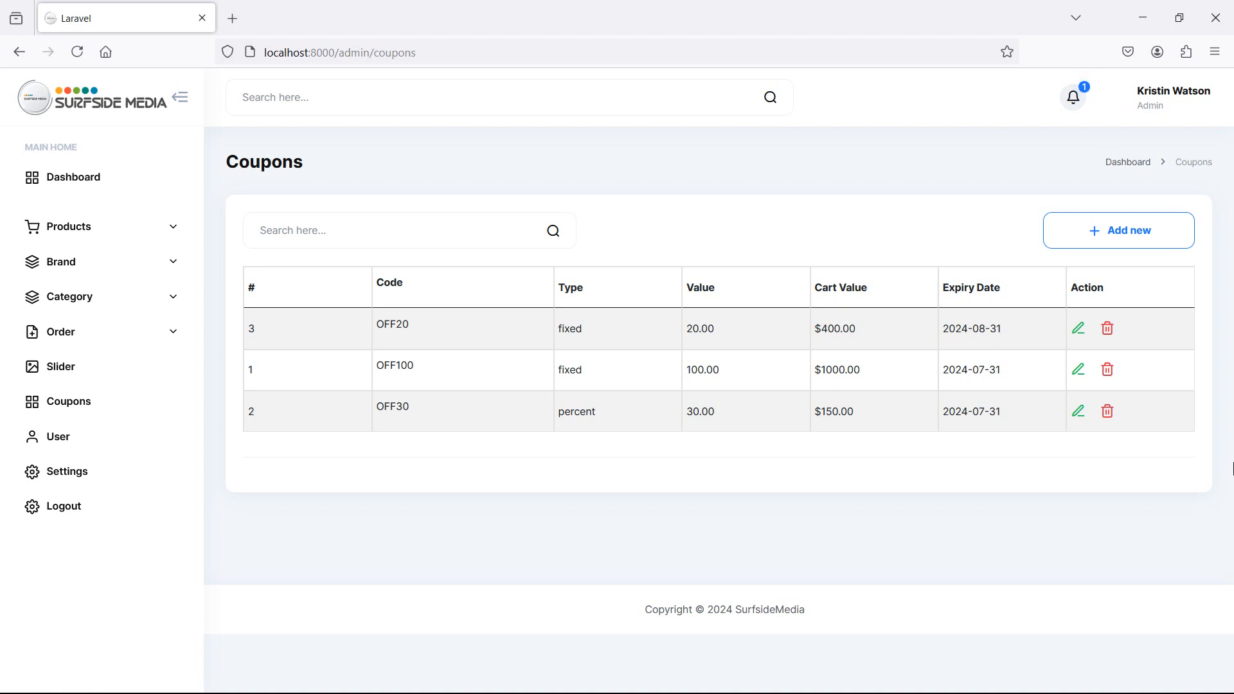
Leave the Firefox admin Coupons page by bringing up the Alt+Tab window switcher
{"action": "key", "text": "alt+tab"}
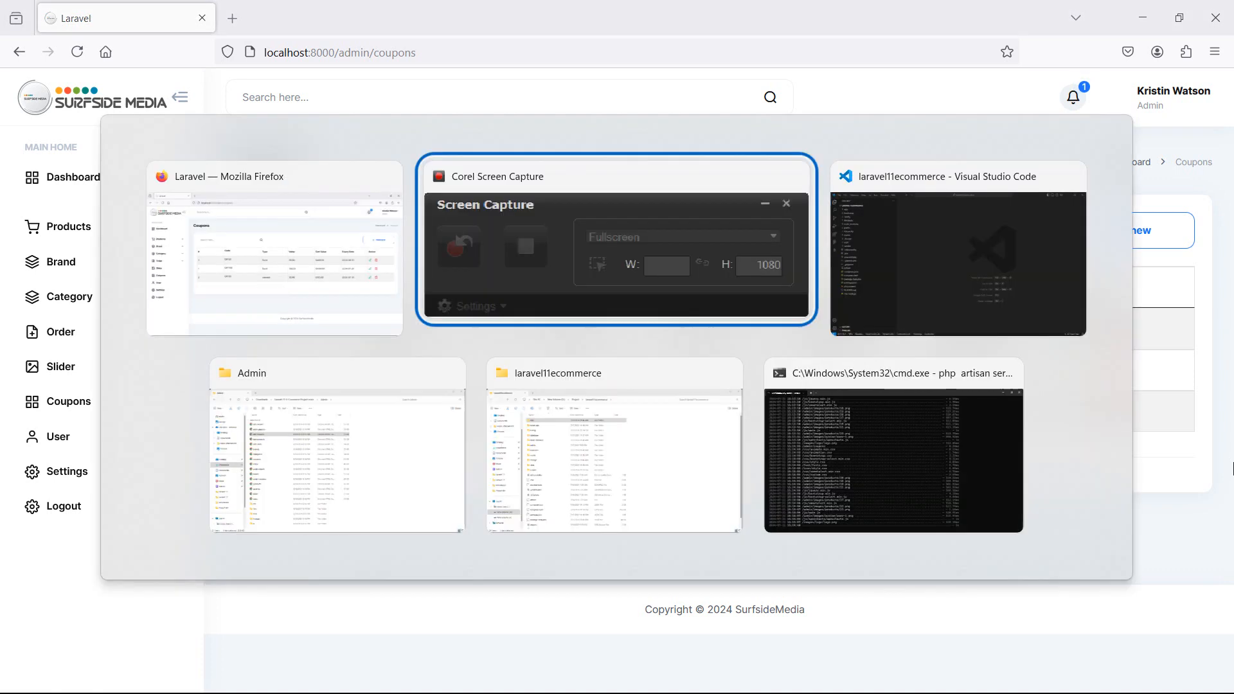
Open app/Http/Controllers/AdminController.php and place the cursor after the coupon_update method
{"action": "left_click", "coordinate": [957, 263]}
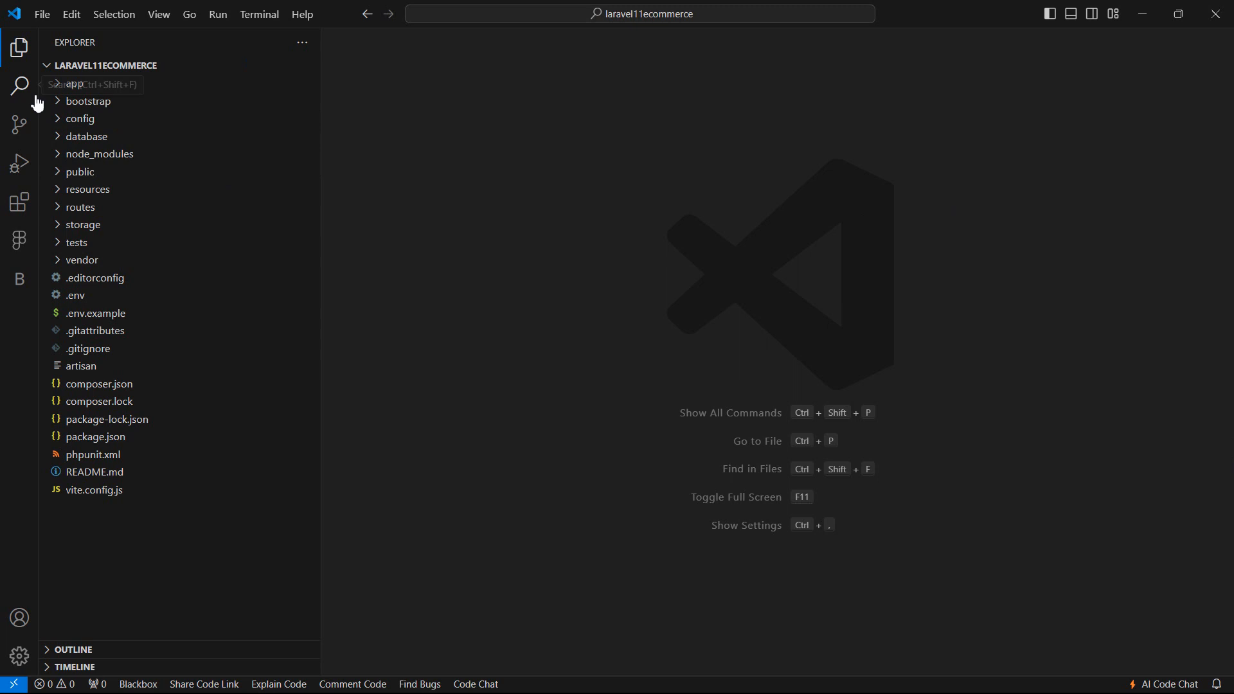
{"action": "left_click", "coordinate": [74, 83]}
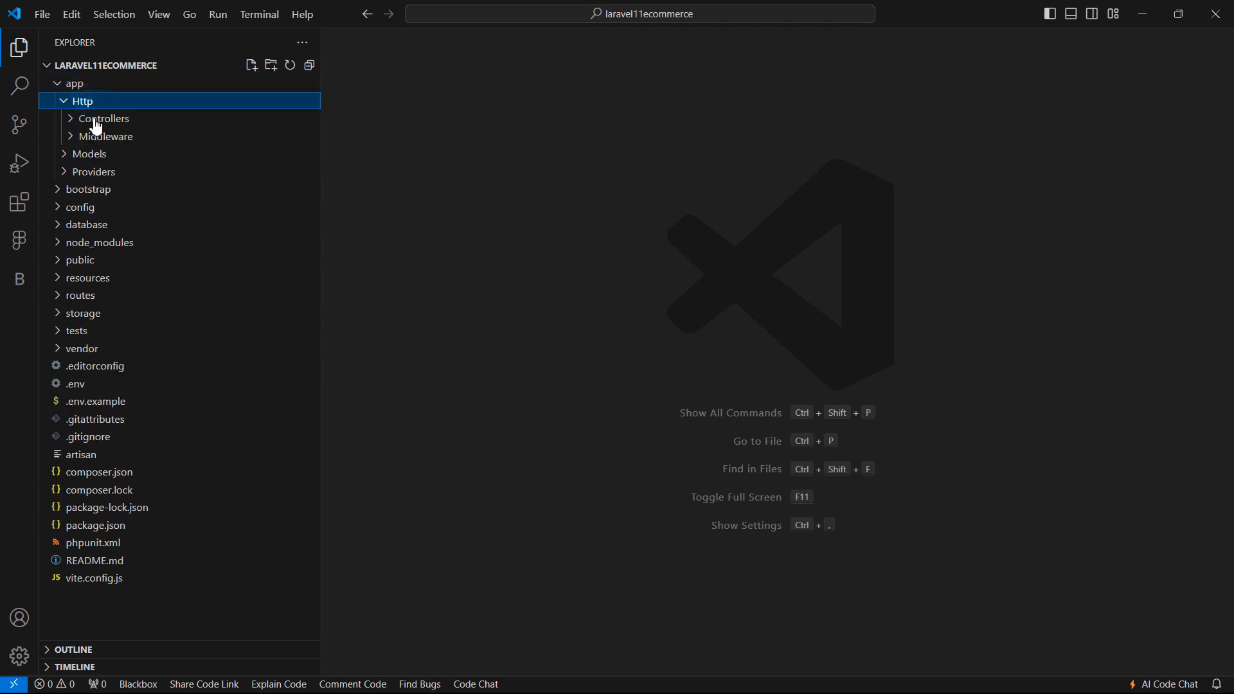
{"action": "left_click", "coordinate": [103, 119]}
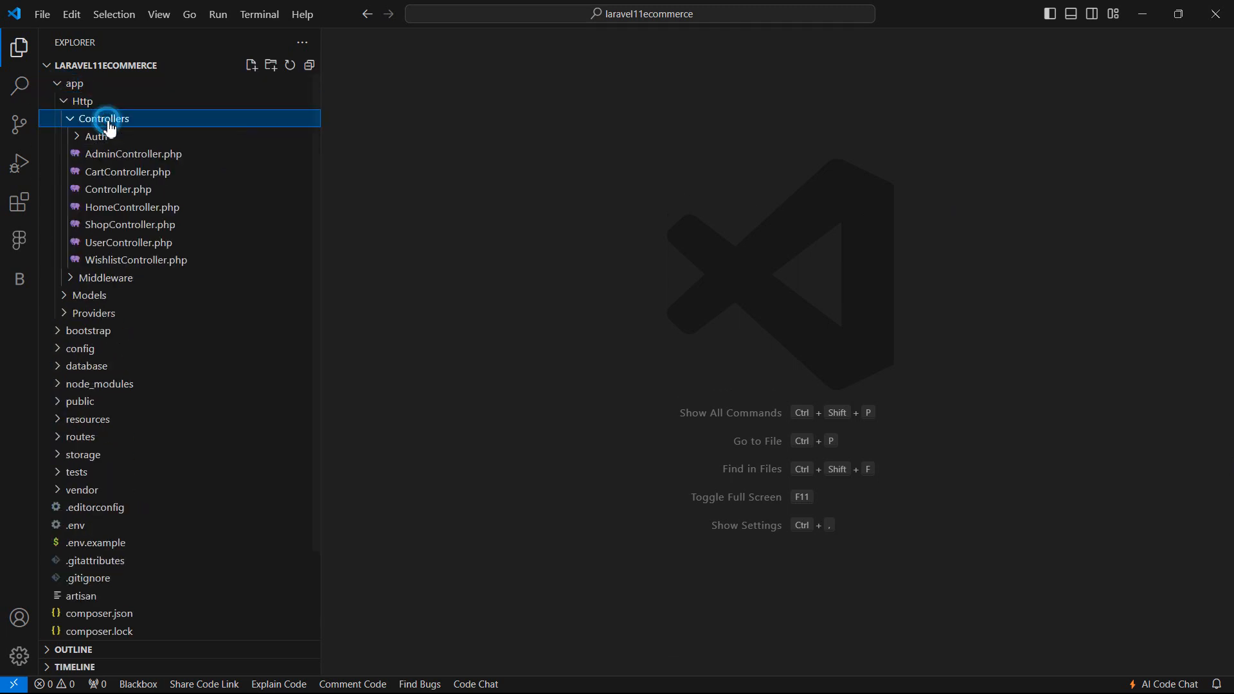
{"action": "double_click", "coordinate": [133, 153]}
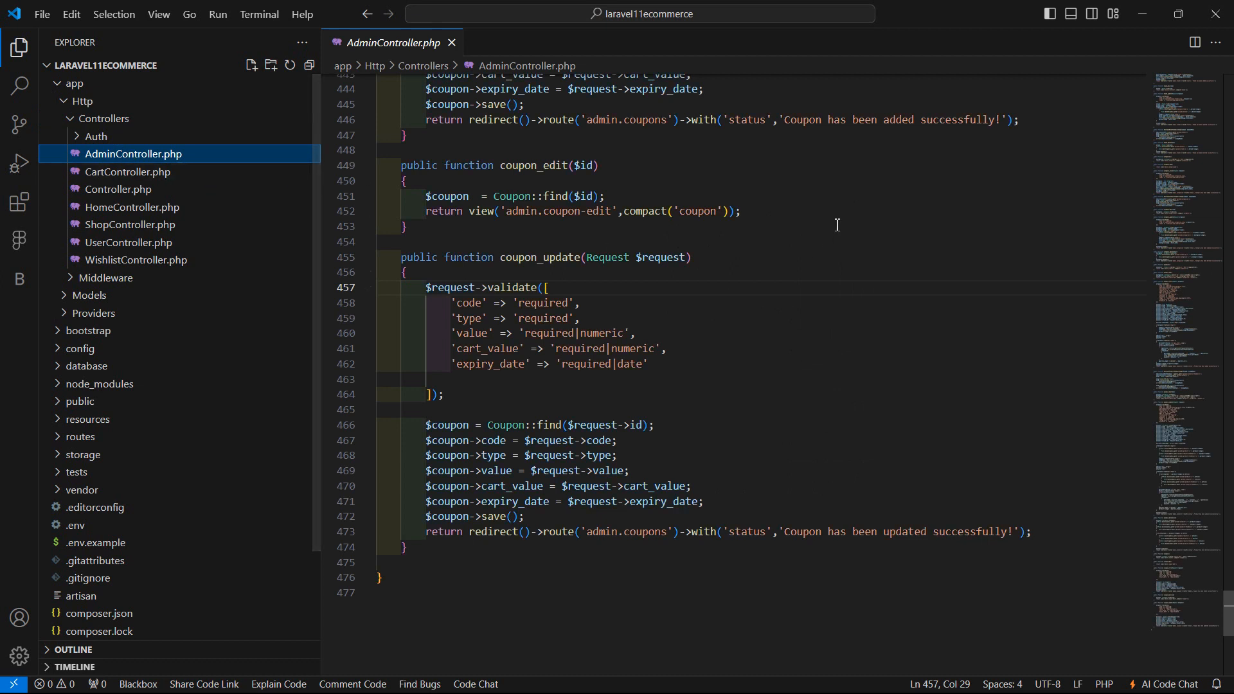
{"action": "left_click", "coordinate": [425, 547]}
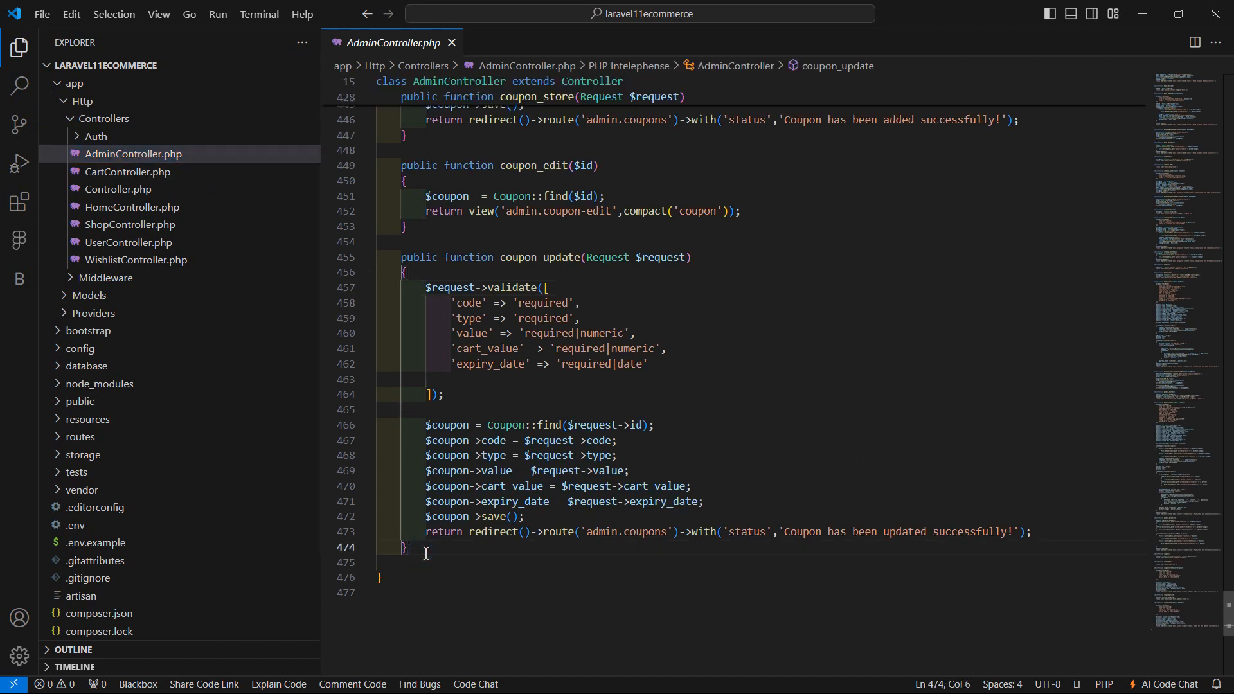
Start a new public function coupon_delete below coupon_update
{"action": "key", "text": "Enter"}
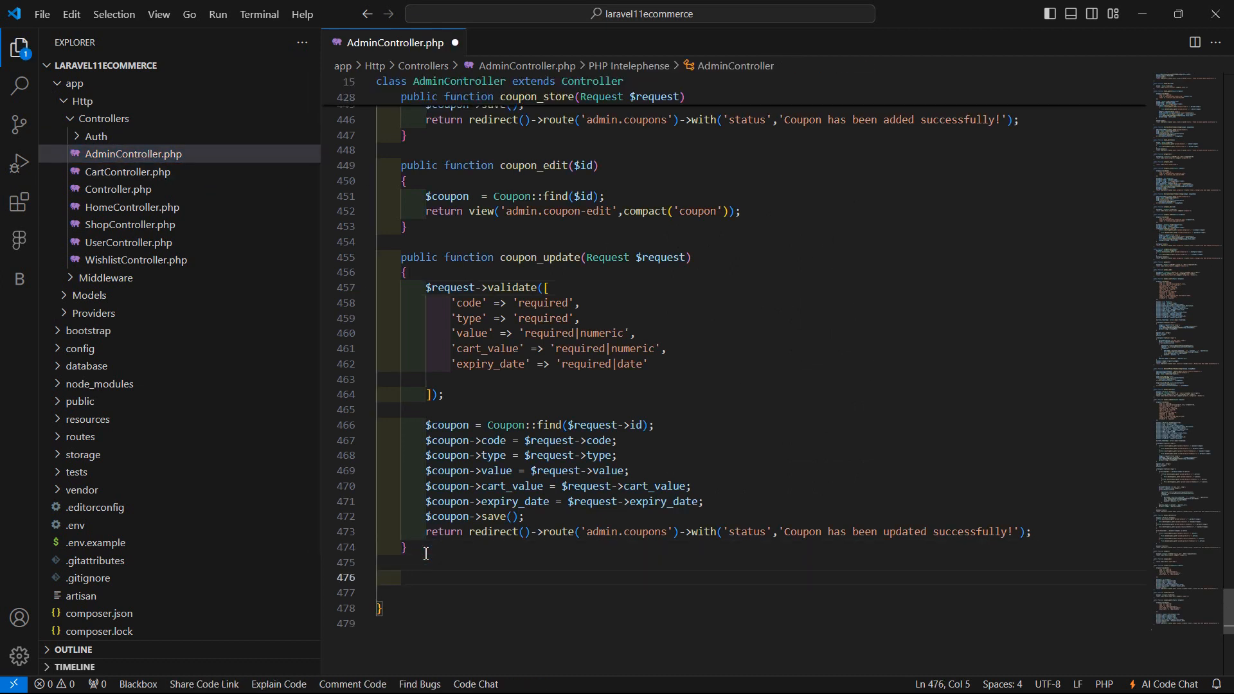
{"action": "type", "text": "public fun"}
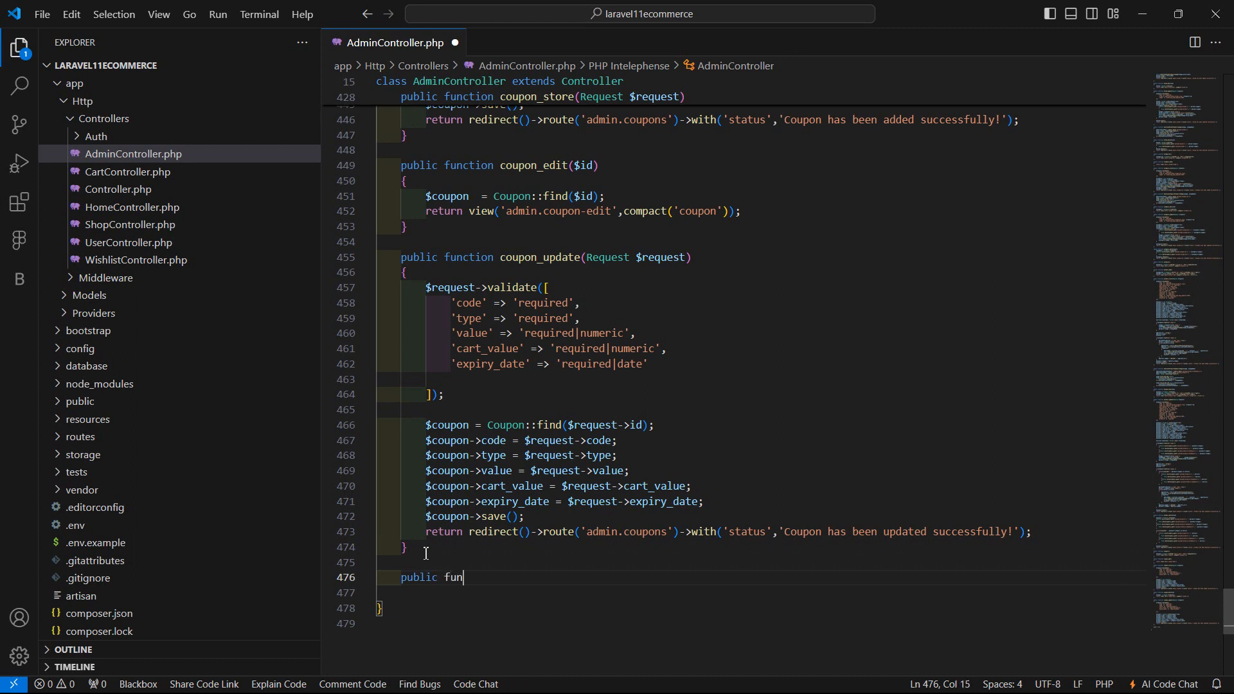
{"action": "type", "text": "ction"}
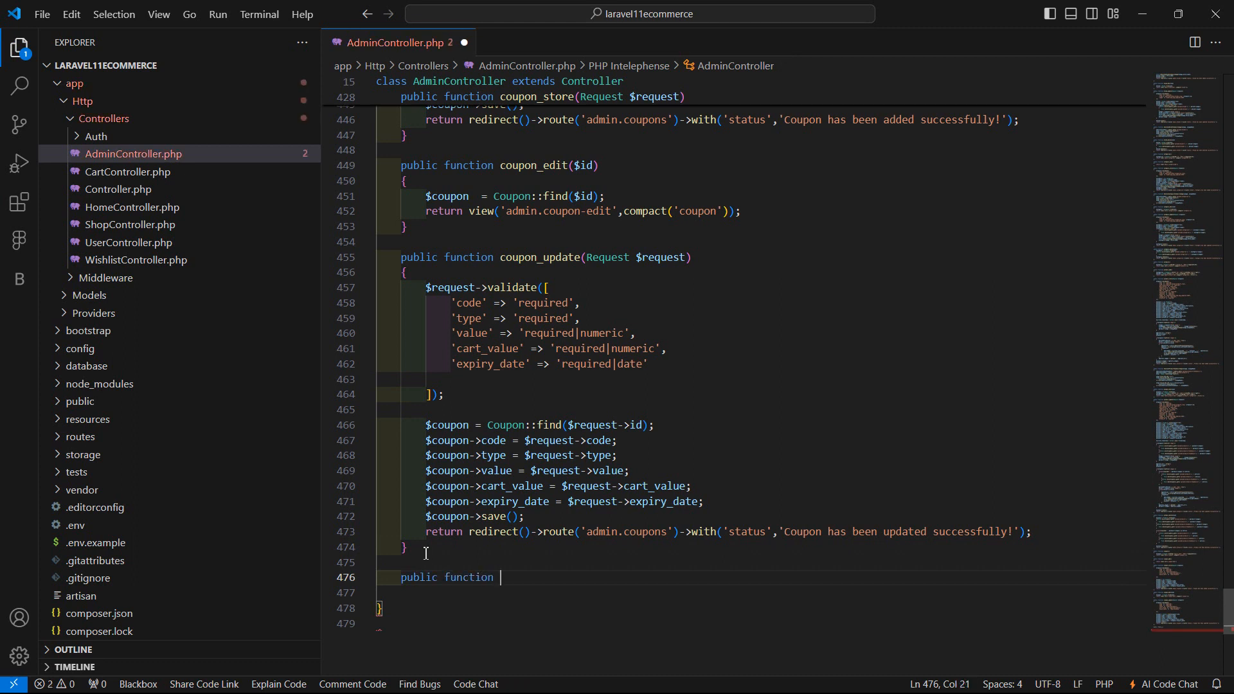
{"action": "type", "text": "copon"}
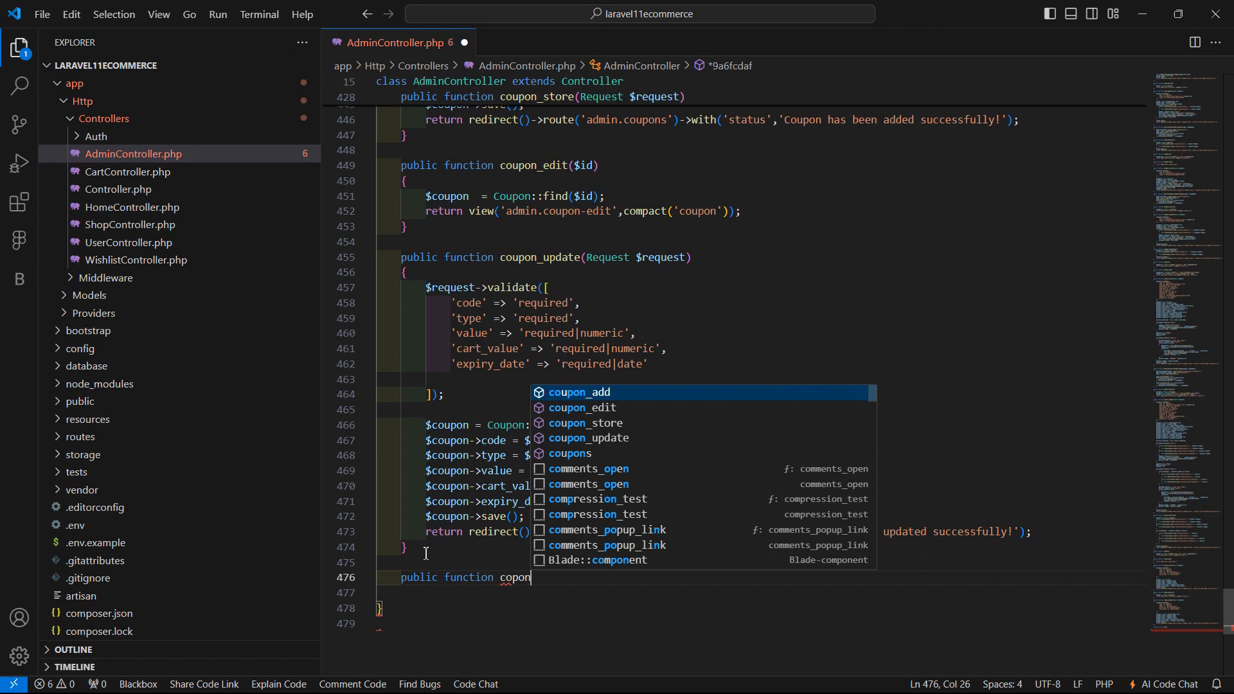
{"action": "type", "text": "u"}
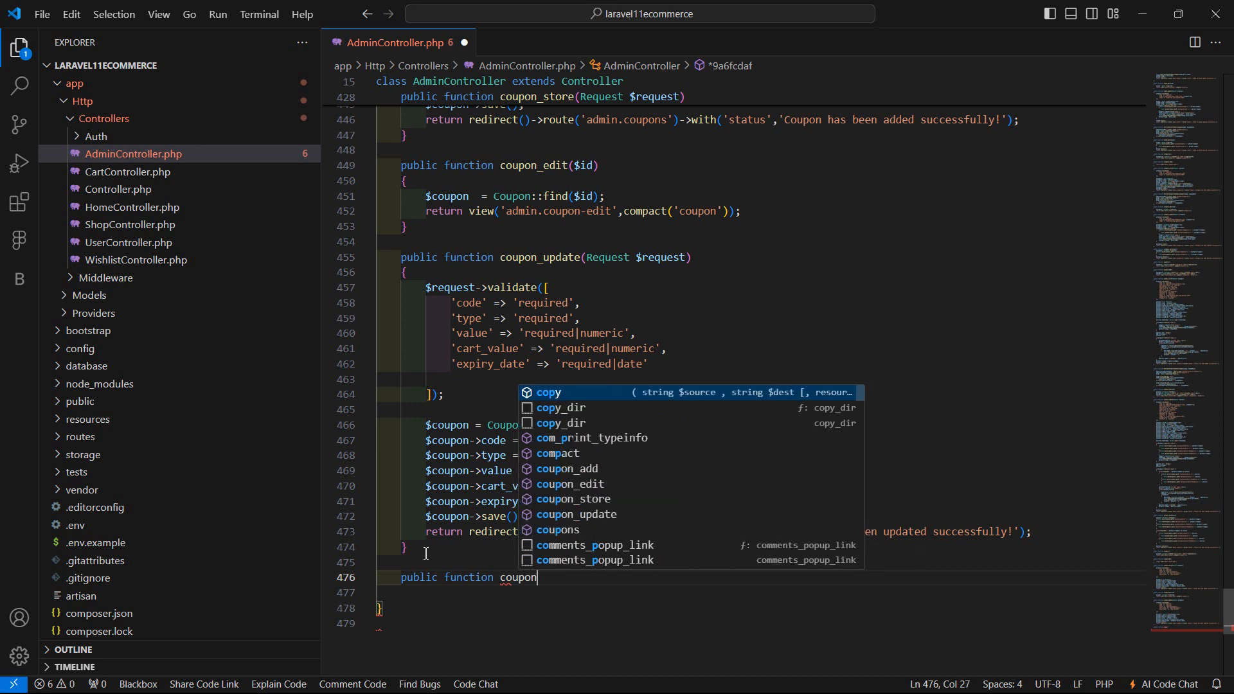
{"action": "type", "text": "_delete($id"}
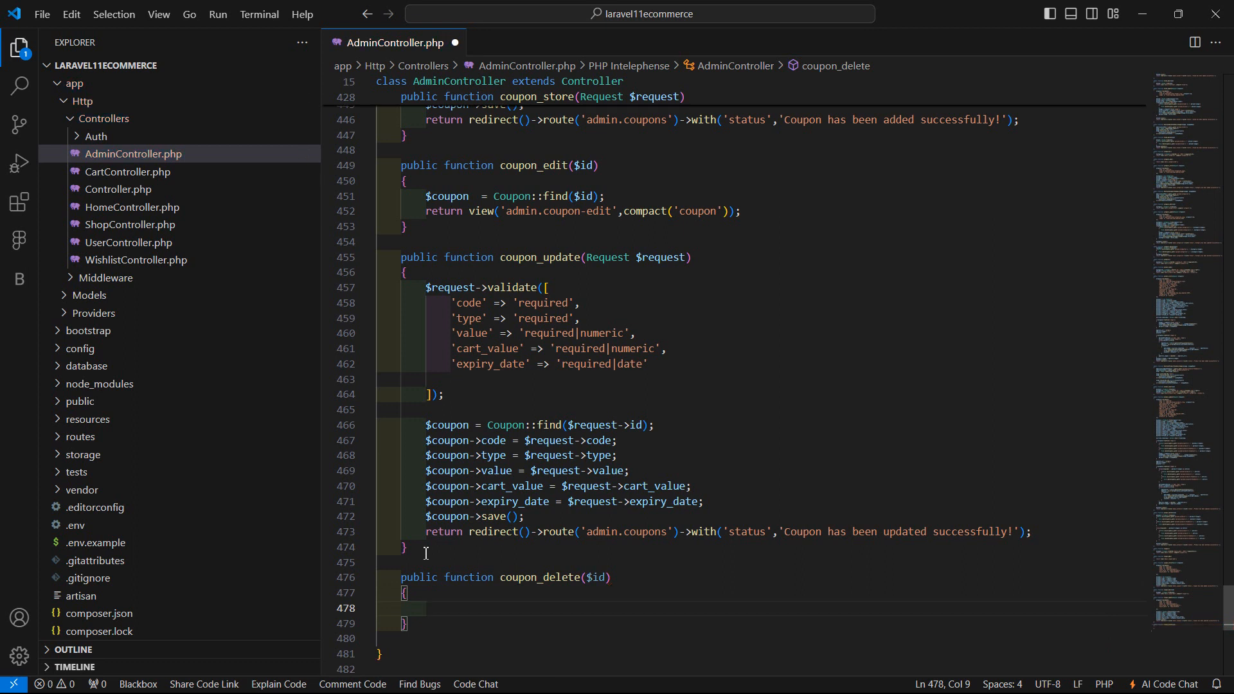
Fill coupon_delete with Coupon::find($id) and $coupon->delete(), then save the controller
{"action": "type", "text": "$"}
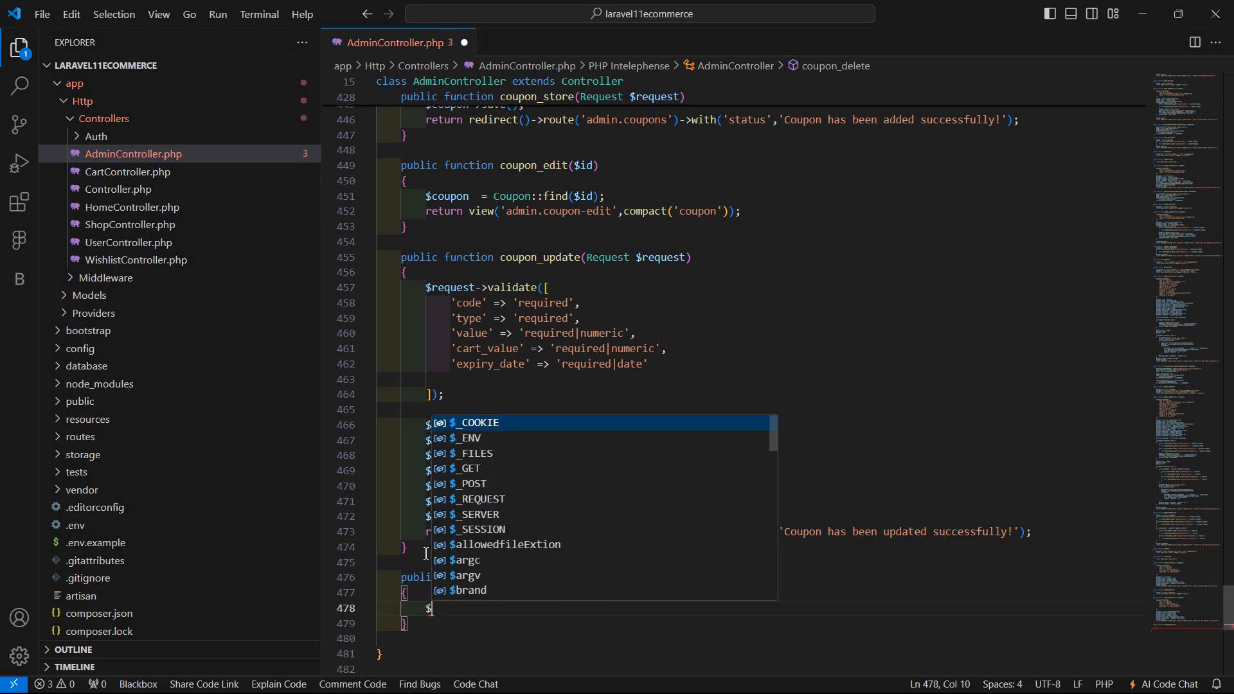
{"action": "type", "text": "coupon"}
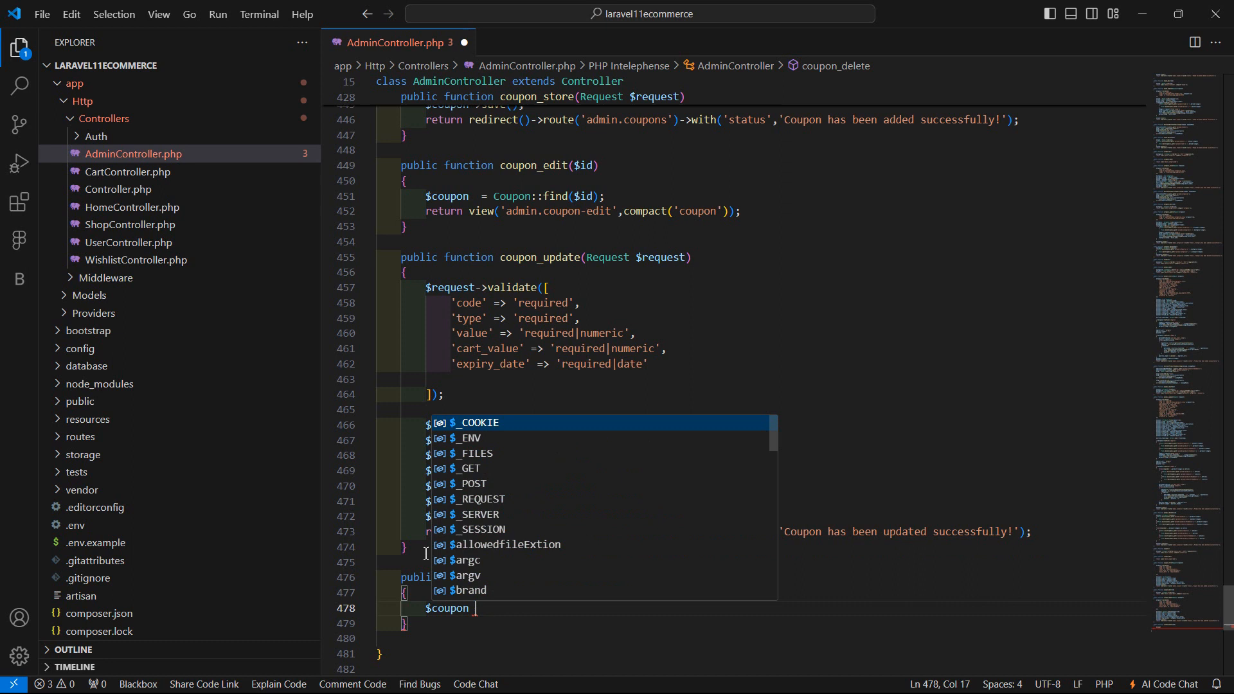
{"action": "type", "text": "= Coupon::"}
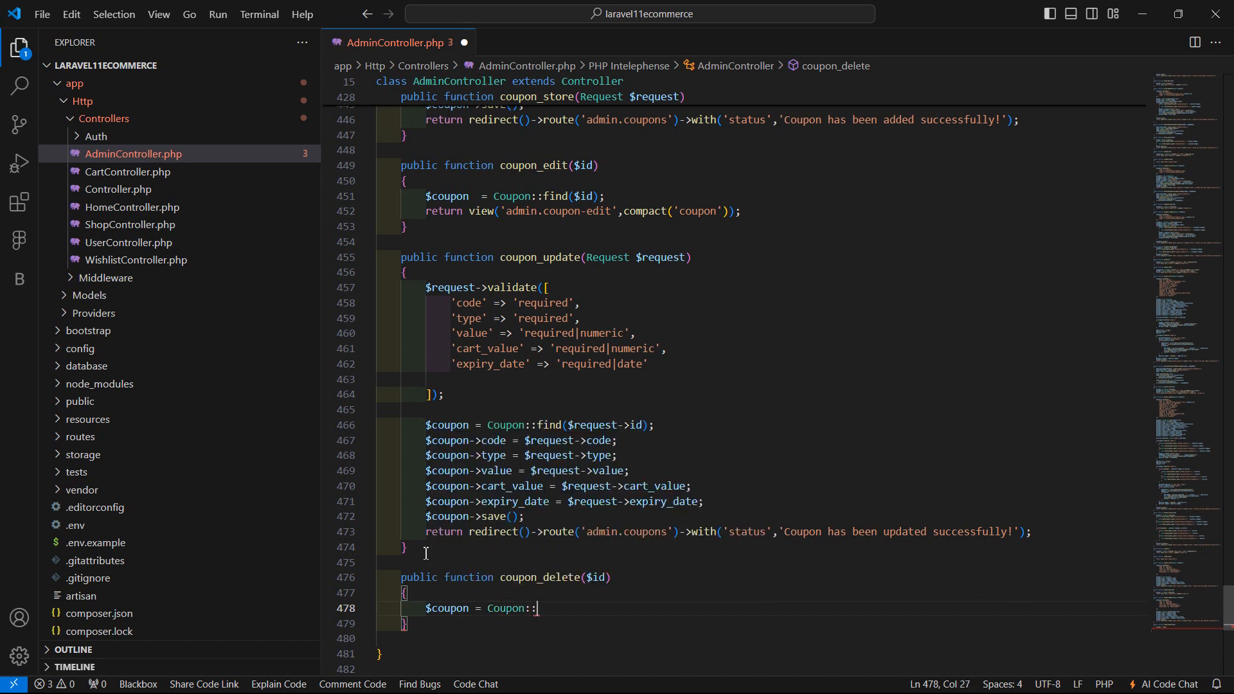
{"action": "type", "text": "find("}
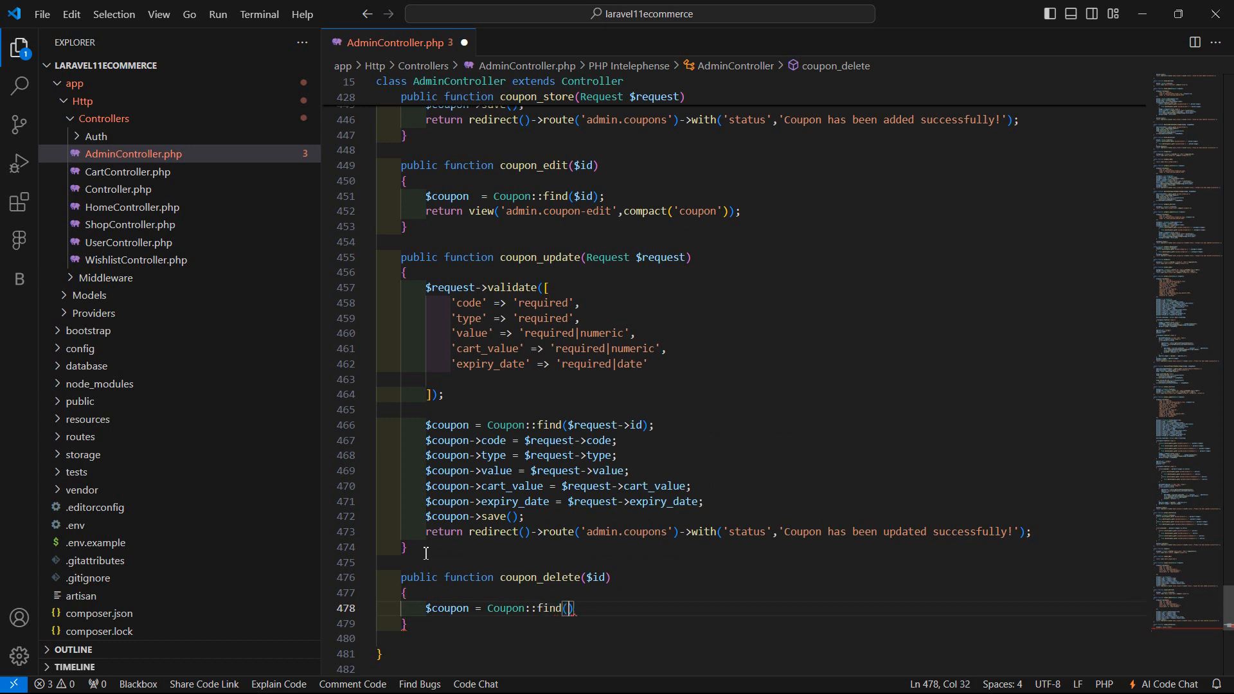
{"action": "type", "text": "$id"}
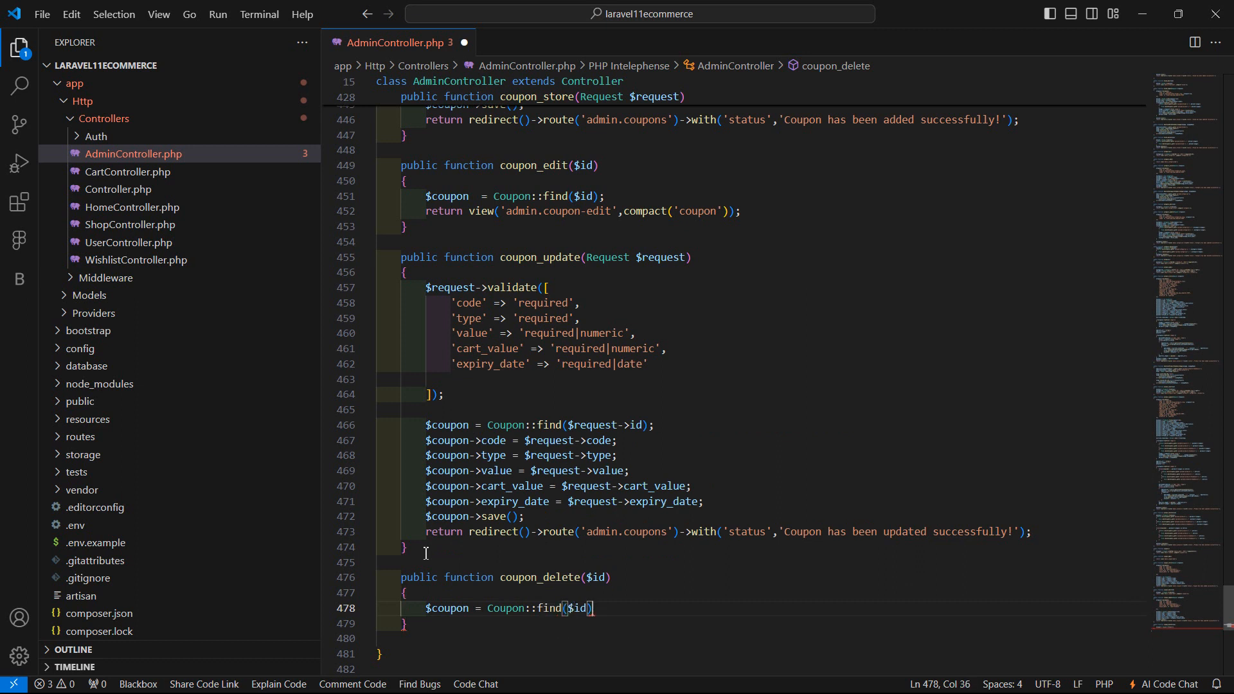
{"action": "type", "text": "$coupon->delete();"}
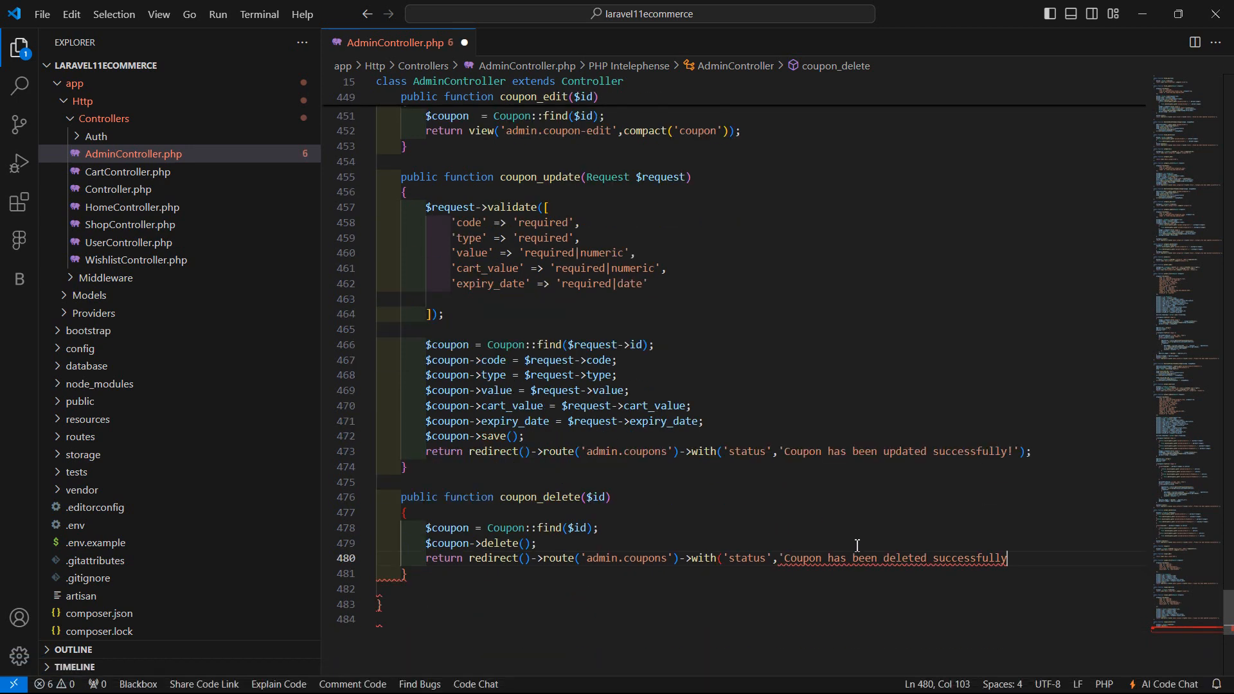
{"action": "mouse_move", "coordinate": [1014, 558]}
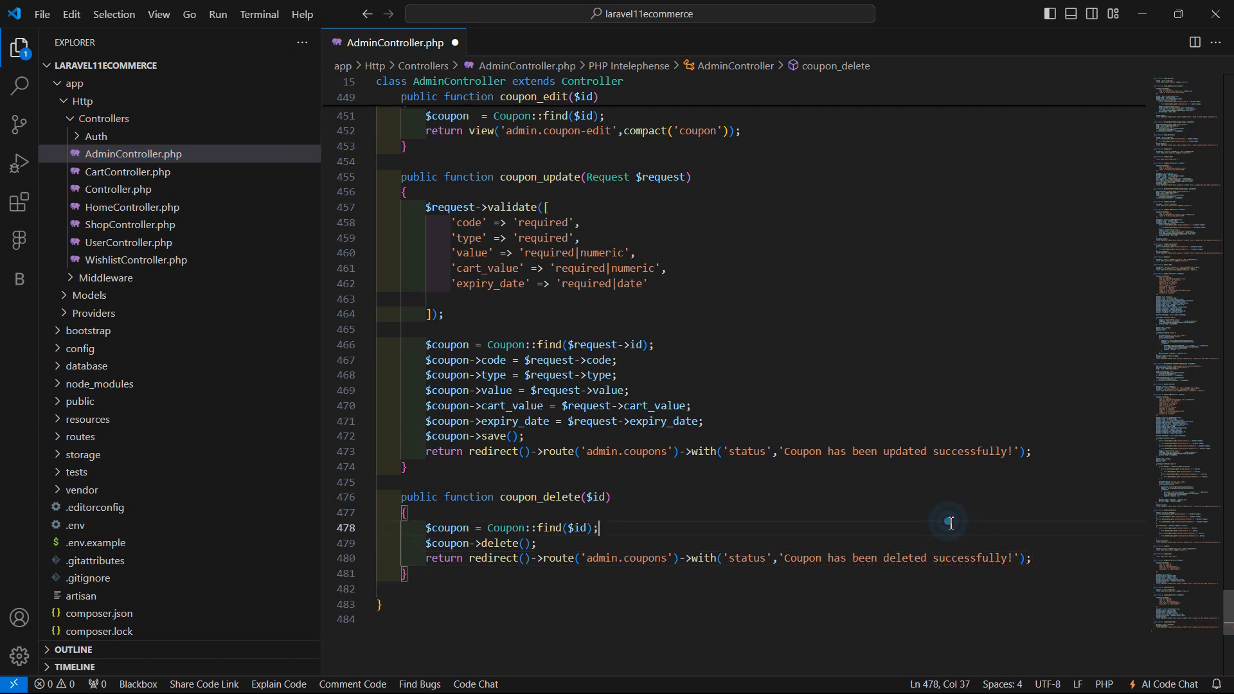
{"action": "key", "text": "ctrl+s"}
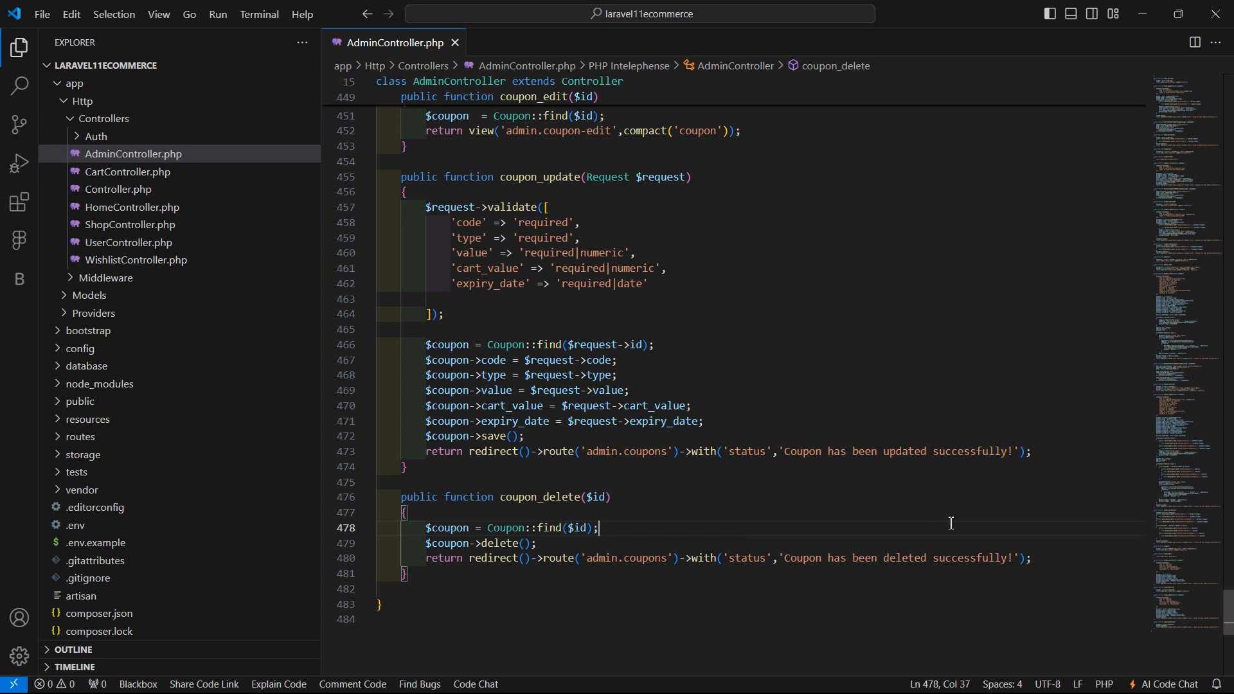
{"action": "double_click", "coordinate": [539, 497]}
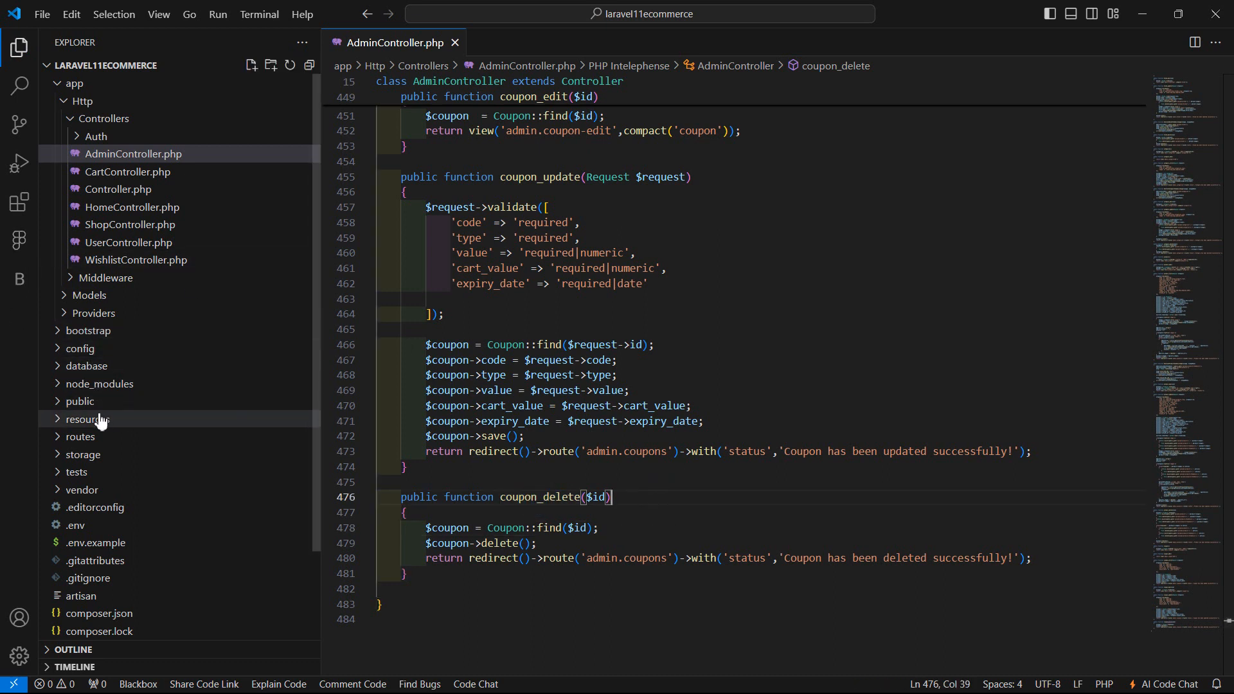
In web.php add Route::delete('/admin/coupon/{id}/delete') to coupon_delete, named 'admin.couupon.delete'
{"action": "left_click", "coordinate": [90, 471]}
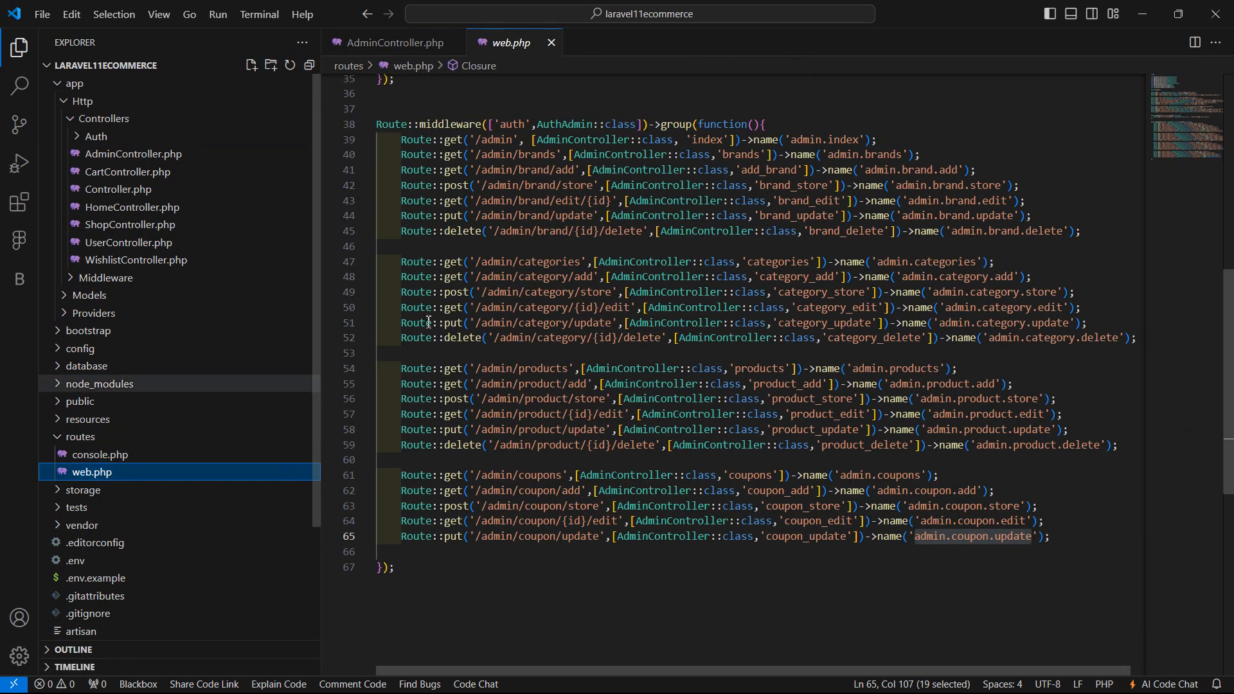
{"action": "key", "text": "Enter"}
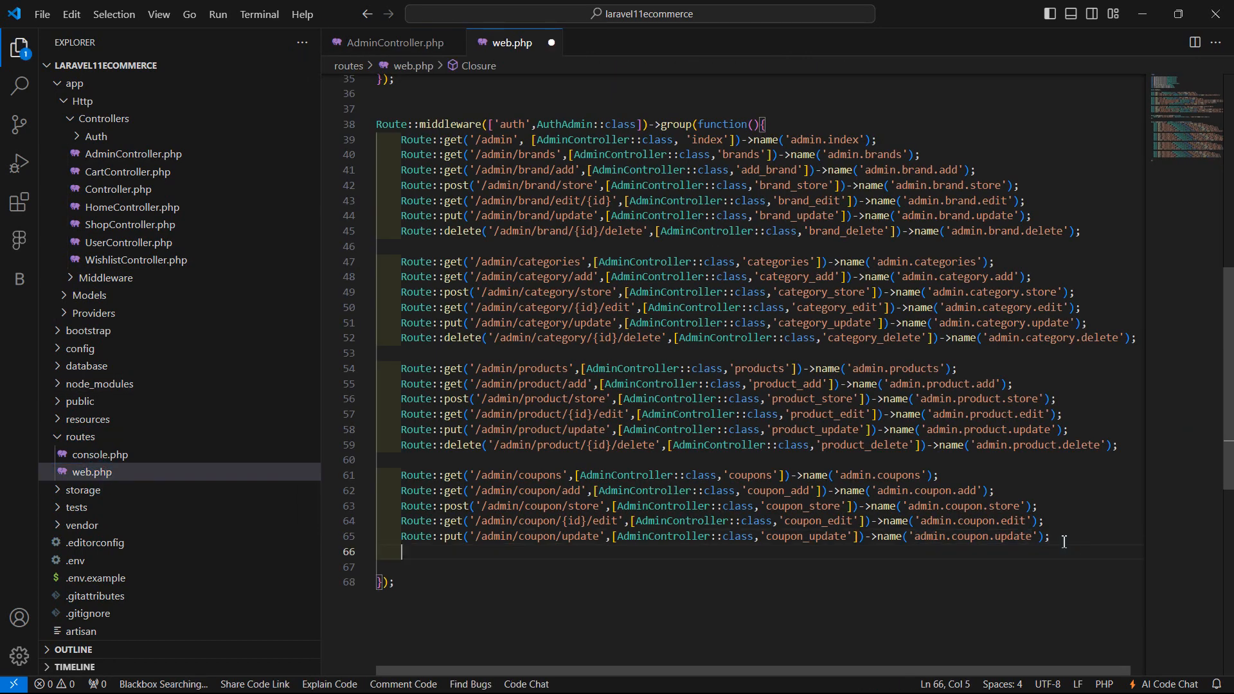
{"action": "type", "text": "Route"}
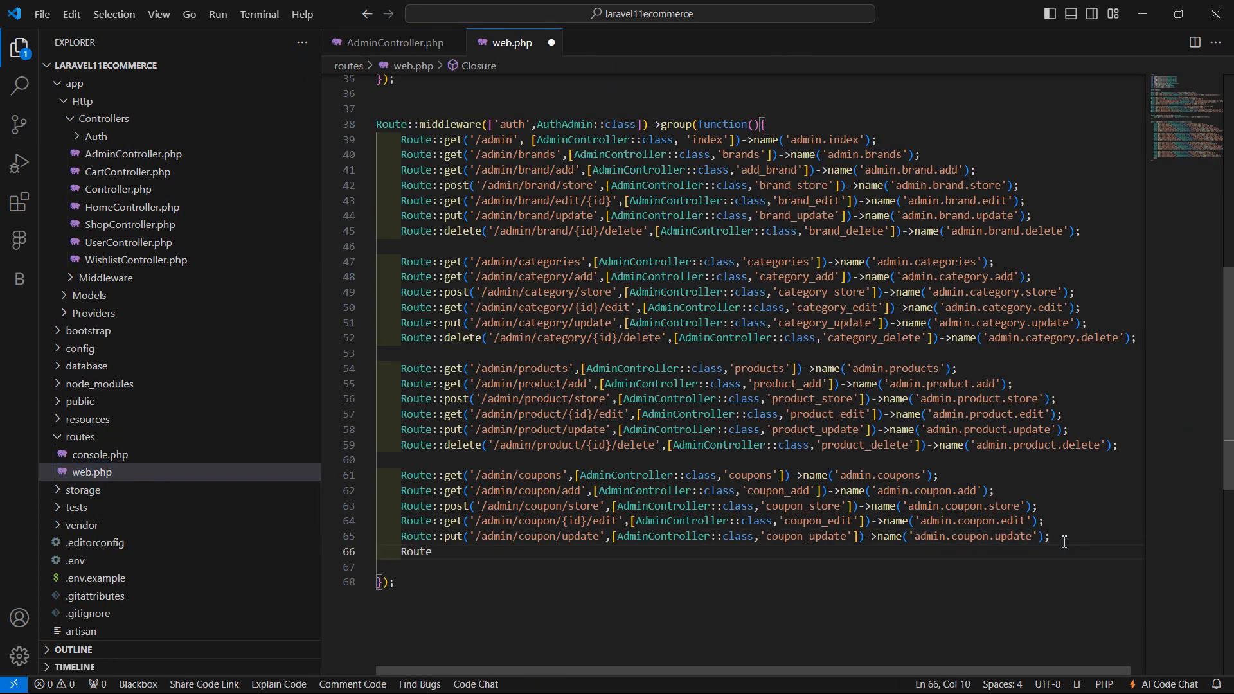
{"action": "type", "text": "::delete('"}
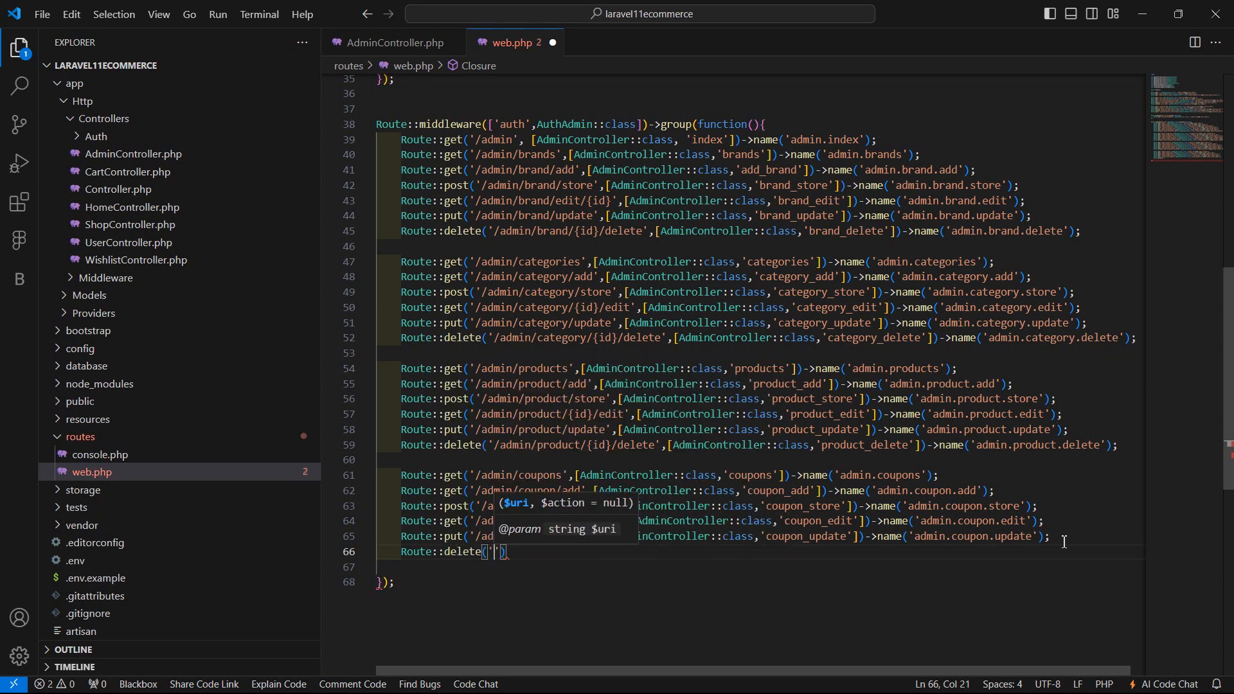
{"action": "type", "text": "/admin/coupon/{id}/"}
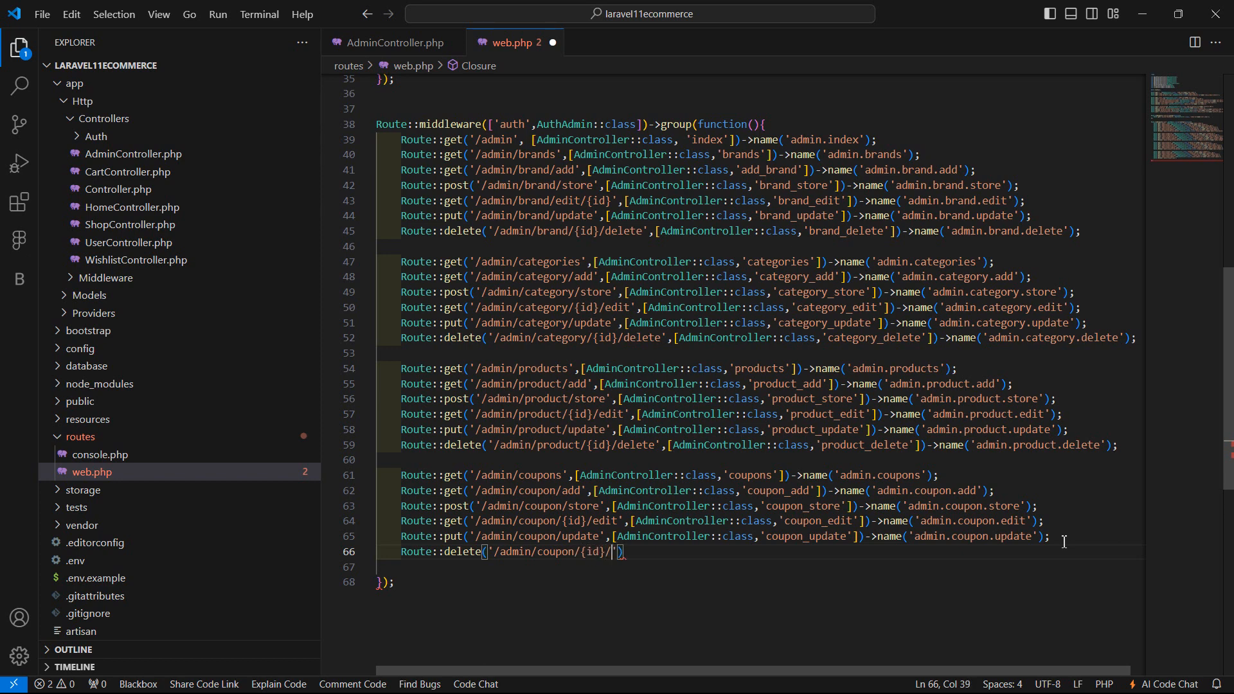
{"action": "type", "text": "delete"}
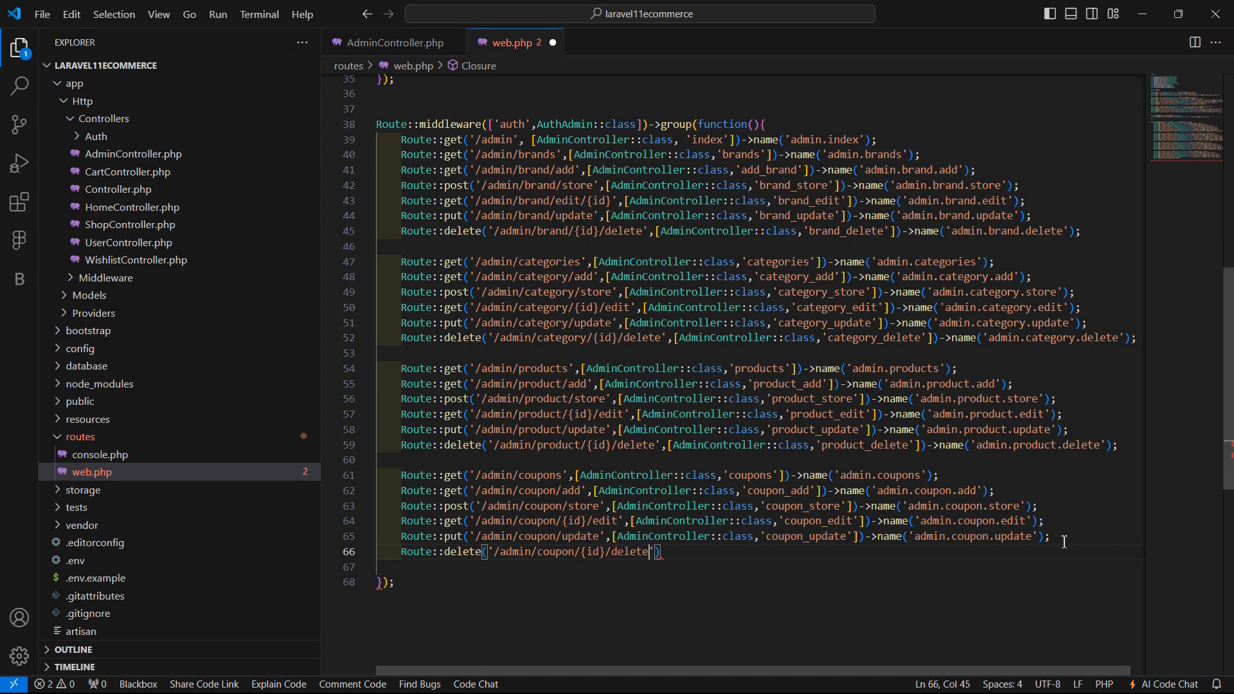
{"action": "type", "text": ",[]"}
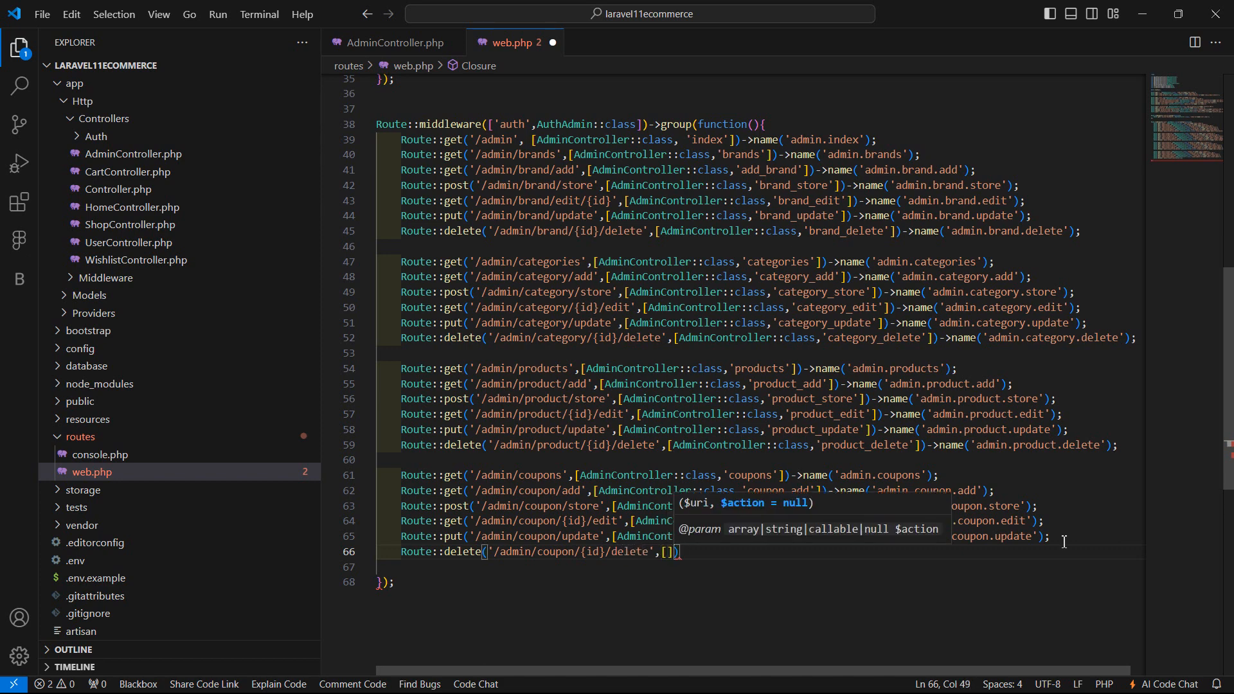
{"action": "type", "text": "AdminController::class,"}
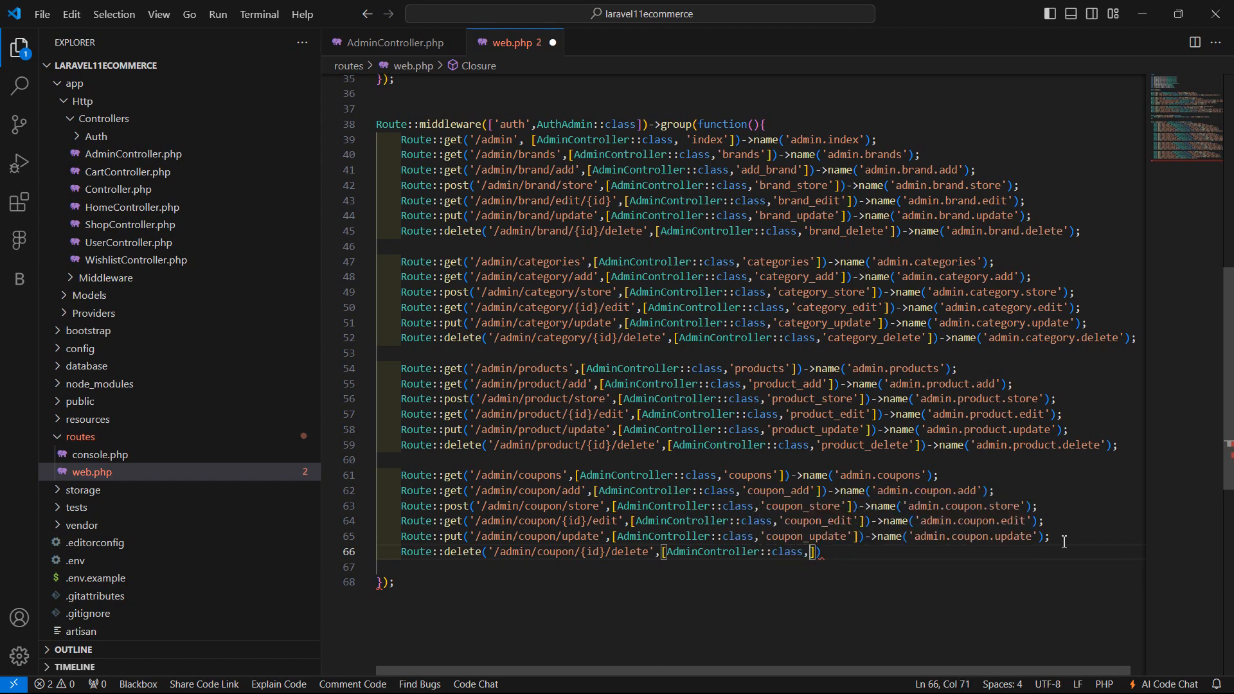
{"action": "type", "text": "'coupon_delete'"}
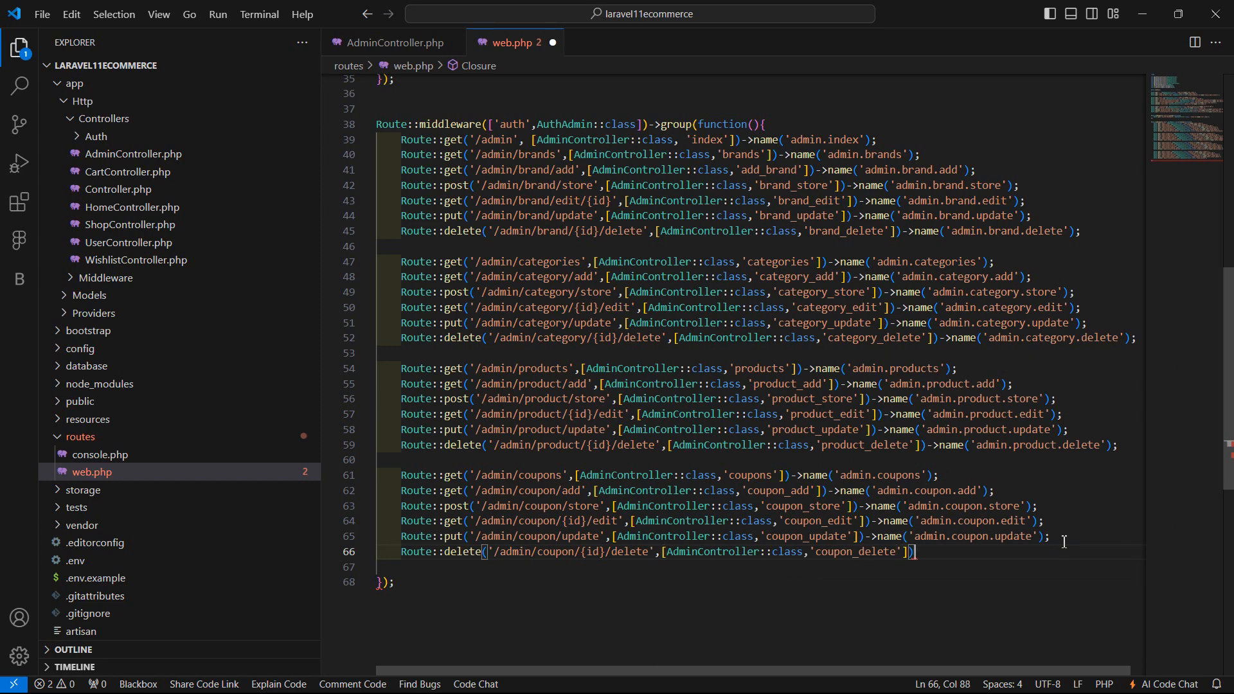
{"action": "type", "text": "->name('admin.couupon.');"}
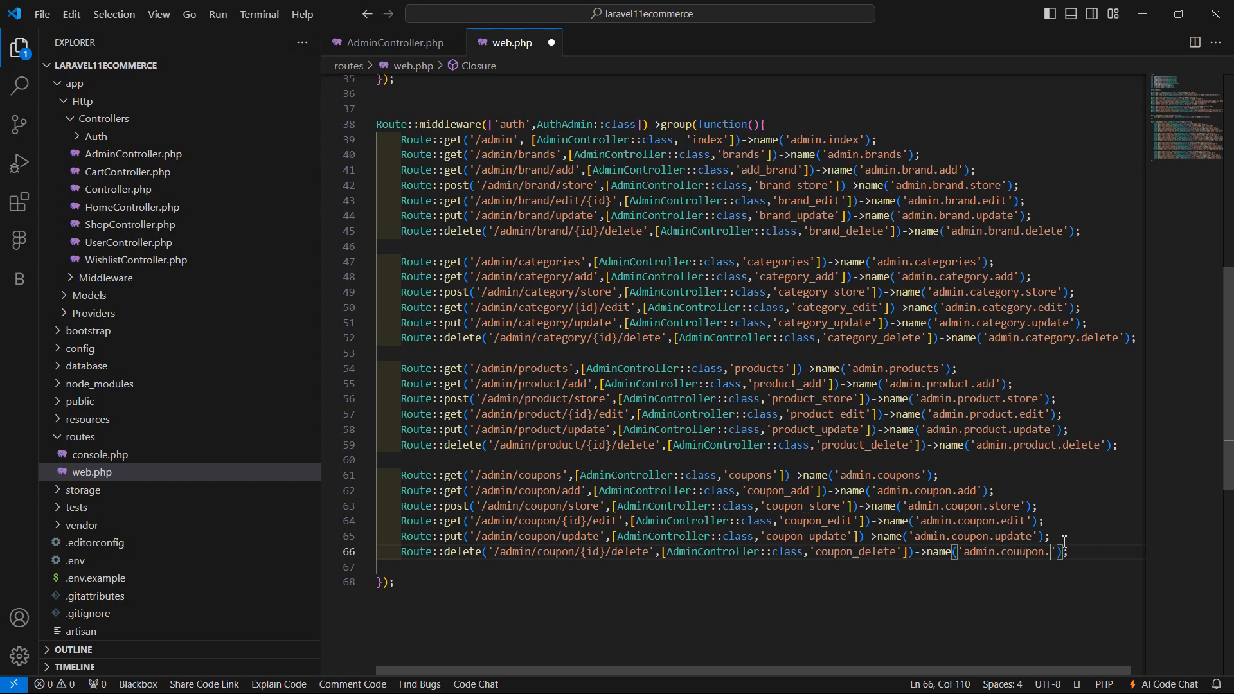
{"action": "type", "text": "delete'"}
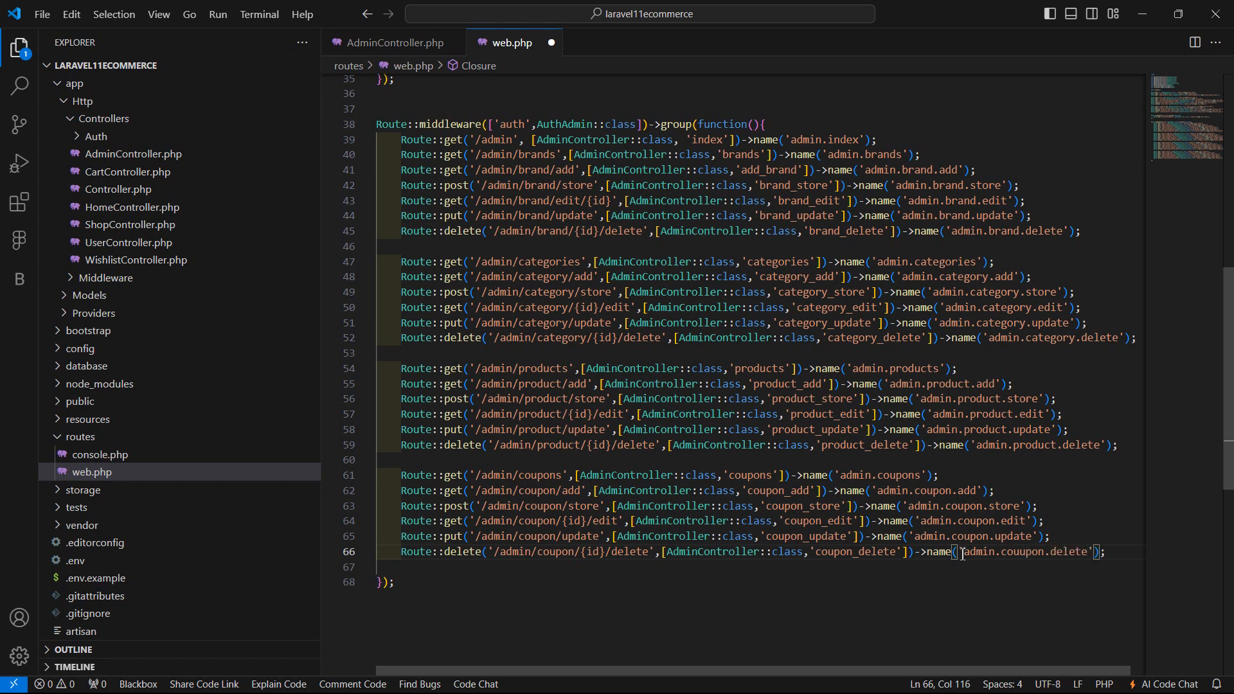
{"action": "double_click", "coordinate": [1025, 552]}
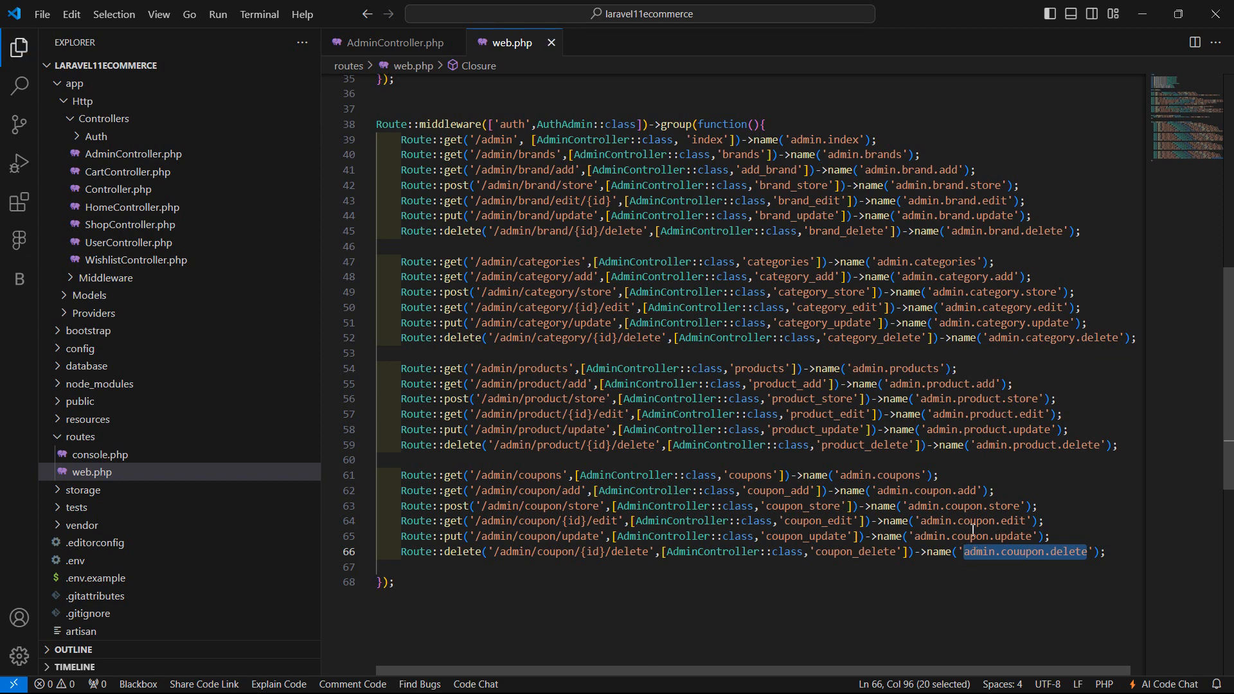
{"action": "mouse_move", "coordinate": [389, 42]}
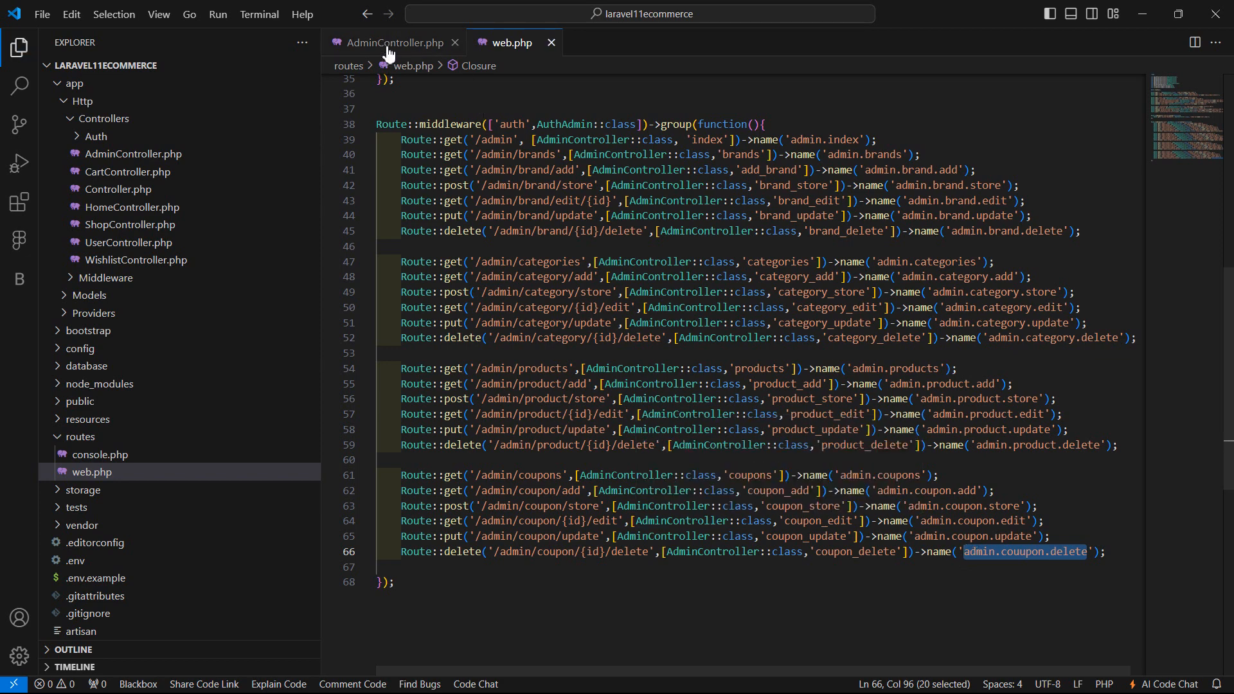
{"action": "mouse_move", "coordinate": [99, 455]}
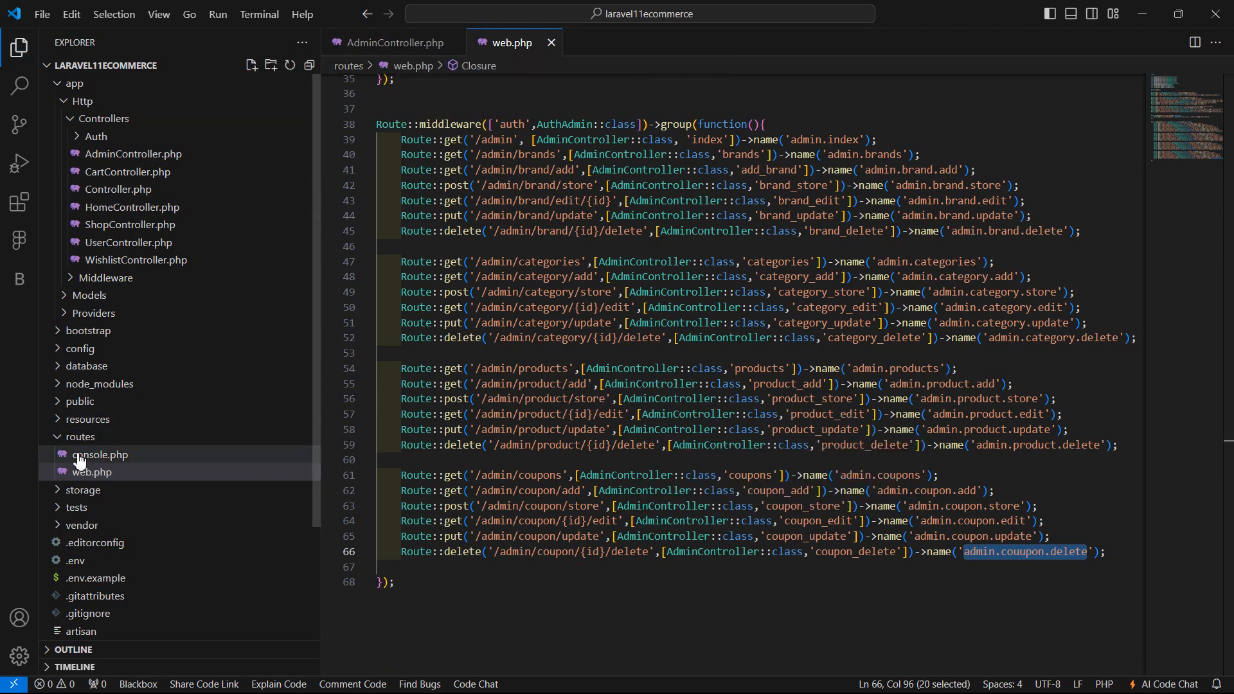
Open views/admin/coupons.blade.php and set the delete form action to {{route('admin.coupon.delete')}}
{"action": "left_click", "coordinate": [88, 418]}
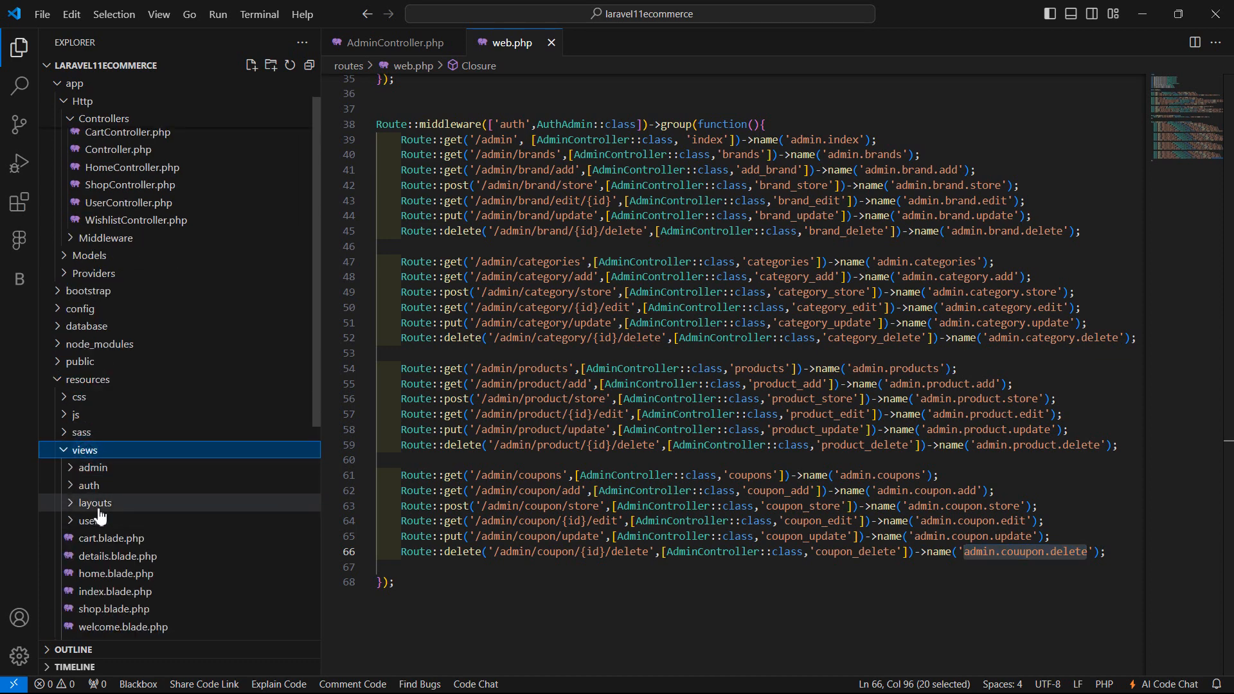
{"action": "scroll", "scroll_direction": "down", "scroll_amount": 3}
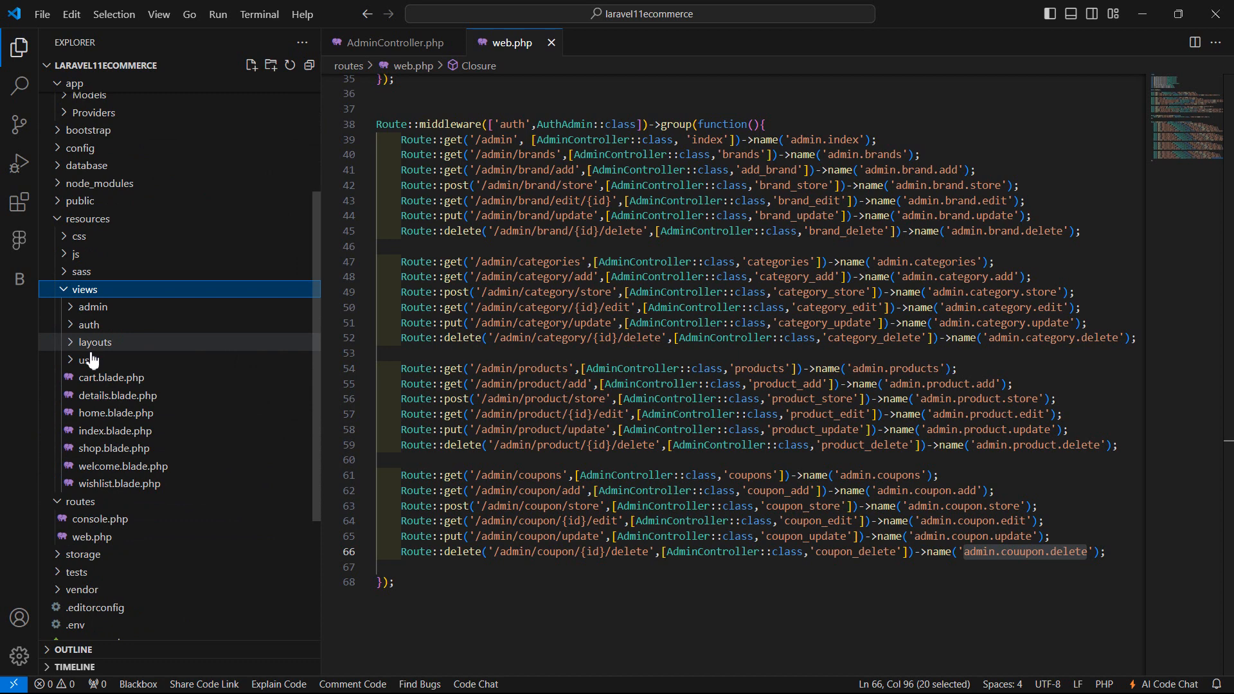
{"action": "left_click", "coordinate": [92, 307]}
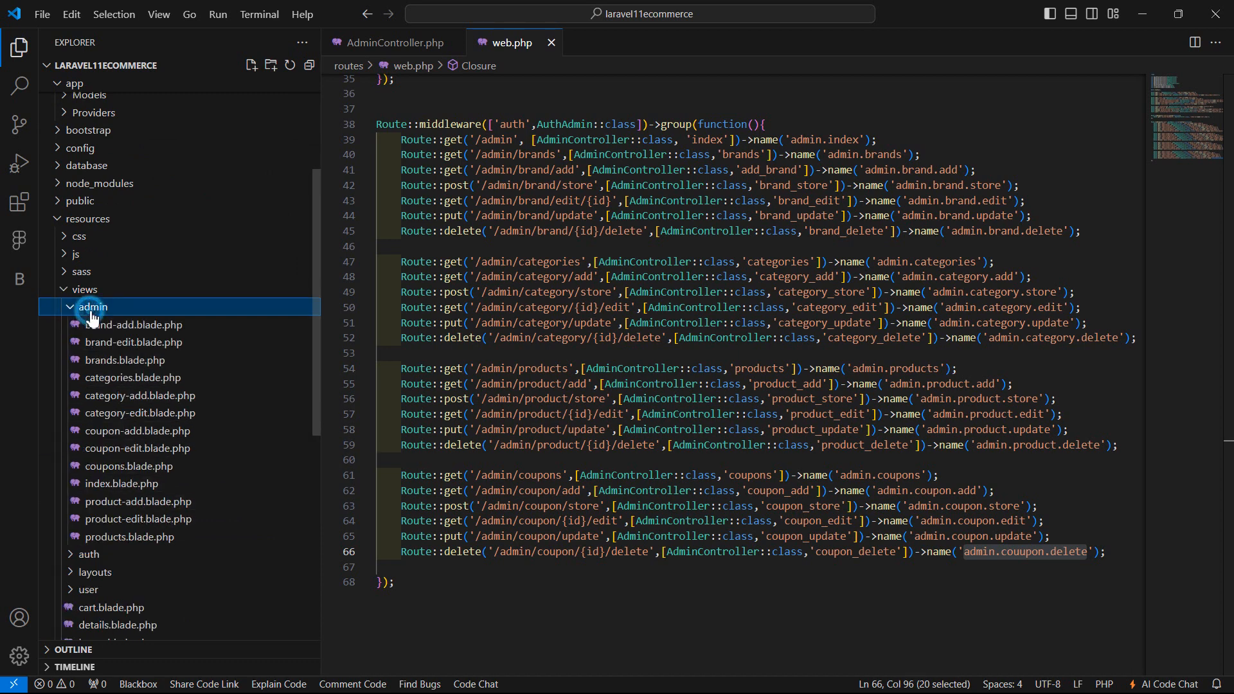
{"action": "mouse_move", "coordinate": [118, 470]}
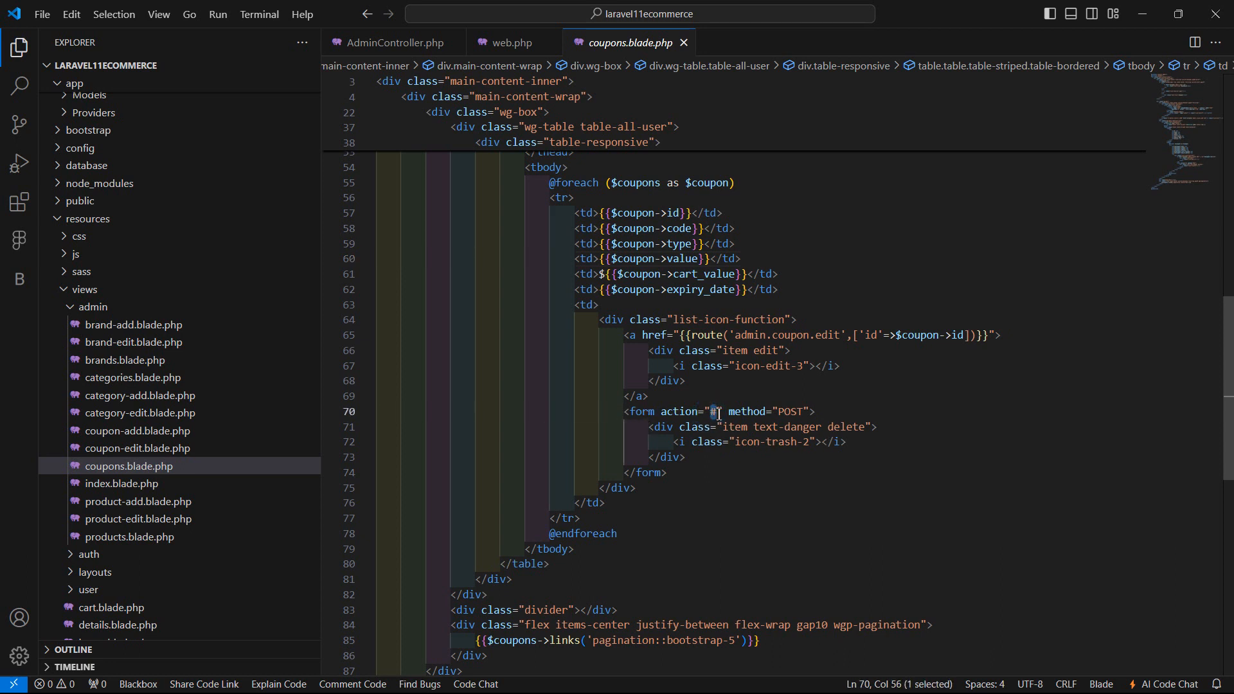
{"action": "type", "text": "{{r}}"}
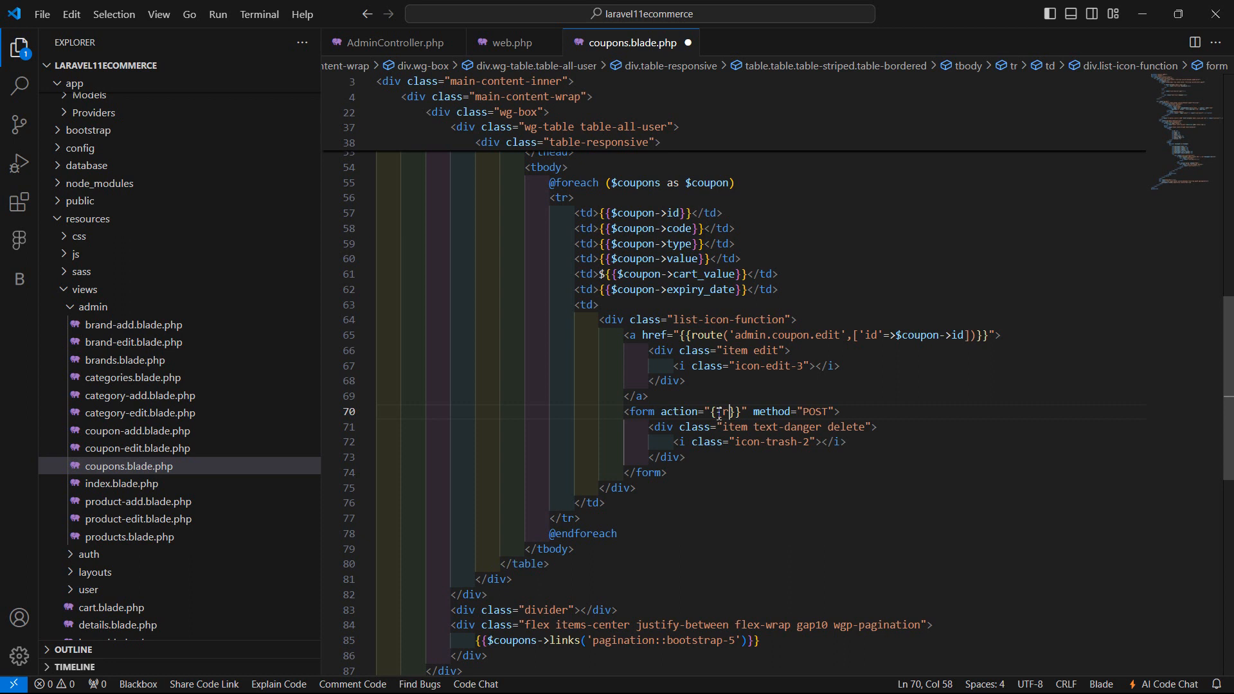
{"action": "type", "text": "route('admin.couupon.delete"}
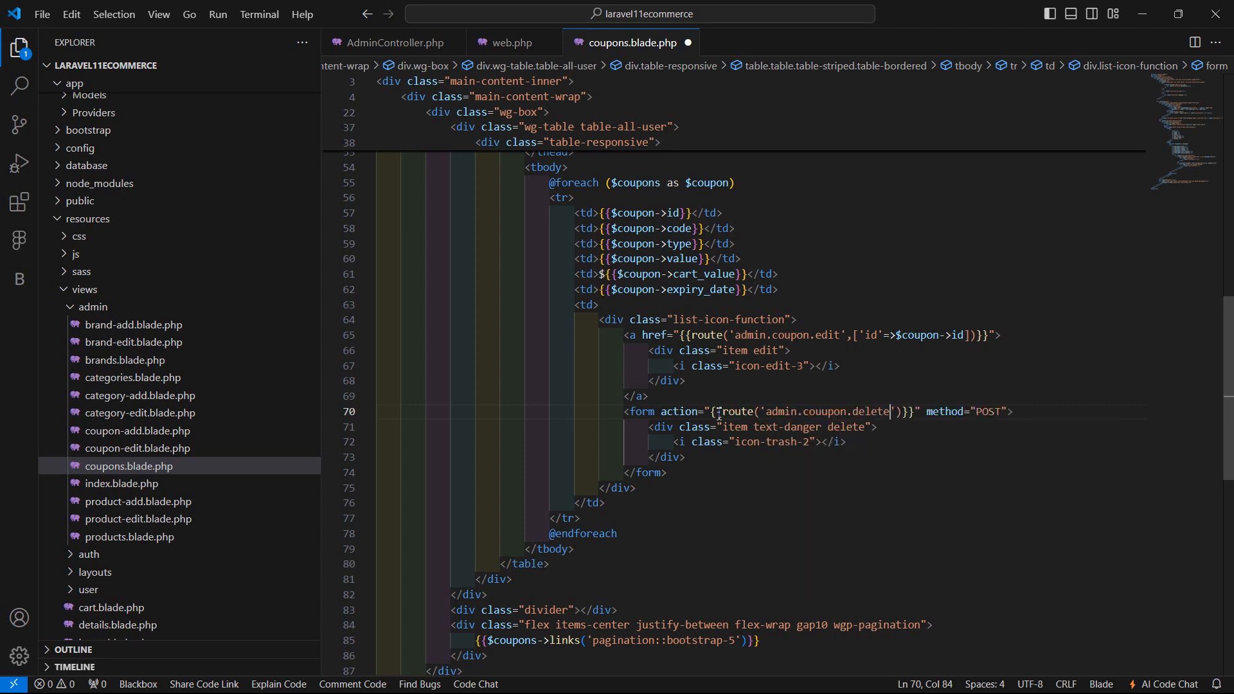
{"action": "mouse_move", "coordinate": [553, 42]}
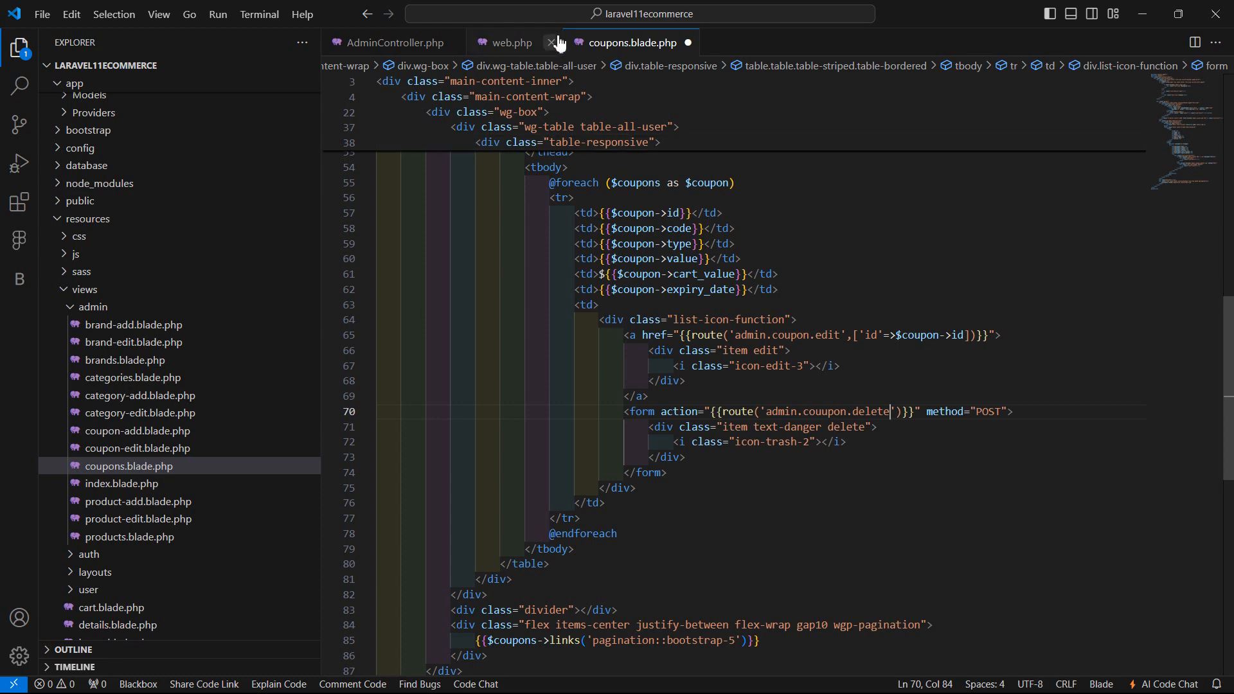
{"action": "left_click", "coordinate": [509, 43]}
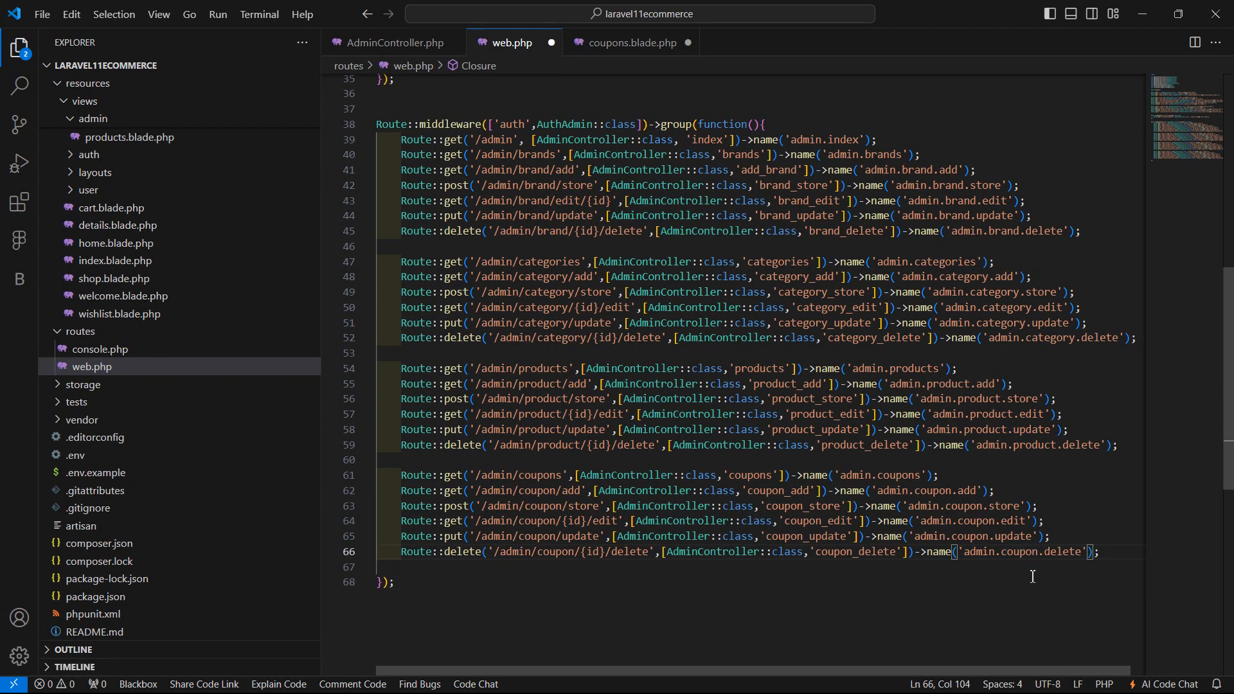
{"action": "left_click", "coordinate": [630, 42]}
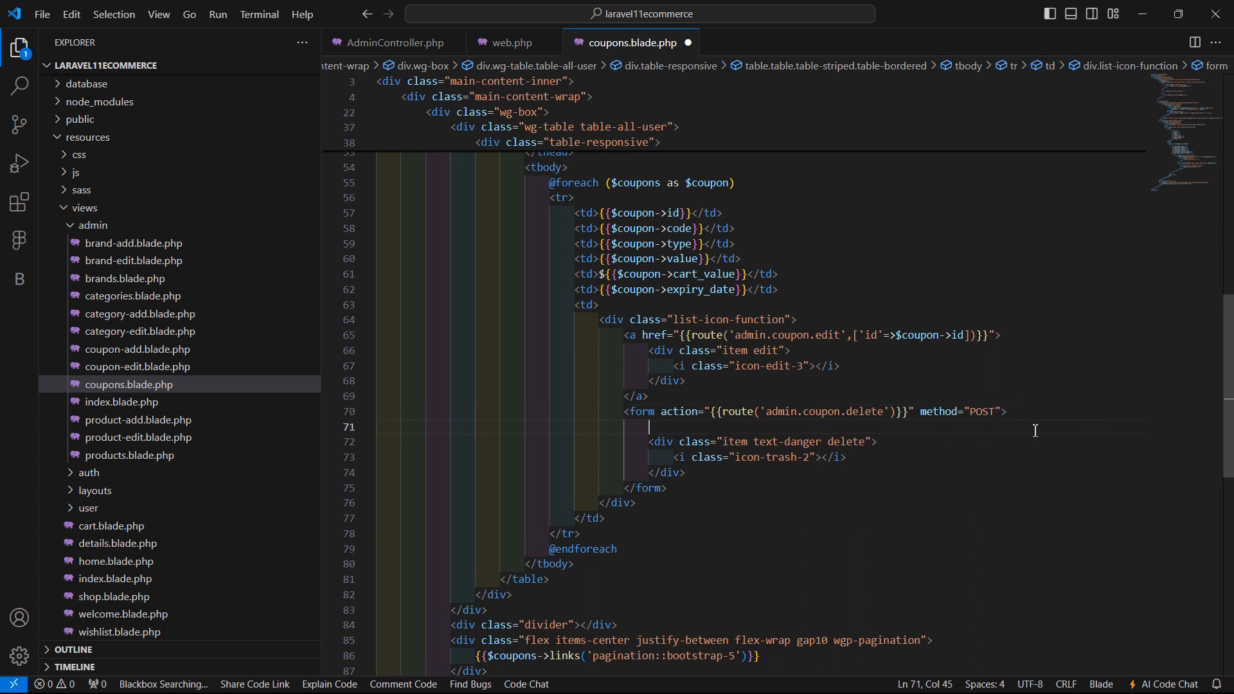
{"action": "type", "text": "@csrf"}
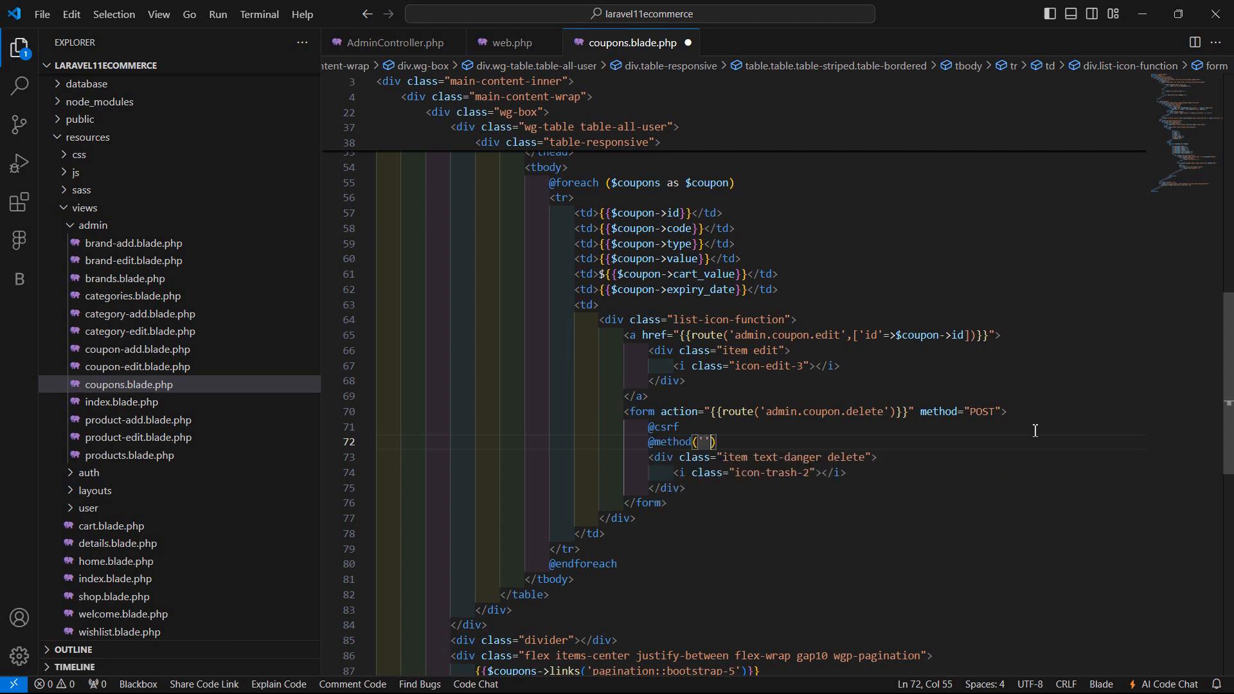
{"action": "key", "text": "Left"}
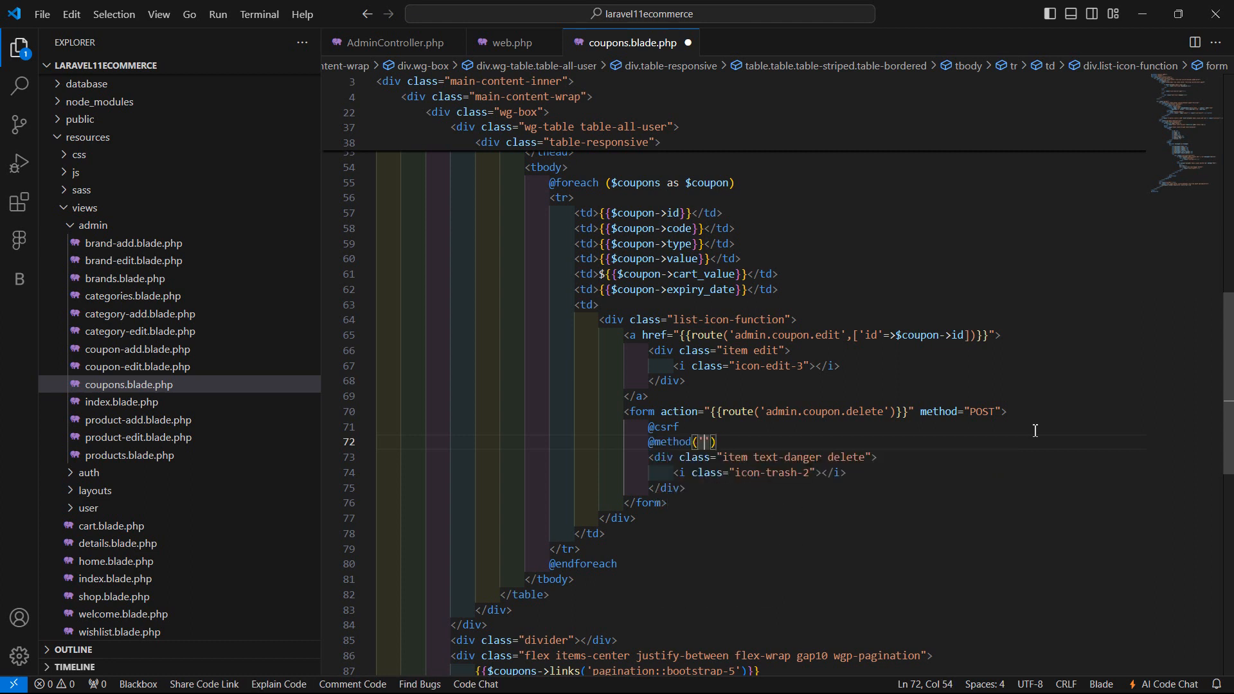
{"action": "type", "text": "DELETE"}
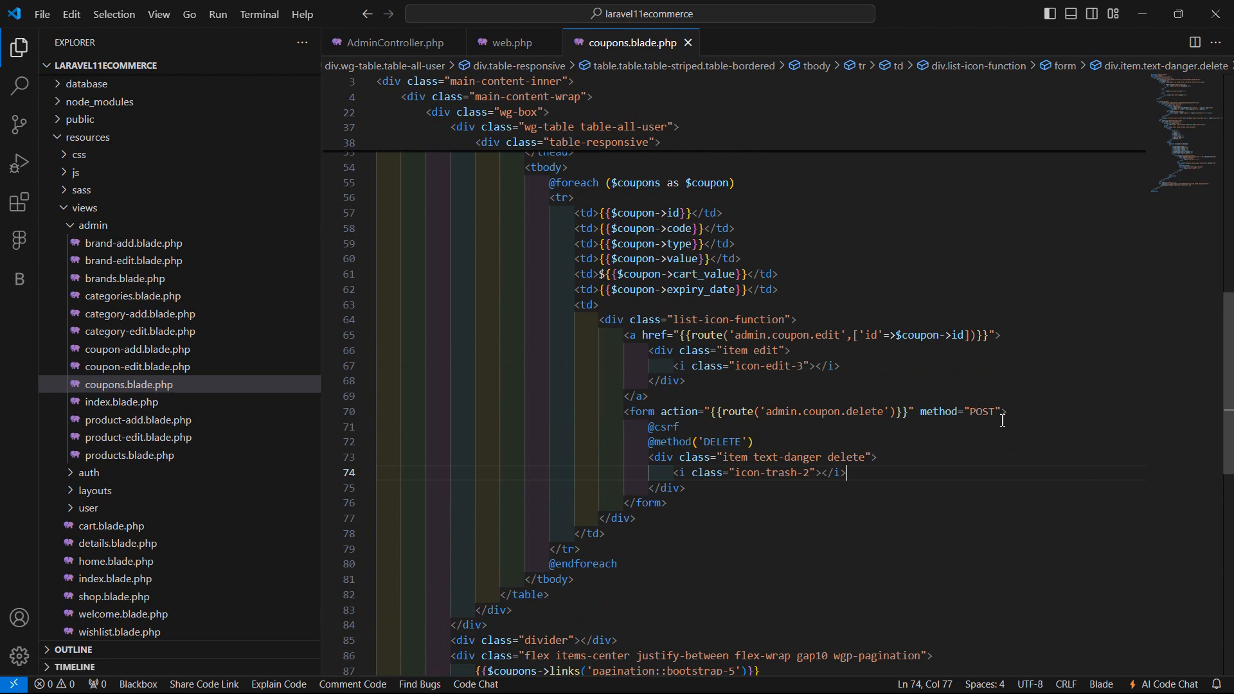
{"action": "scroll", "scroll_direction": "down", "scroll_amount": 3}
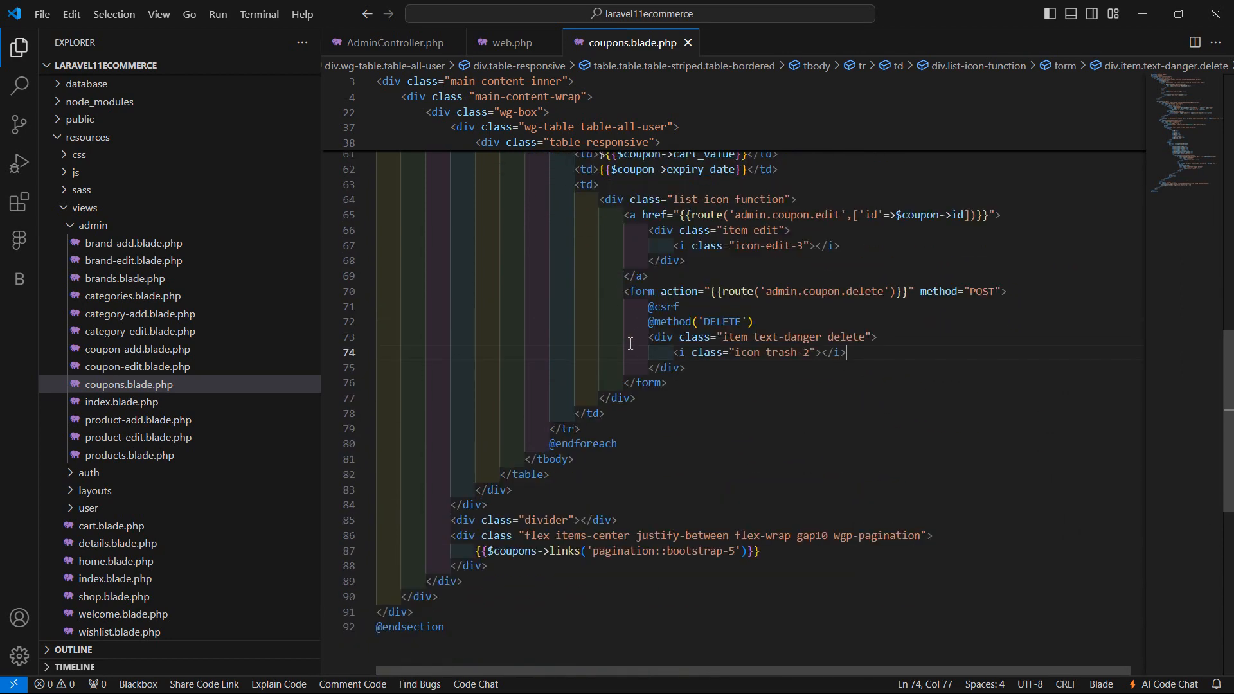
{"action": "scroll", "scroll_direction": "down", "scroll_amount": 3}
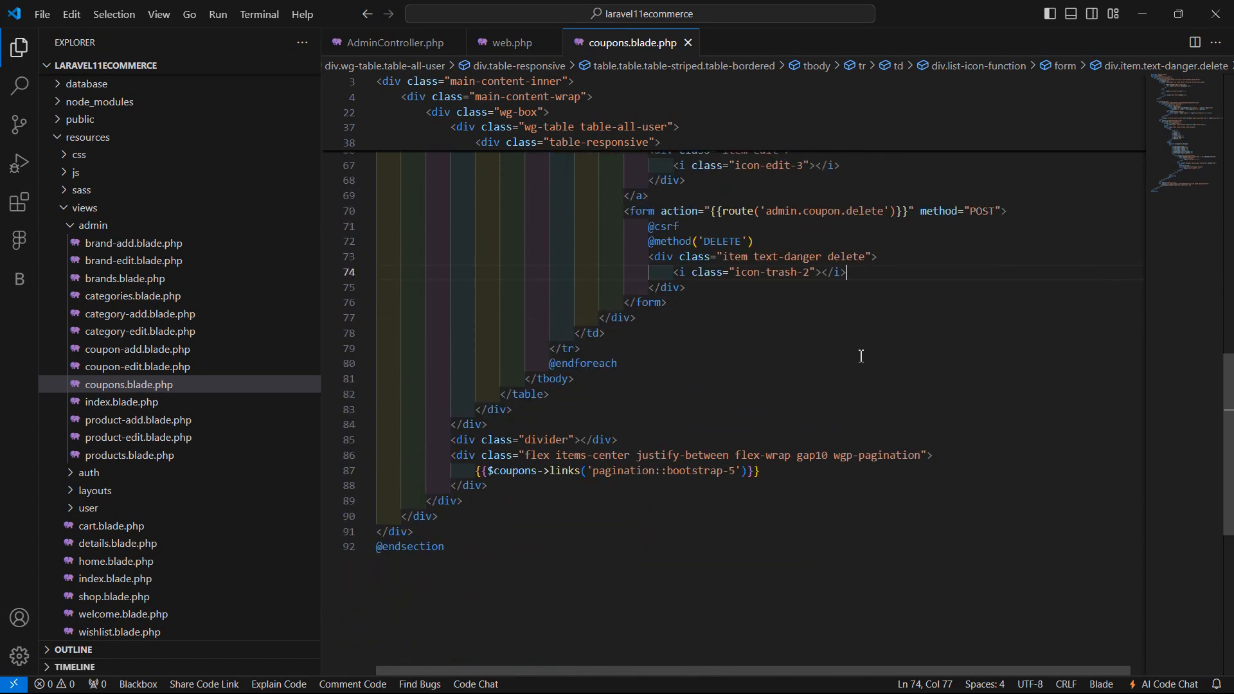
{"action": "mouse_move", "coordinate": [858, 387]}
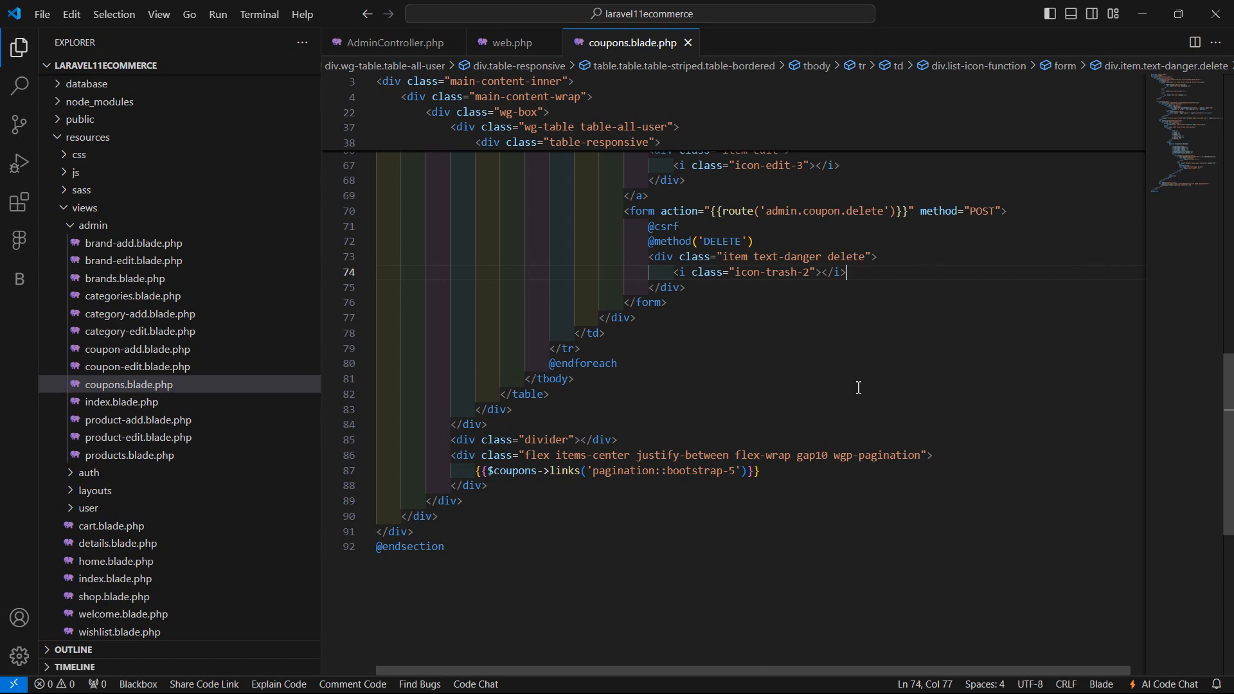
{"action": "scroll", "scroll_direction": "up", "scroll_amount": 3}
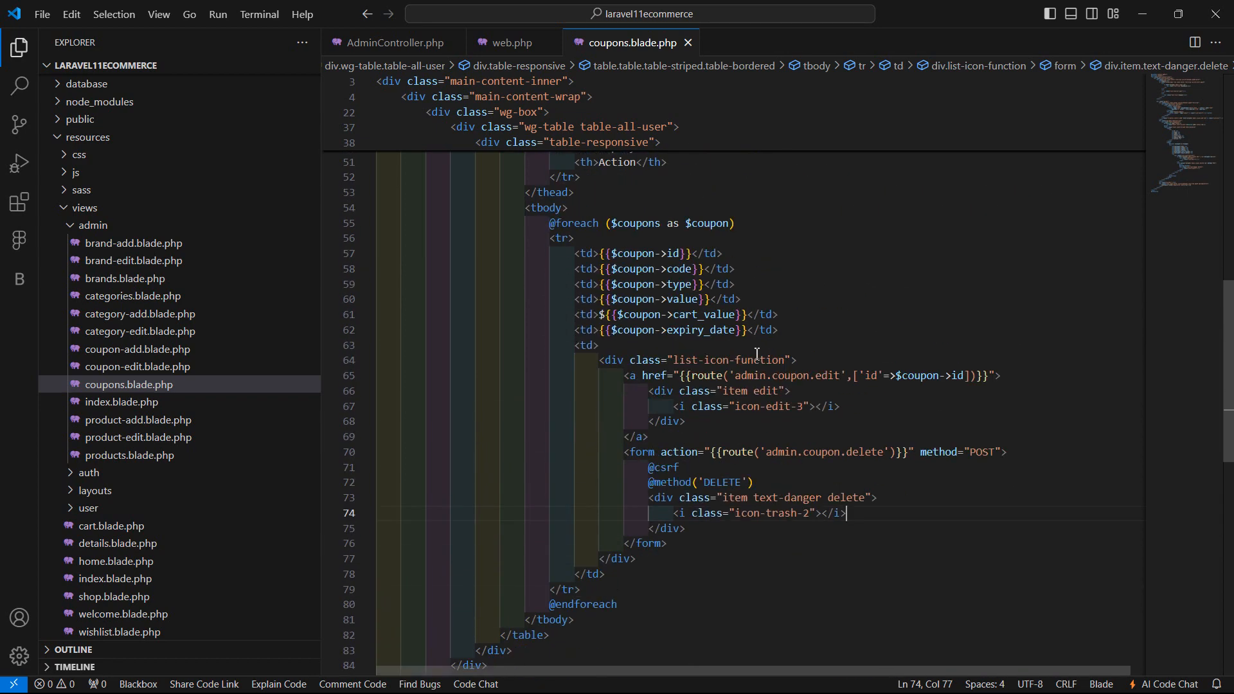
{"action": "scroll", "scroll_direction": "down", "scroll_amount": 3}
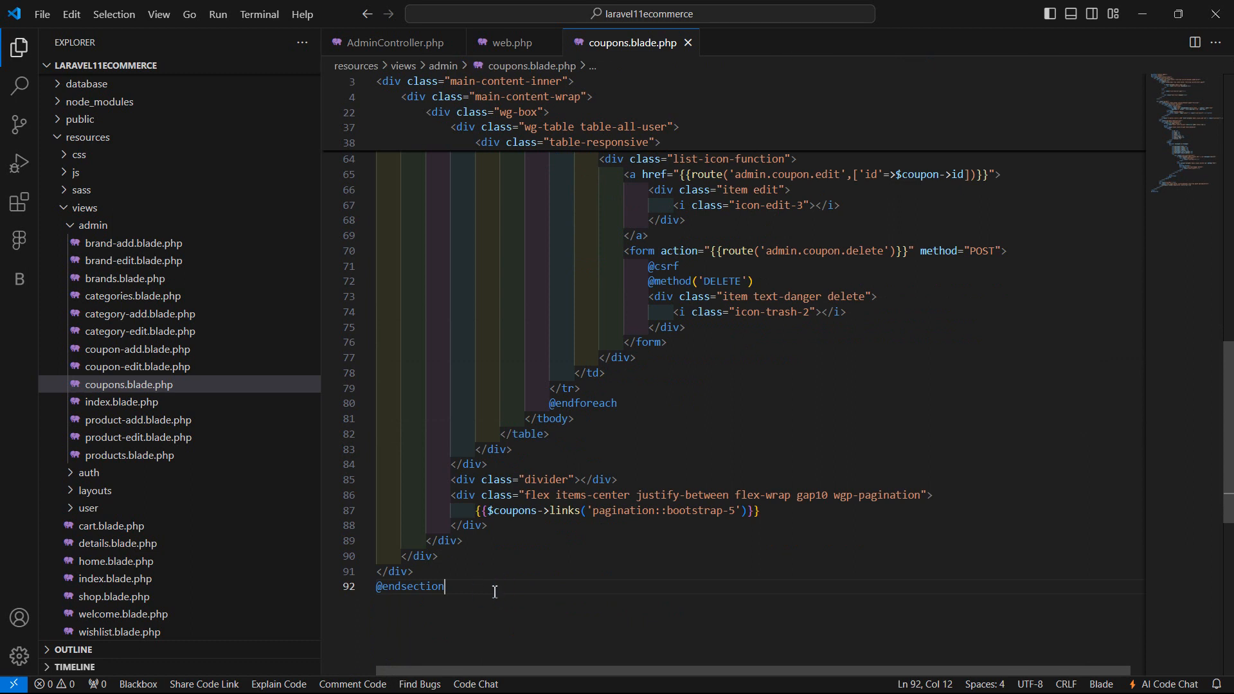
{"action": "type", "text": "@push('scripts"}
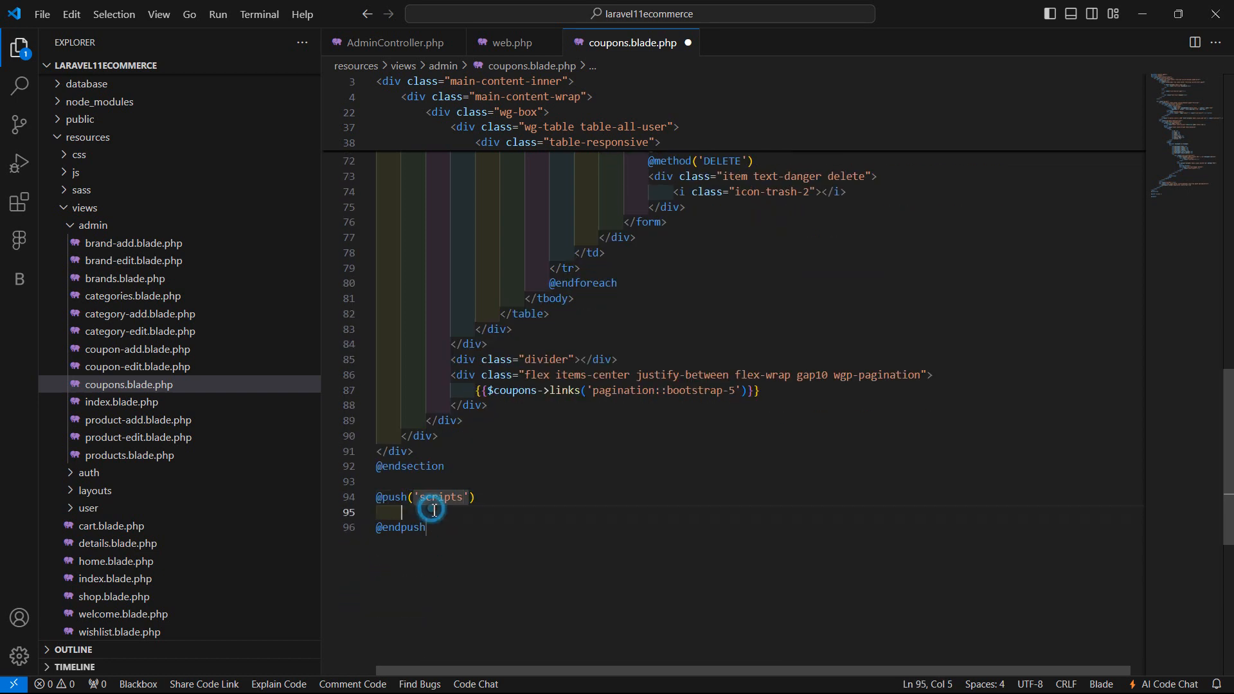
{"action": "type", "text": "<script>"}
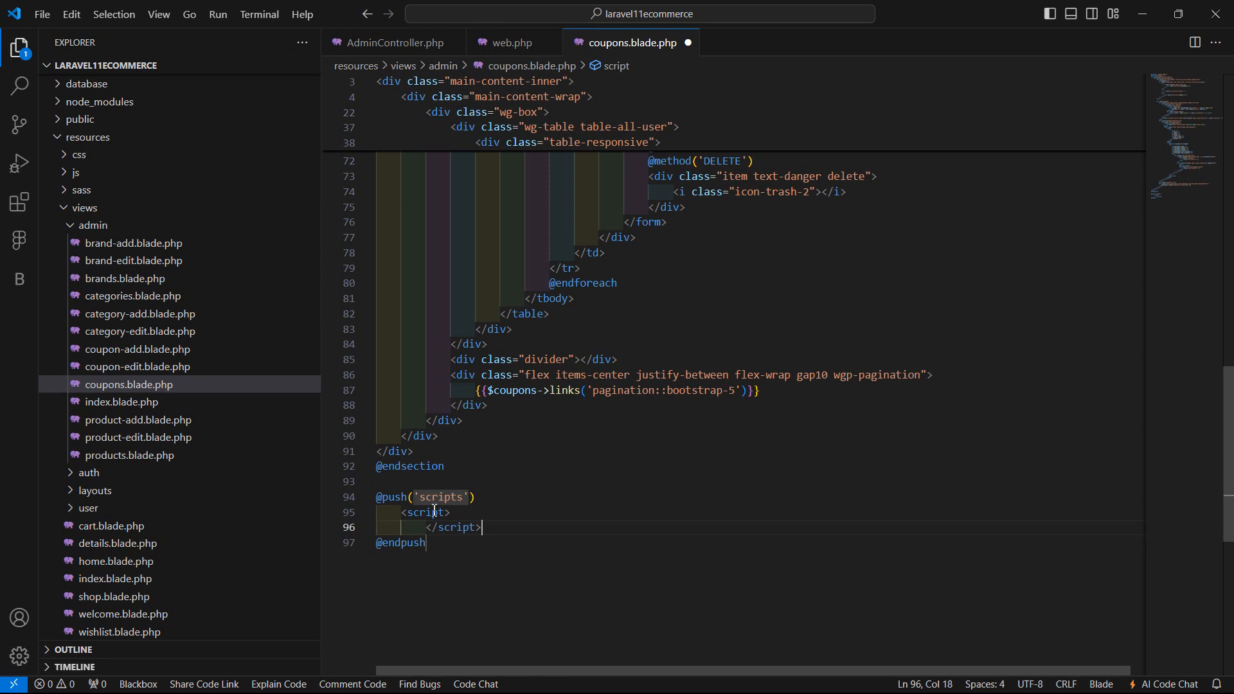
{"action": "key", "text": "Enter"}
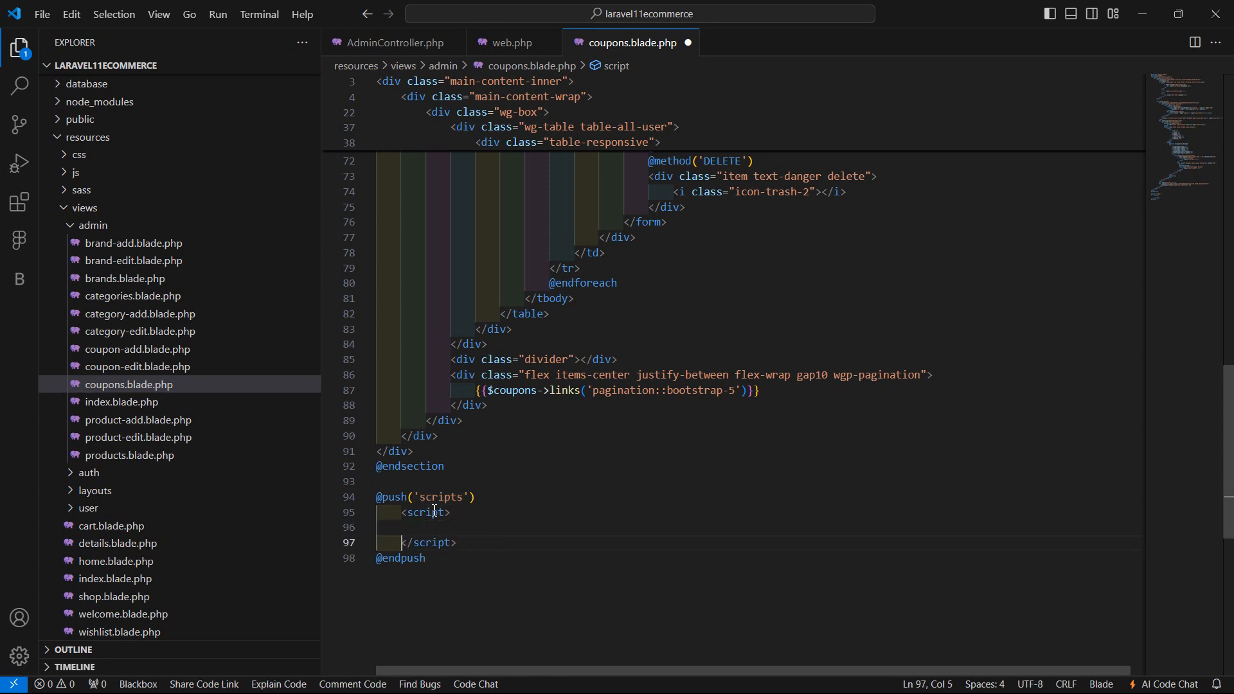
{"action": "type", "text": "$(document).ready(function() {"}
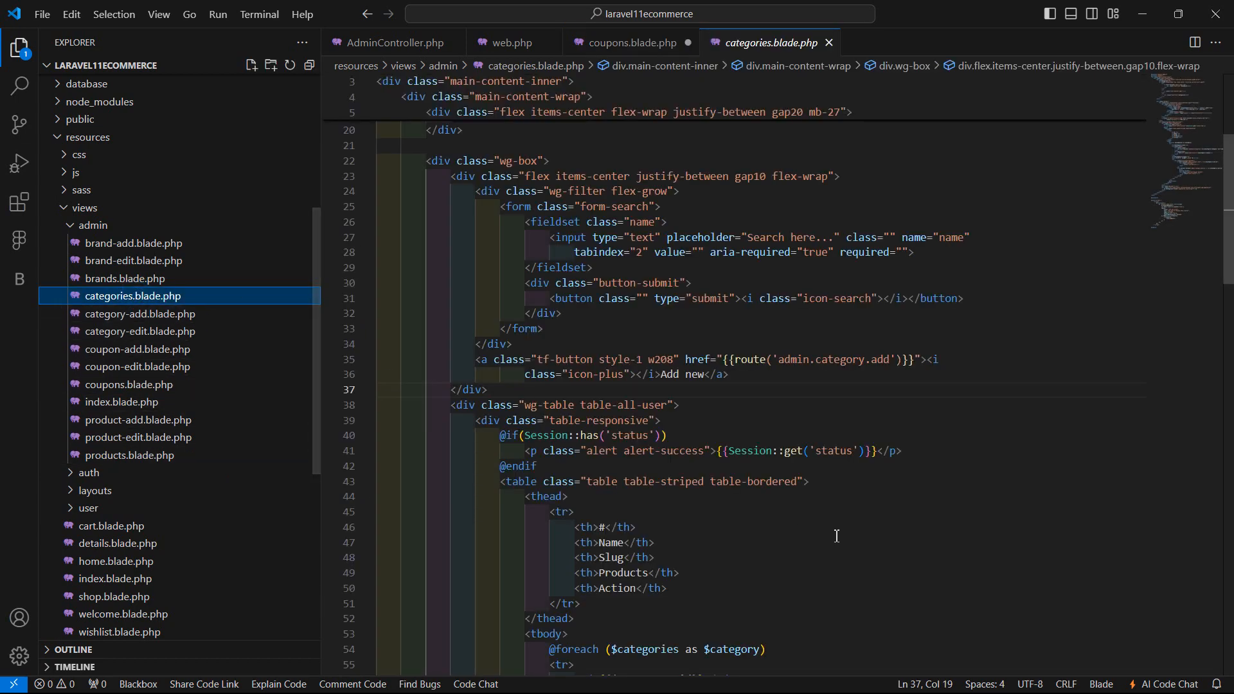
Tidy the pasted swal confirmation script in coupons.blade.php, through the confirmButtonColor line
{"action": "scroll", "scroll_direction": "down", "scroll_amount": 3}
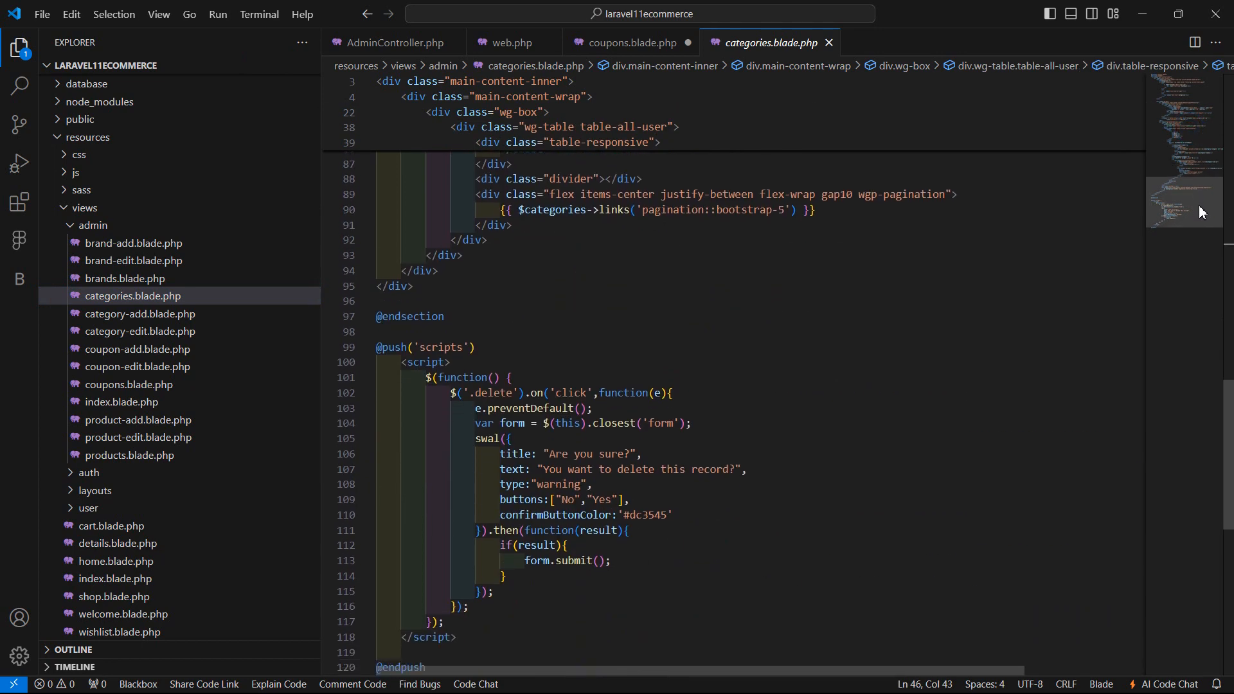
{"action": "scroll", "scroll_direction": "down", "scroll_amount": 3}
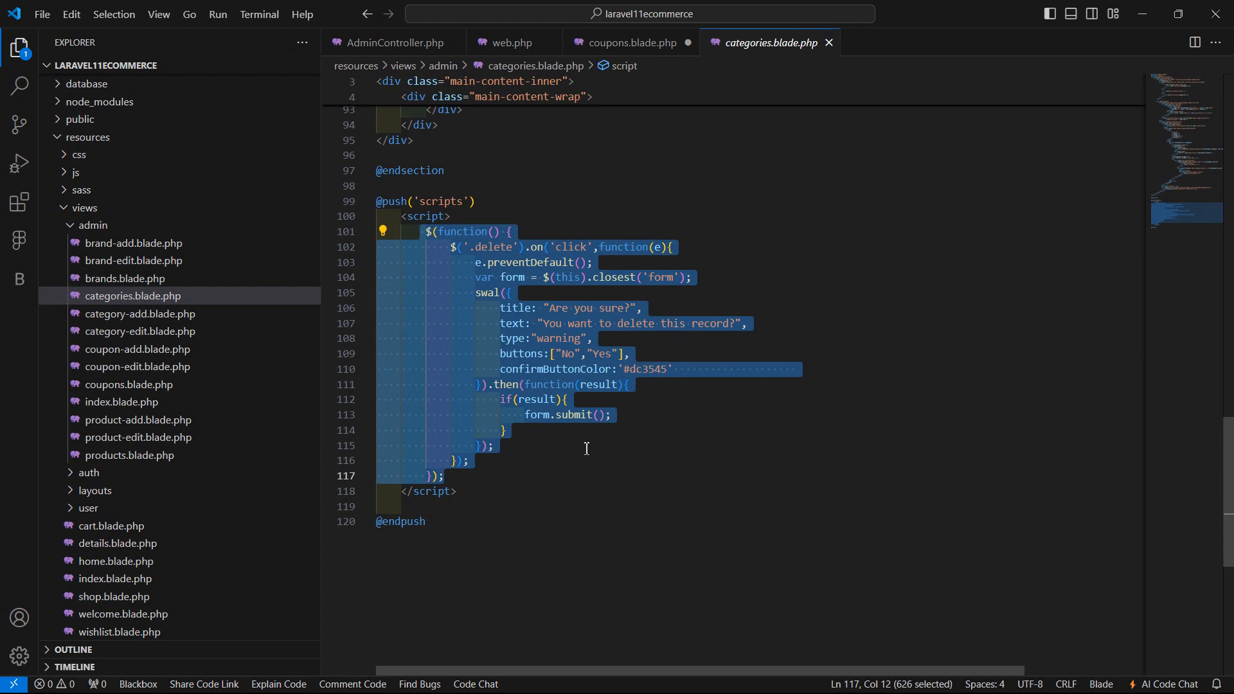
{"action": "left_click", "coordinate": [630, 43]}
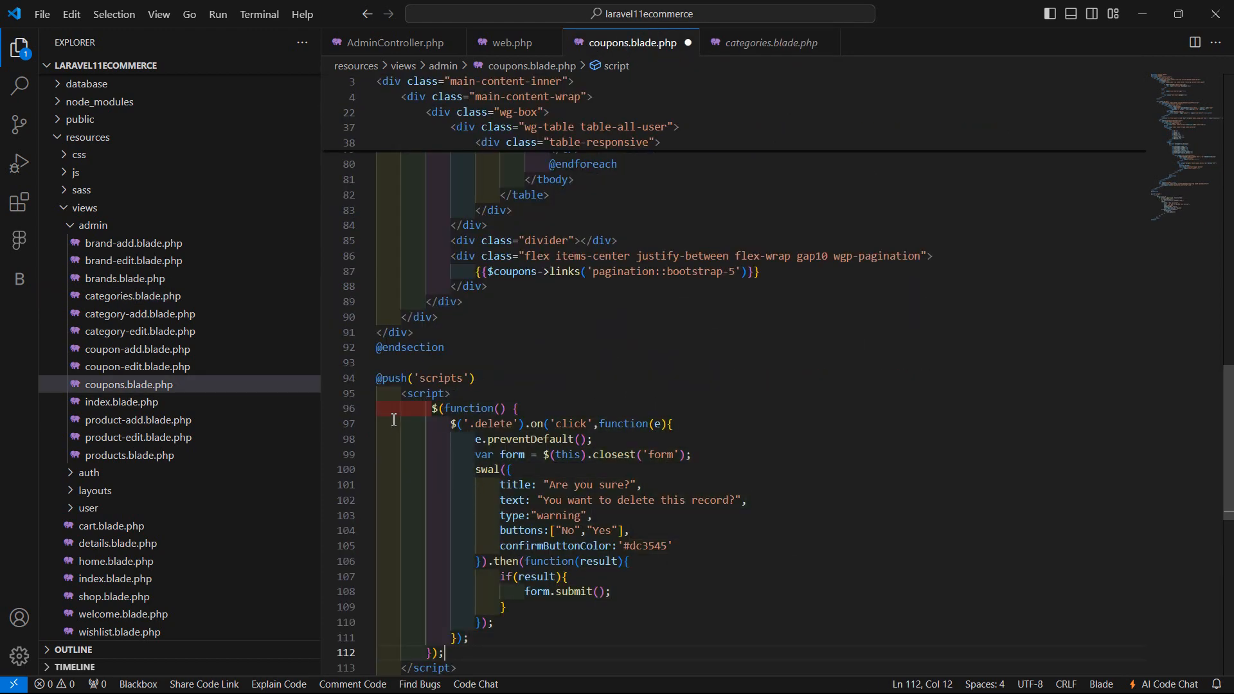
{"action": "left_click", "coordinate": [430, 407]}
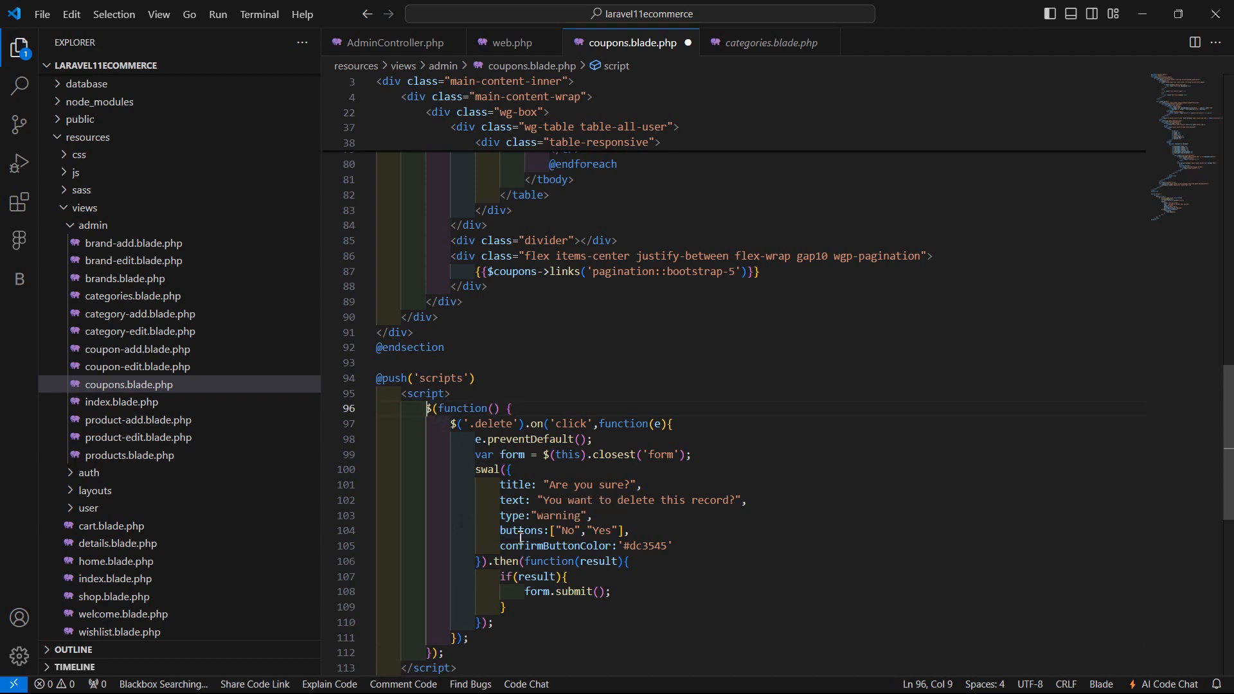
{"action": "left_click", "coordinate": [797, 546]}
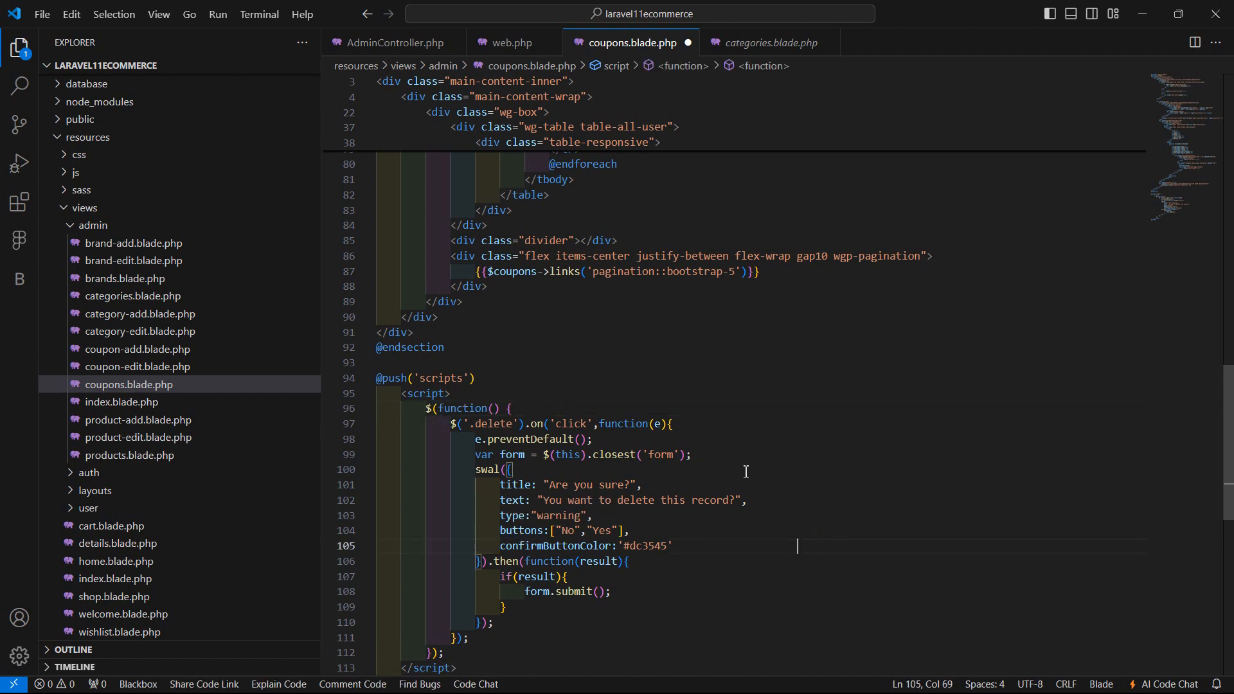
{"action": "scroll", "scroll_direction": "down", "scroll_amount": 3}
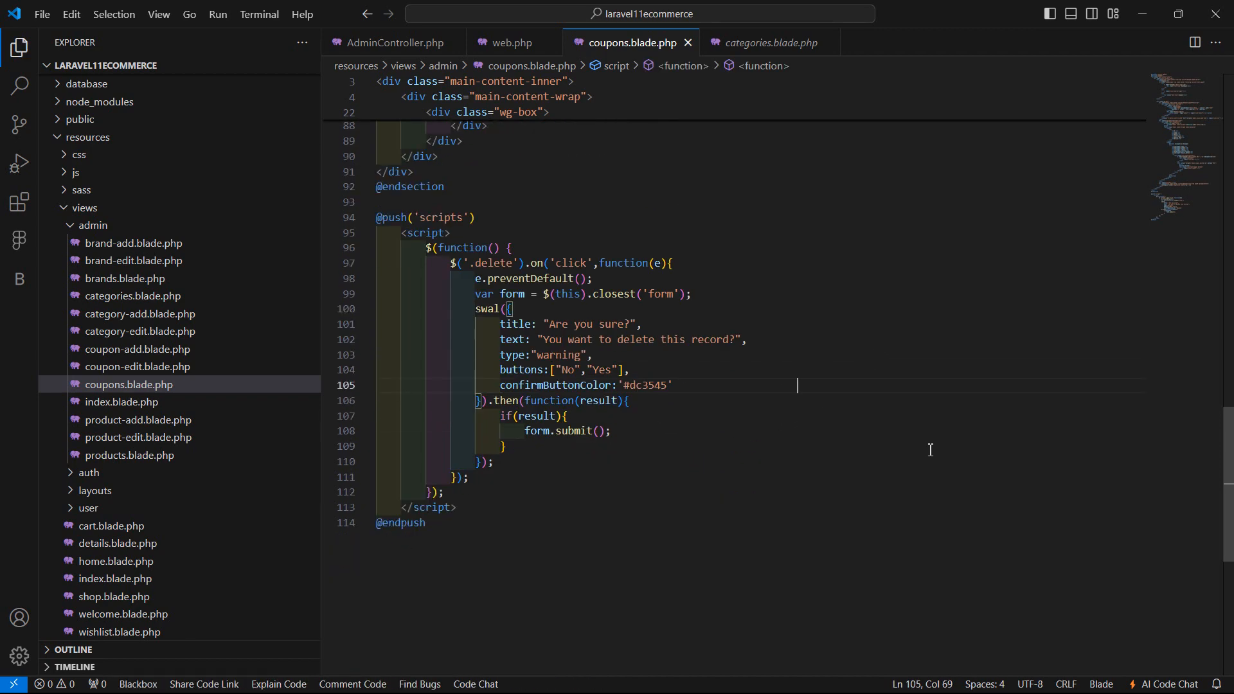
{"action": "scroll", "scroll_direction": "up", "scroll_amount": 3}
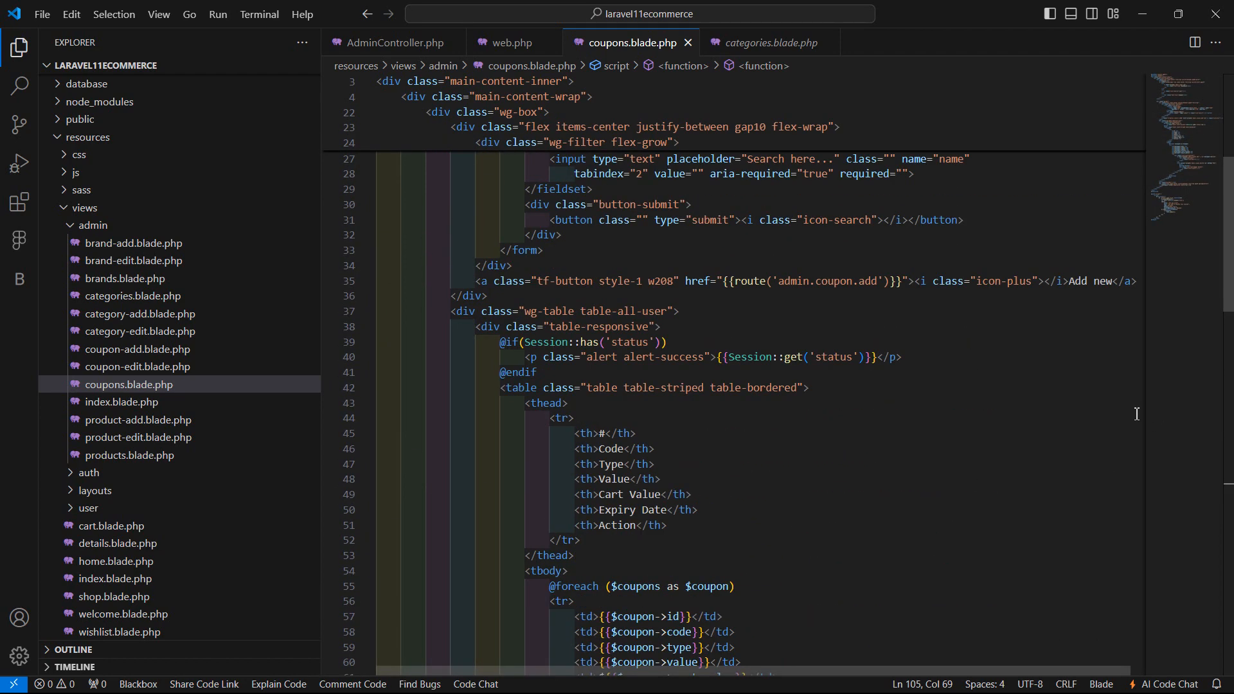
{"action": "scroll", "scroll_direction": "up", "scroll_amount": 3}
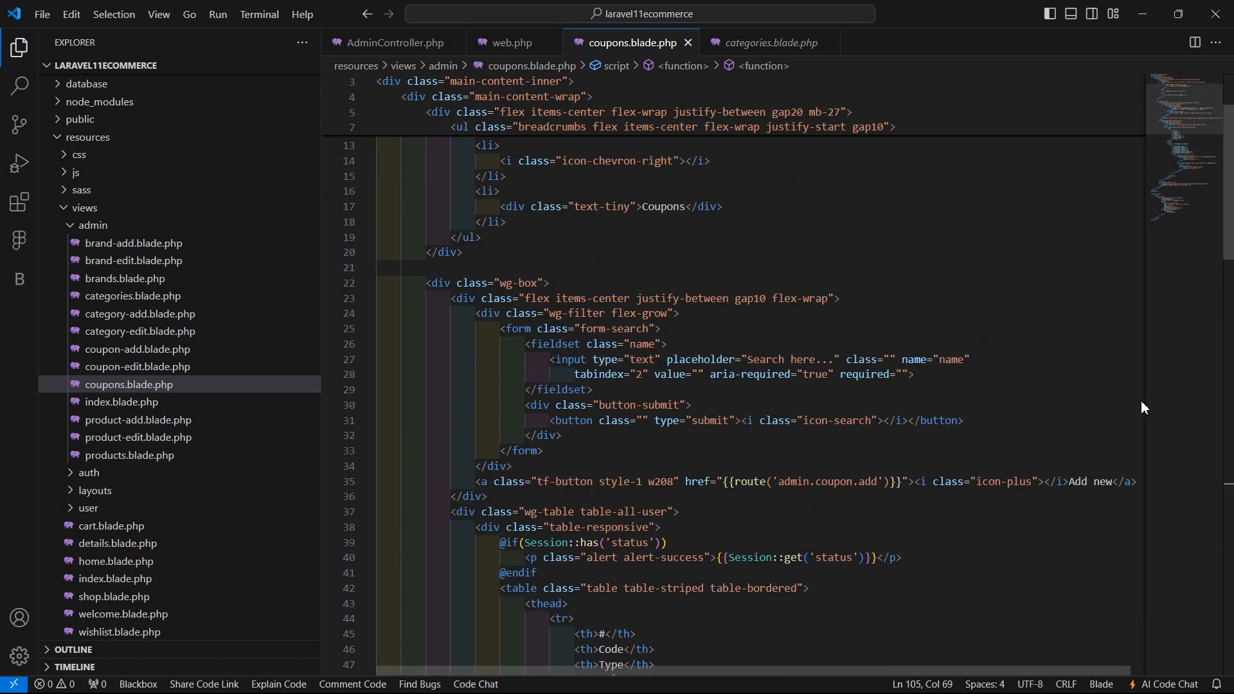
Review AdminController.php and the coupon delete route in web.php, then return to the coupons view
{"action": "left_click", "coordinate": [391, 43]}
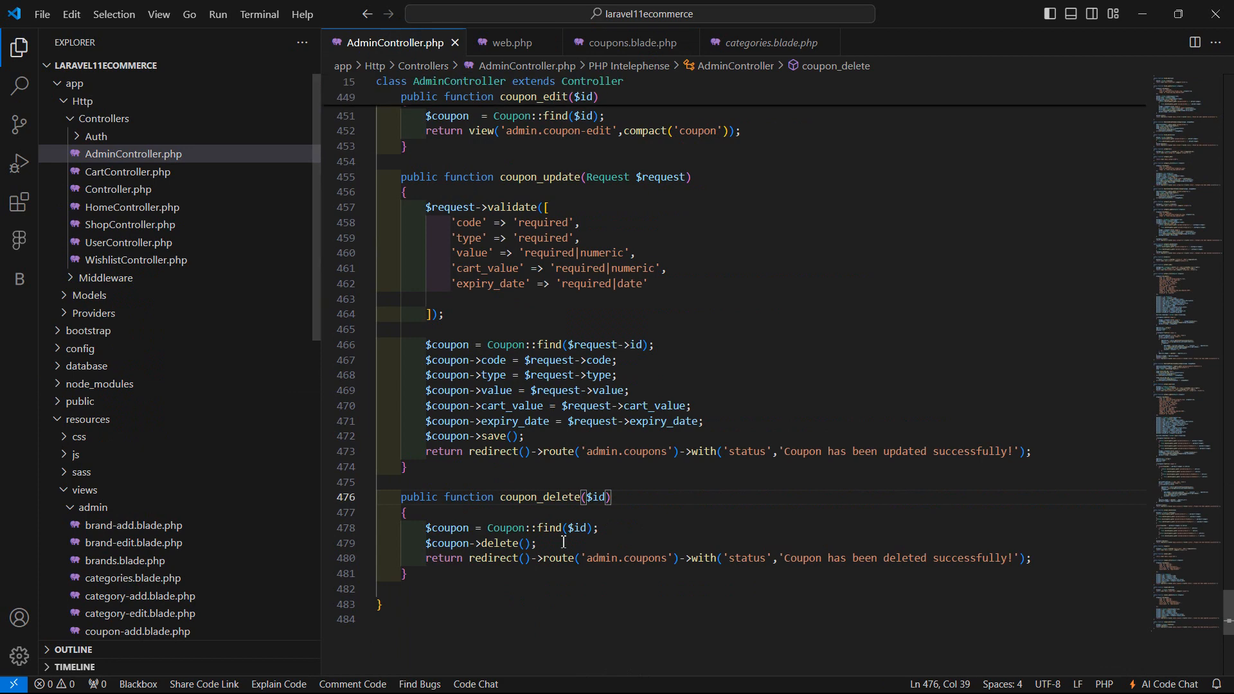
{"action": "left_click", "coordinate": [510, 43]}
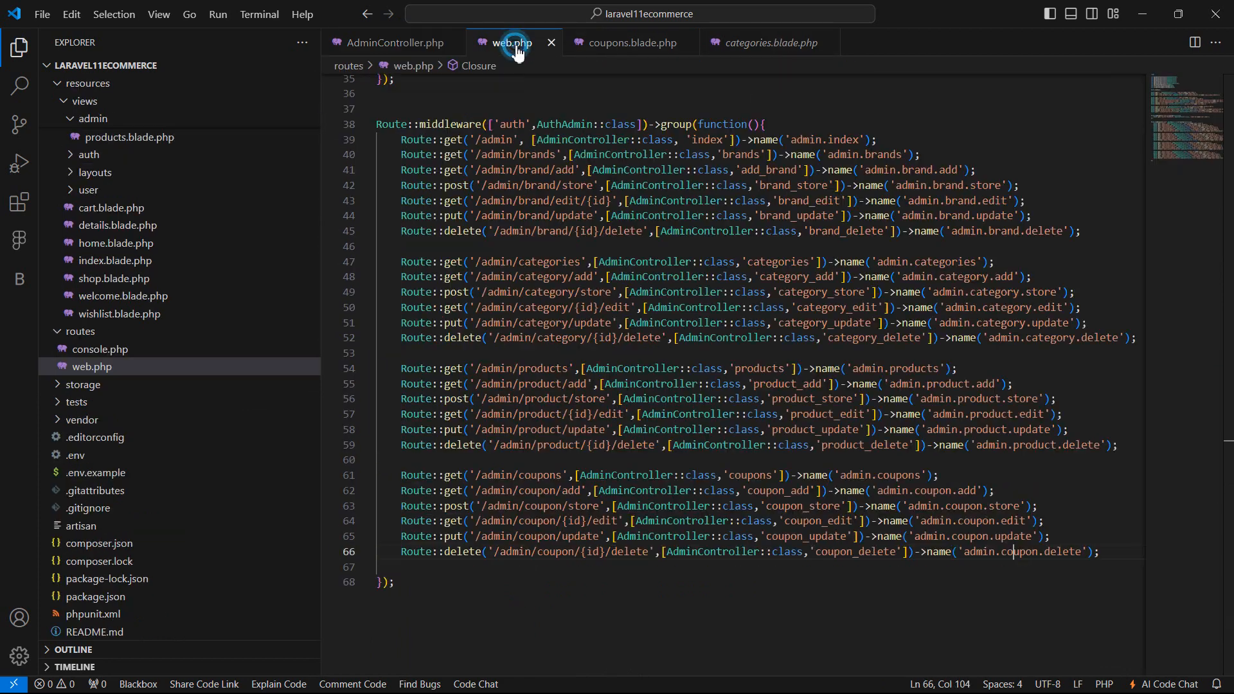
{"action": "left_click", "coordinate": [628, 43]}
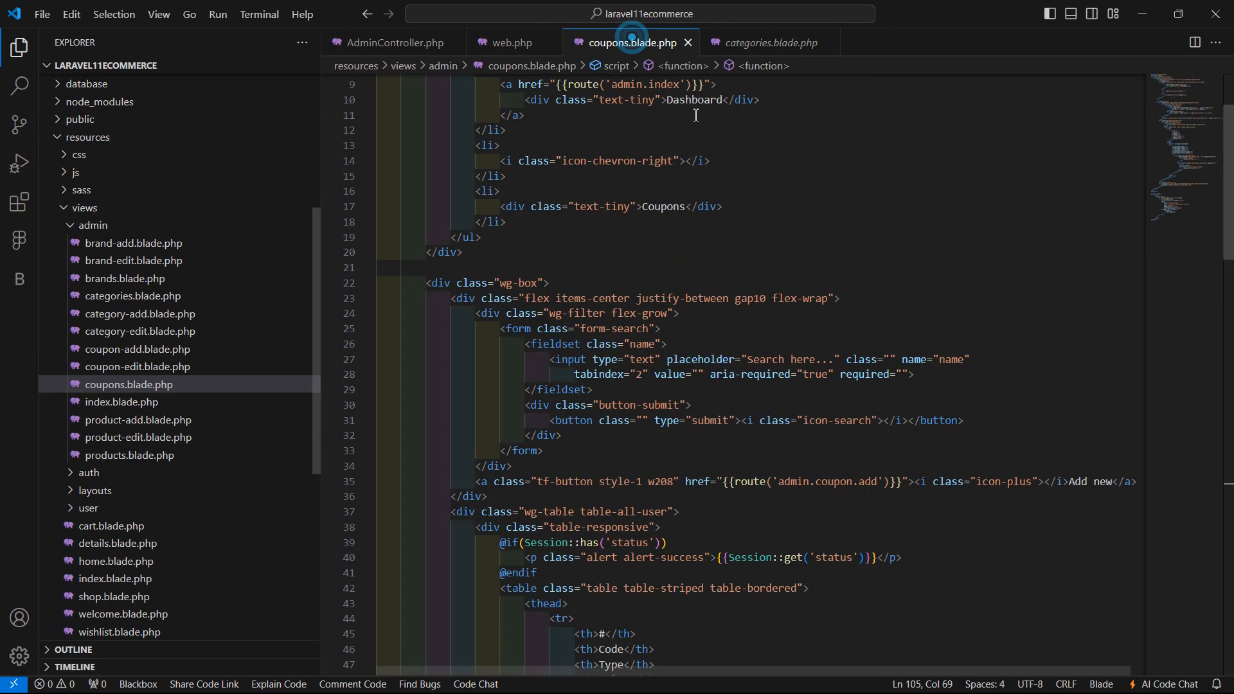
{"action": "scroll", "scroll_direction": "down", "scroll_amount": 3}
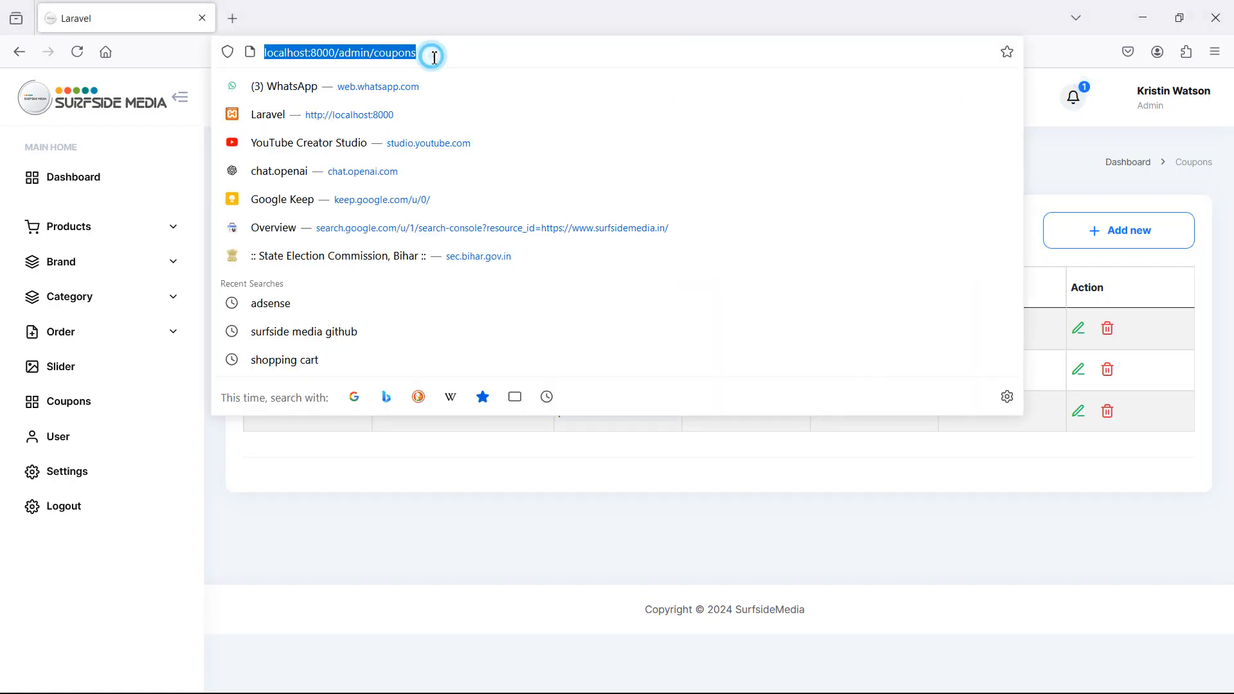
Reload localhost:8000/admin/coupons to test the delete form
{"action": "key", "text": "Return"}
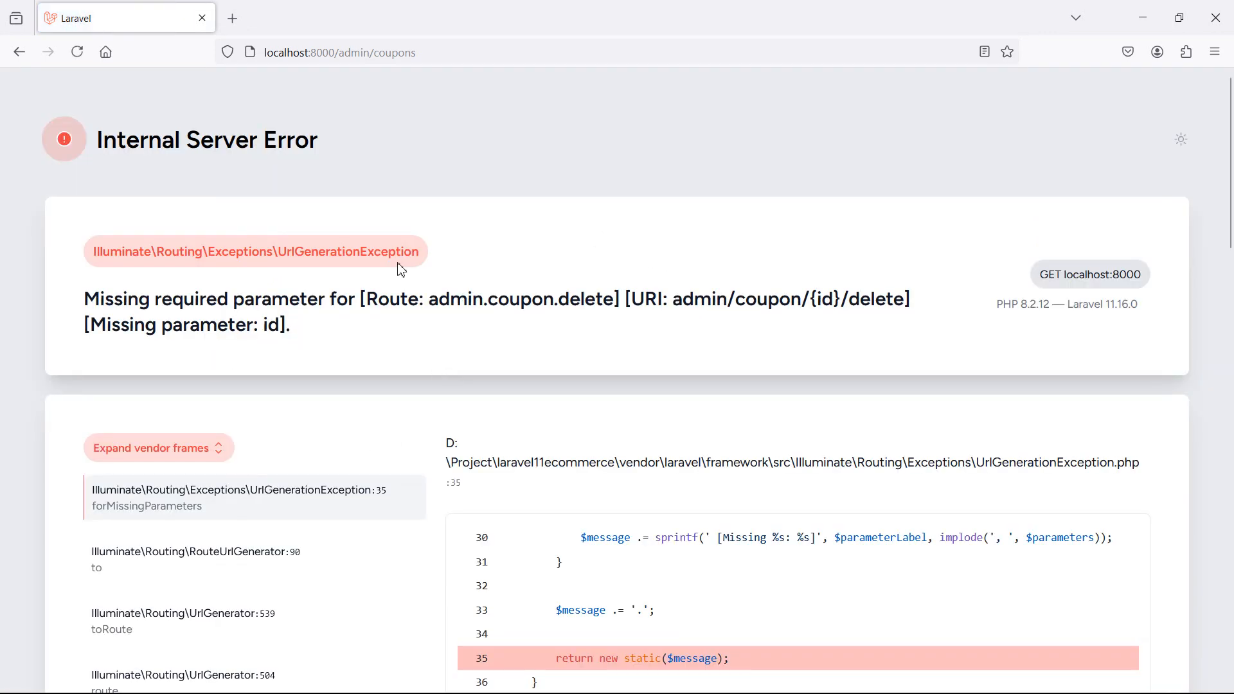
{"action": "mouse_move", "coordinate": [348, 323]}
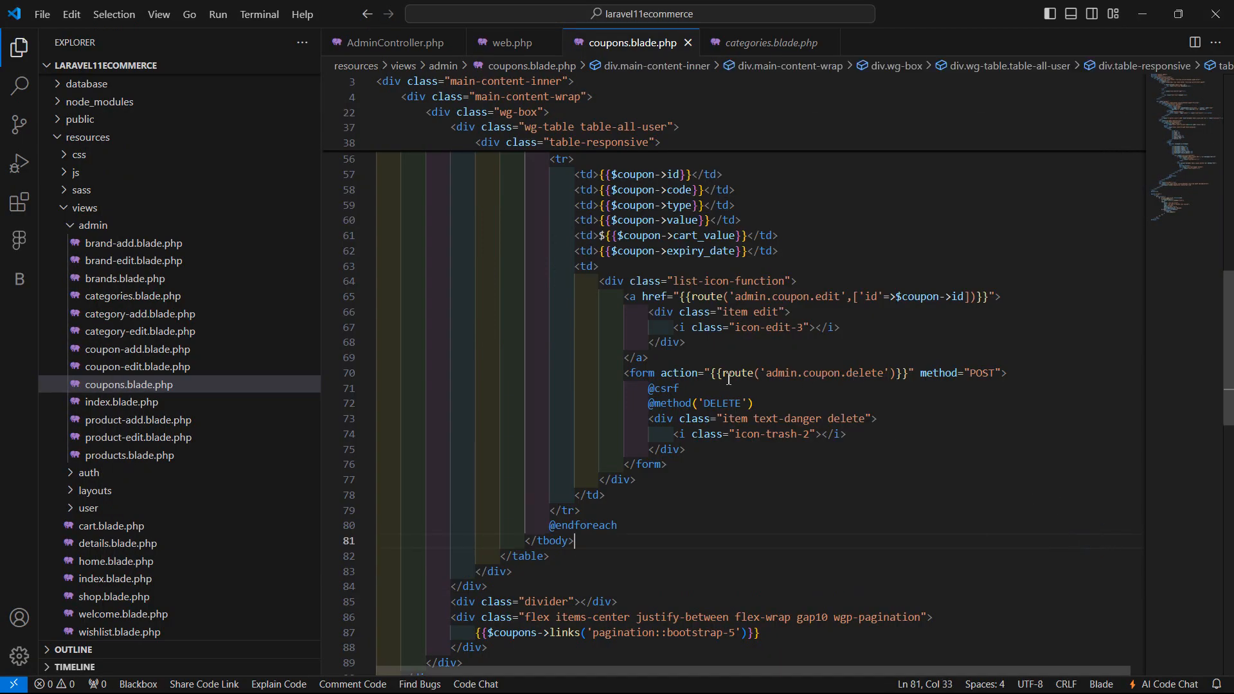
Change the delete form to route('admin.coupon.delete',['id'=>$coupon->id]) in coupons.blade.php
{"action": "left_click", "coordinate": [888, 373]}
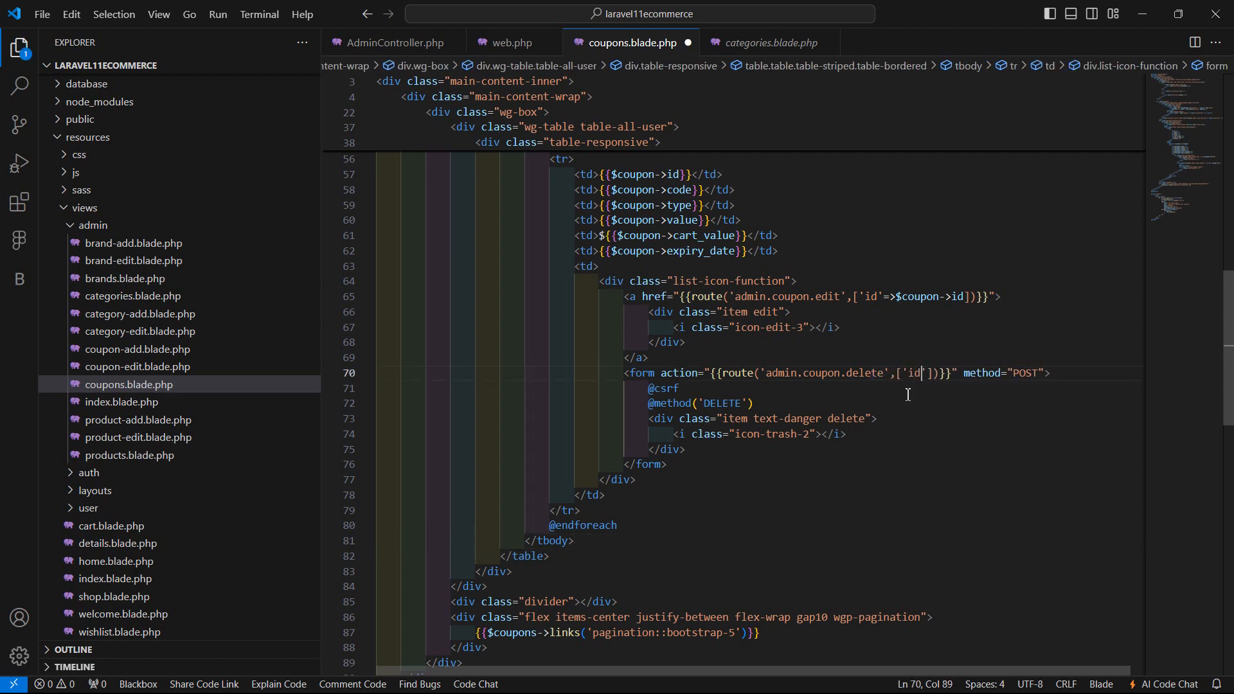
{"action": "type", "text": "=>$coupon"}
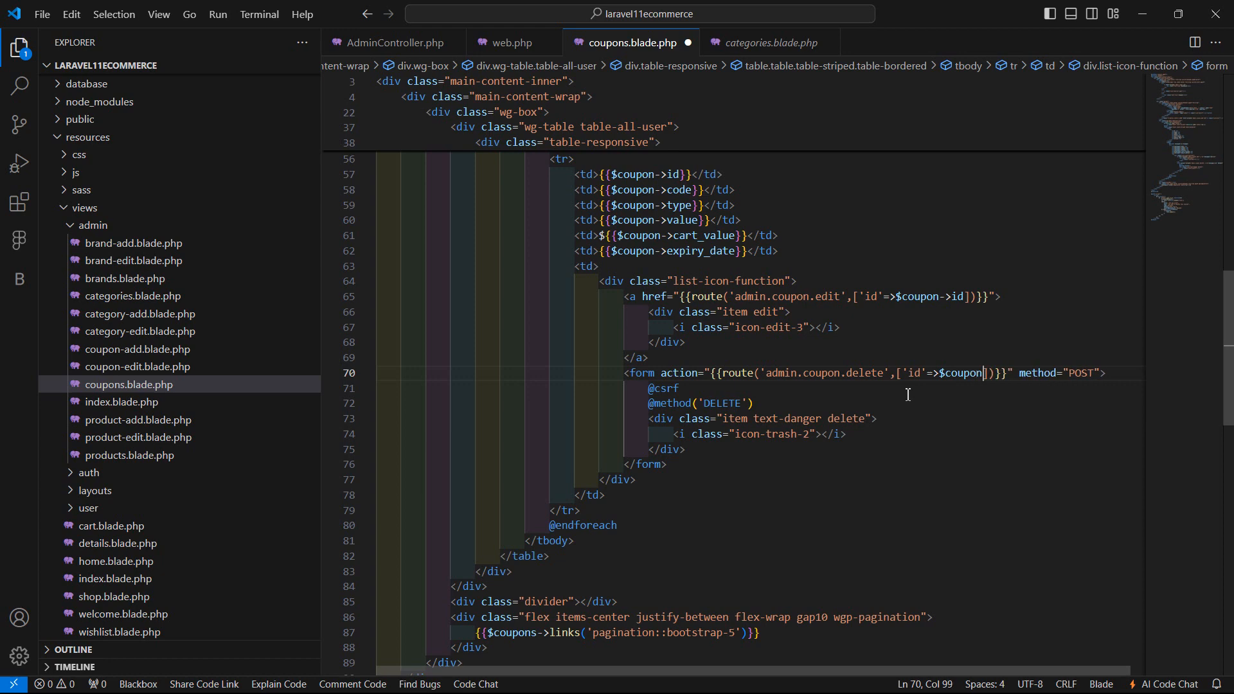
{"action": "type", "text": "->id"}
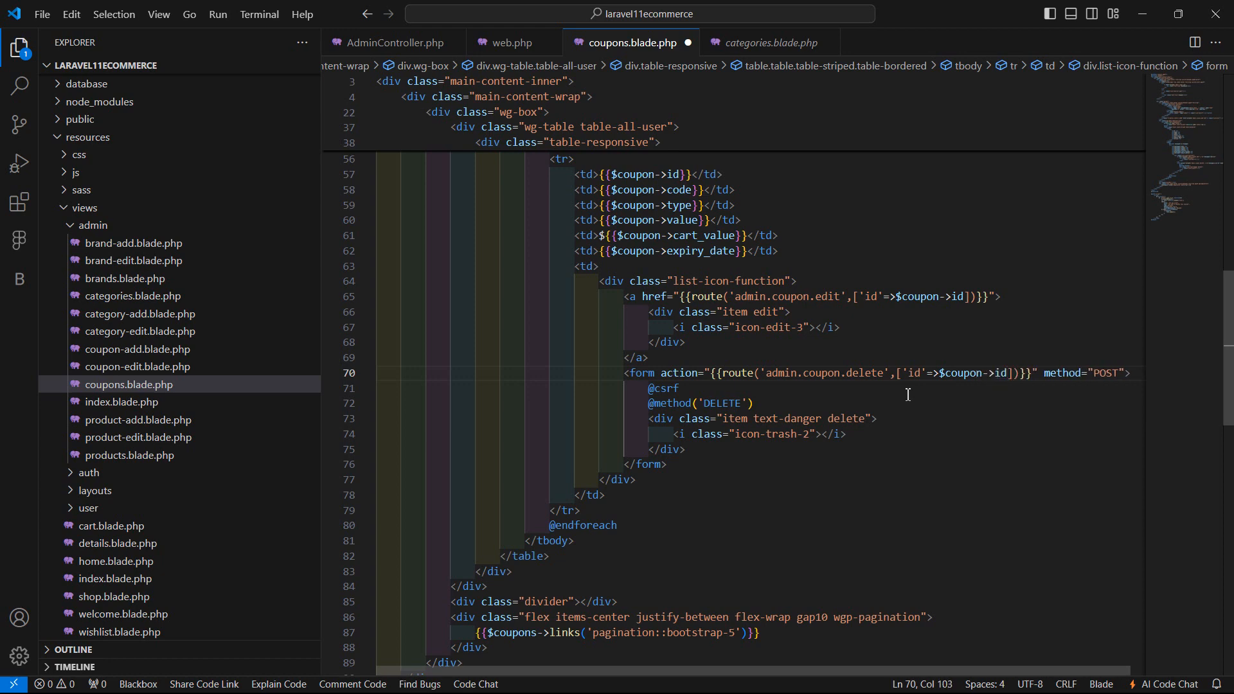
{"action": "key", "text": "alt+tab"}
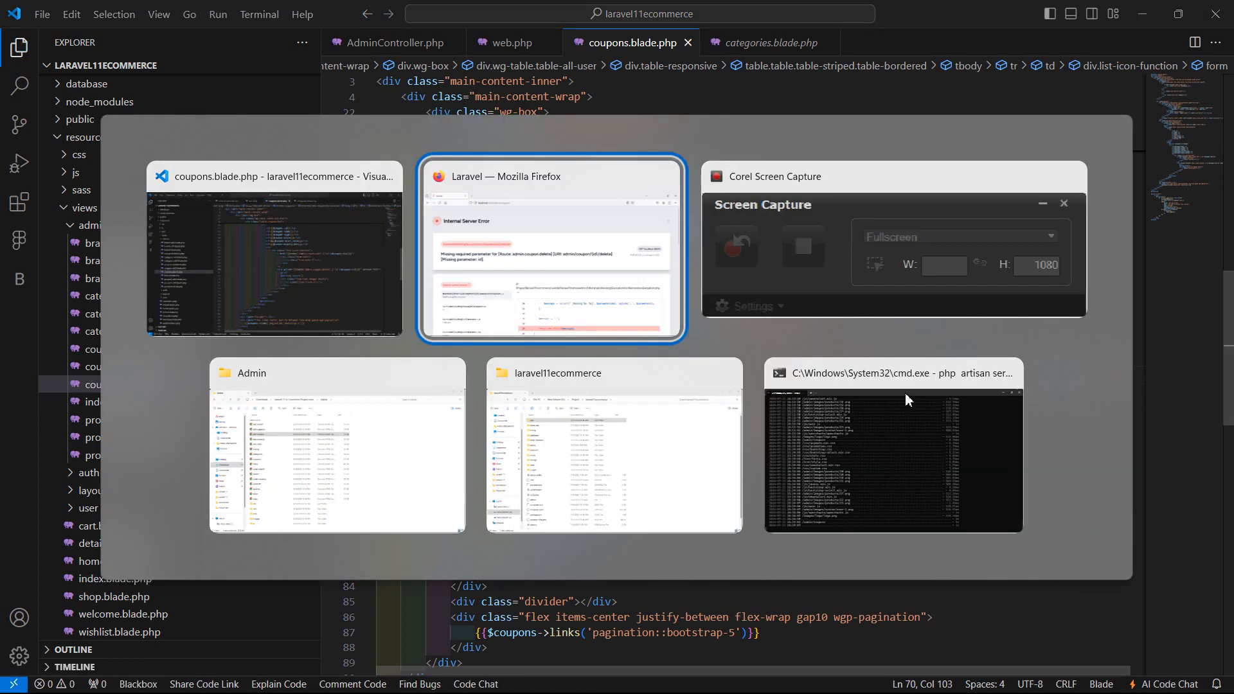
Reload the coupons page and delete coupon OFF100, confirming with Yes in the SweetAlert dialog
{"action": "left_click", "coordinate": [551, 248]}
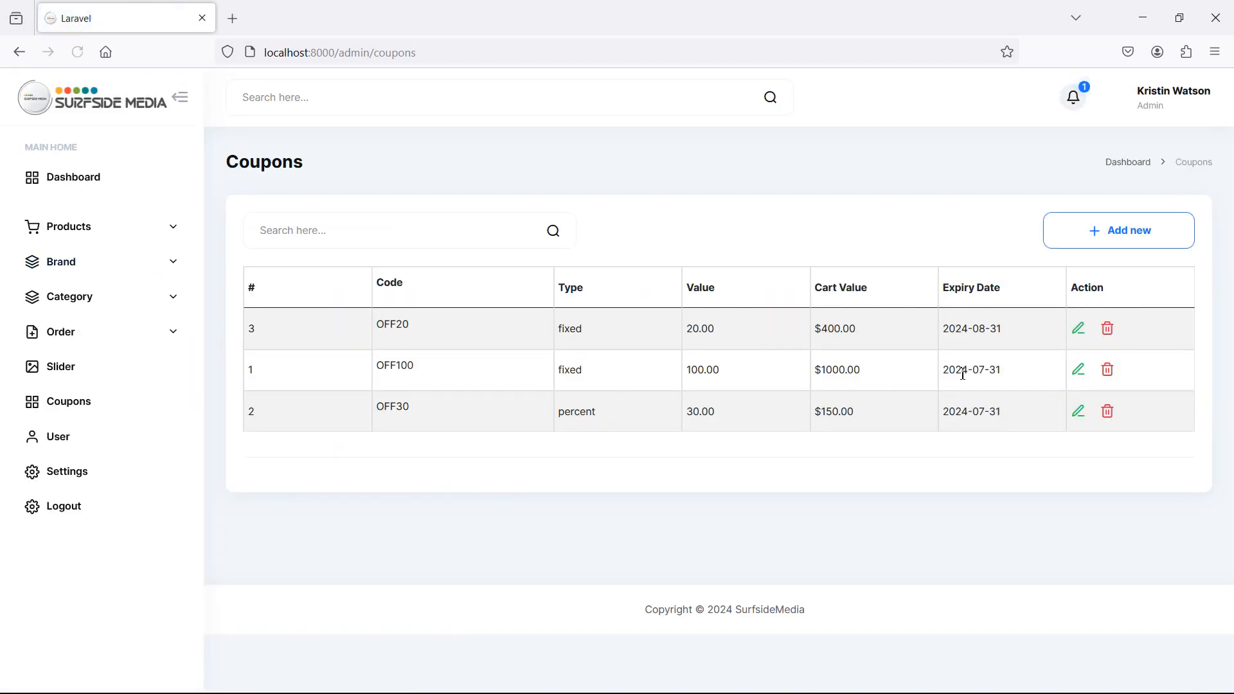
{"action": "left_click", "coordinate": [252, 371]}
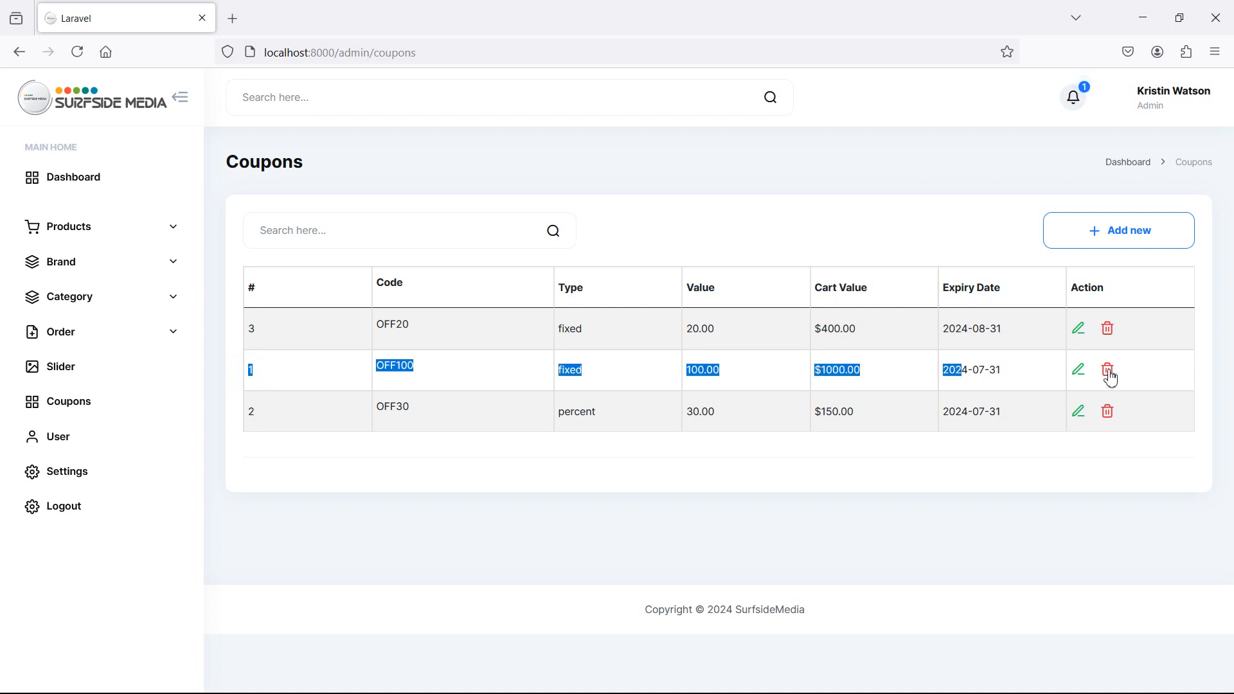
{"action": "left_click", "coordinate": [1108, 370]}
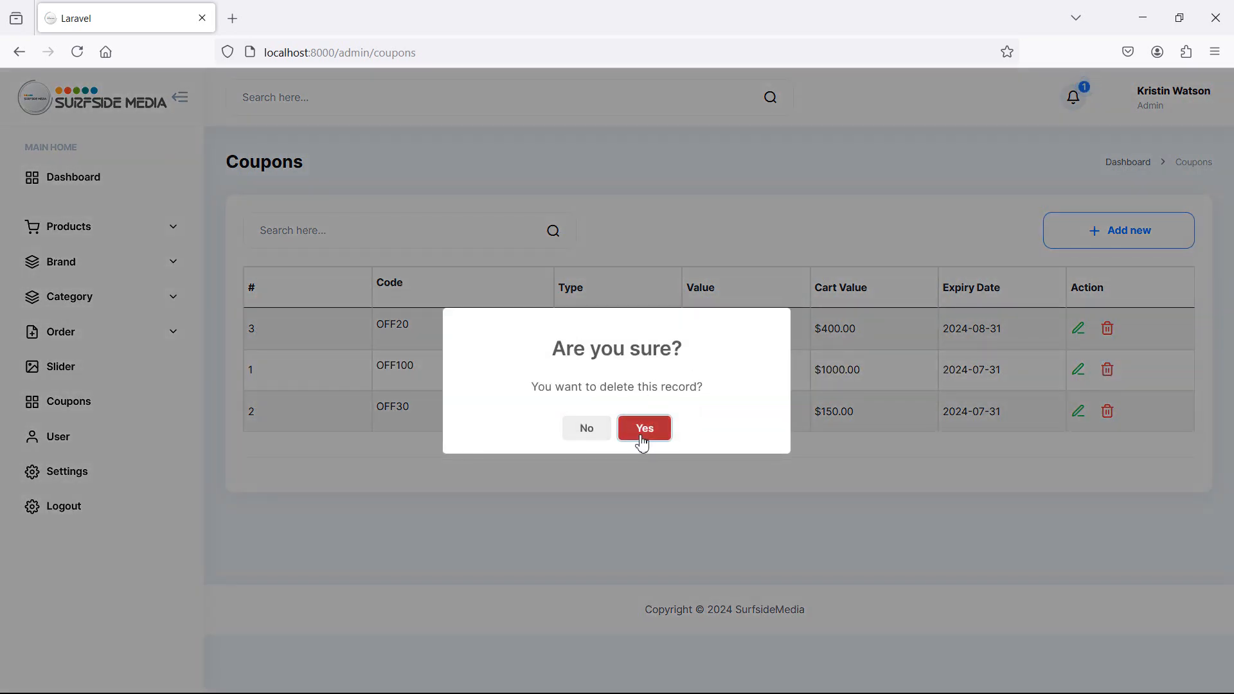
{"action": "left_click", "coordinate": [645, 428]}
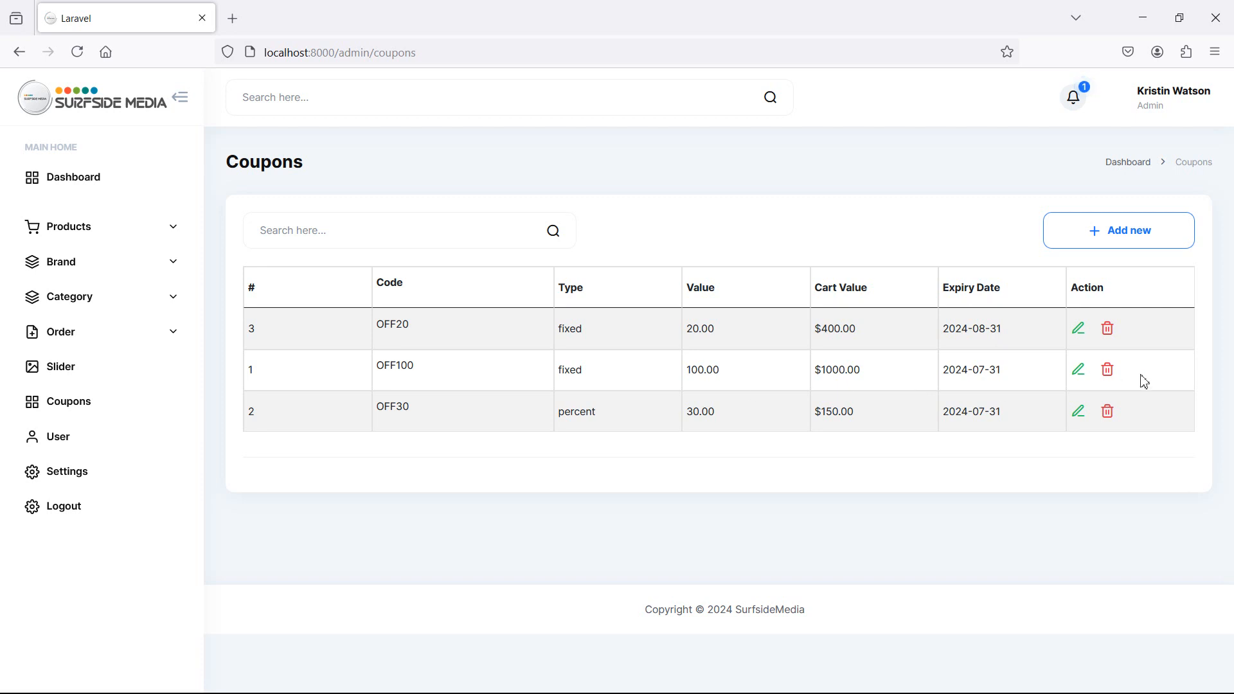
{"action": "left_click", "coordinate": [1107, 370]}
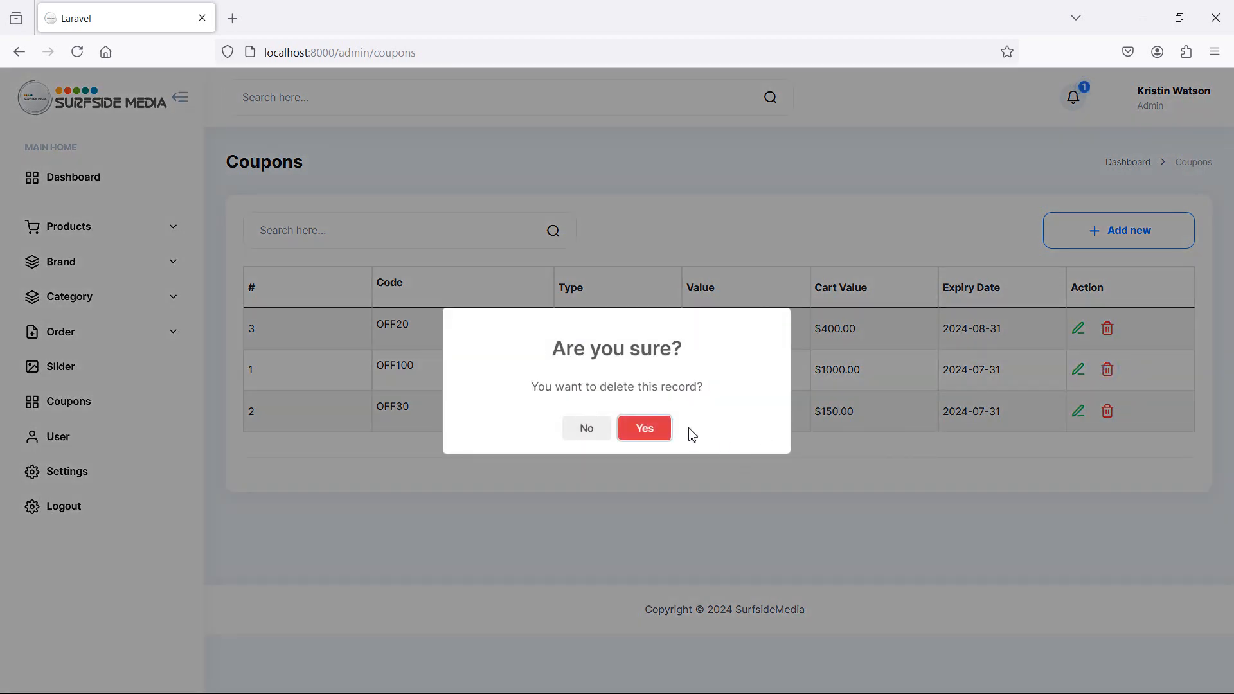
{"action": "left_click", "coordinate": [644, 429]}
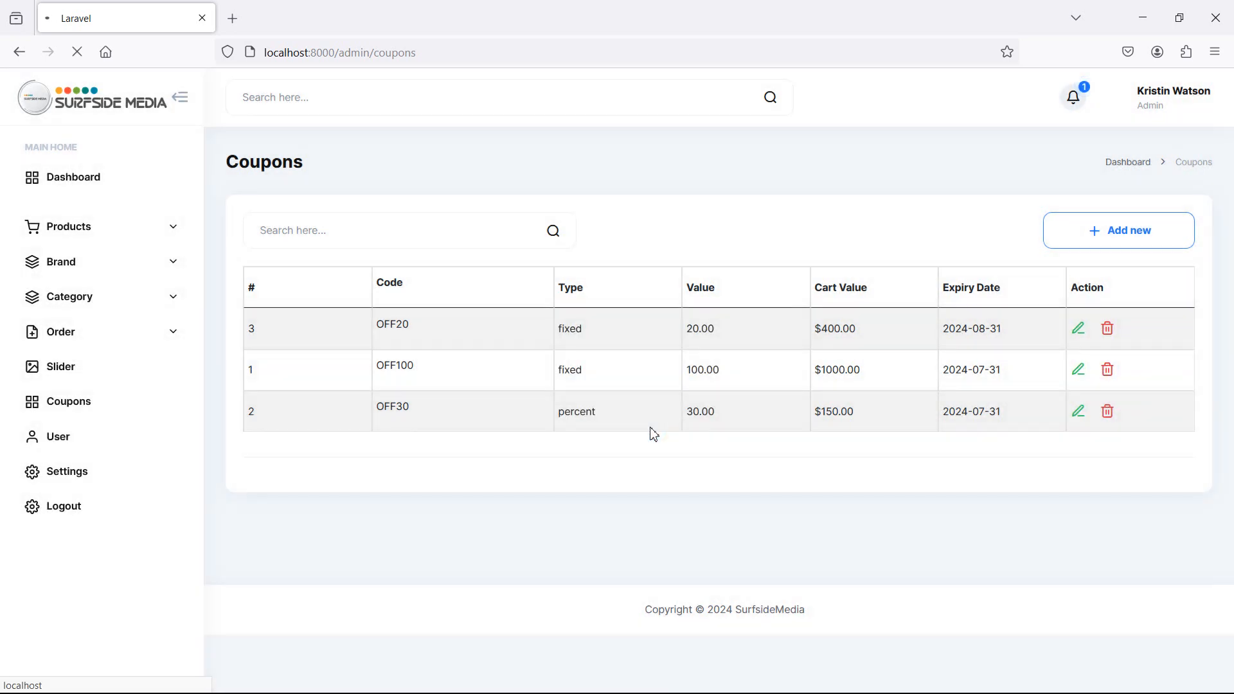
{"action": "left_click", "coordinate": [1107, 369]}
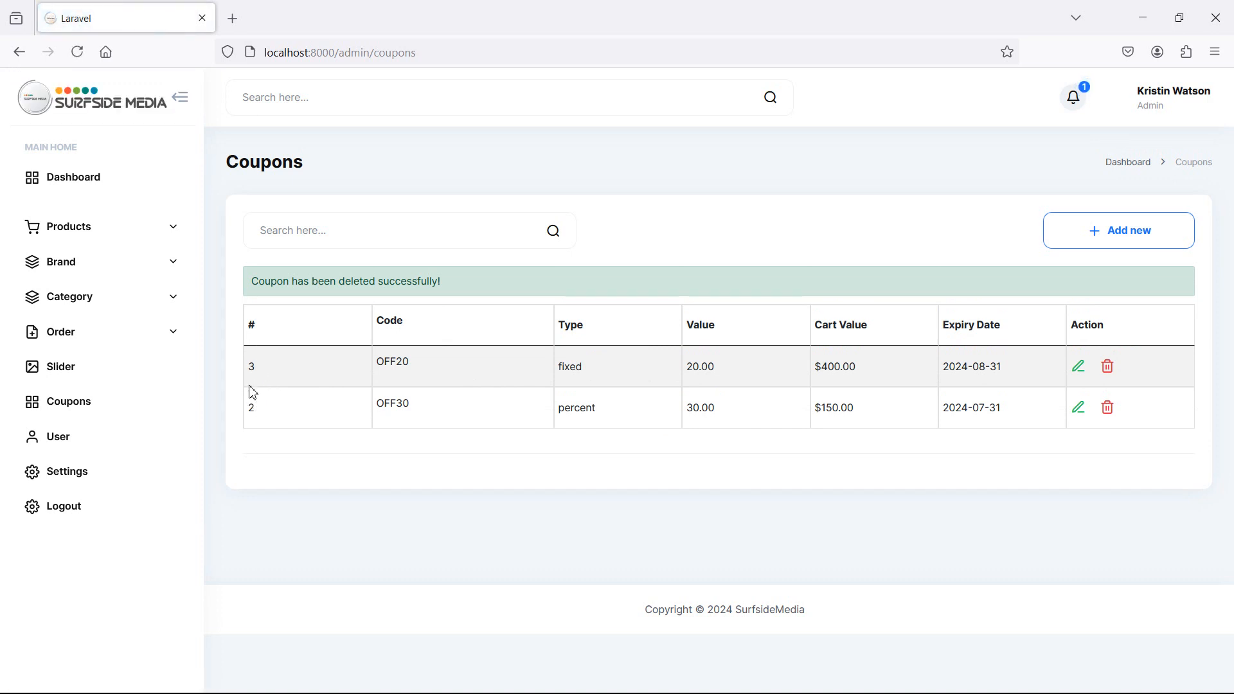
{"action": "mouse_move", "coordinate": [926, 389]}
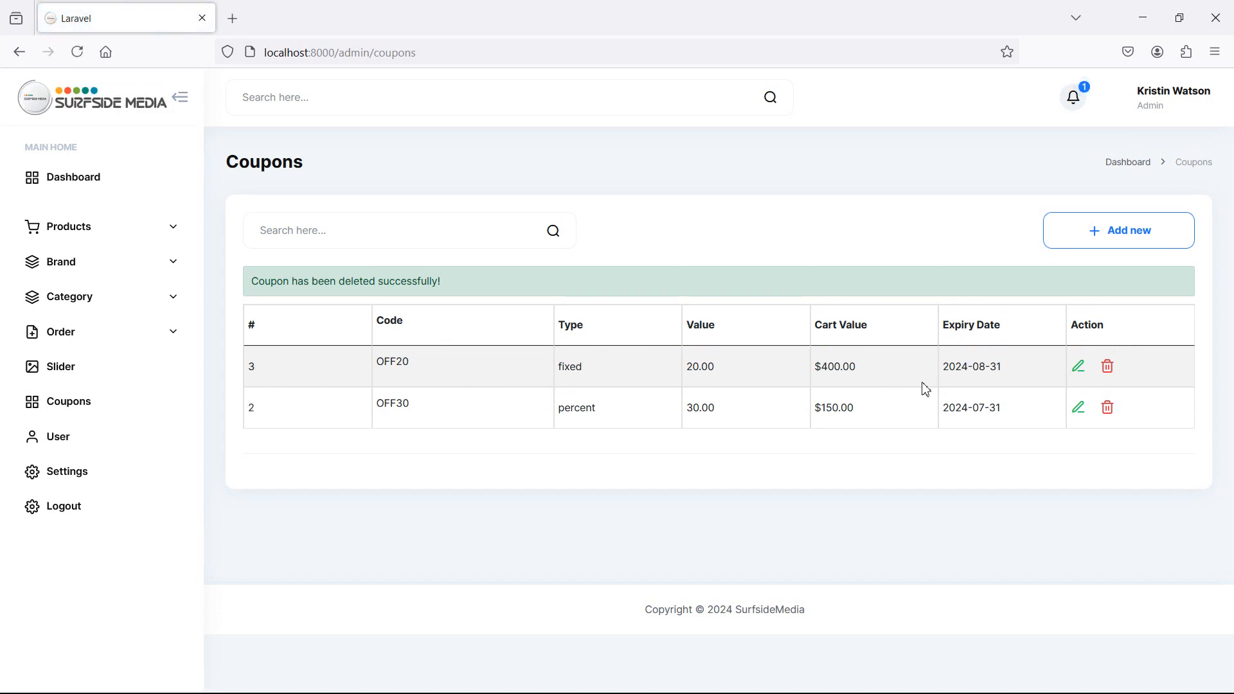
{"action": "mouse_move", "coordinate": [493, 521]}
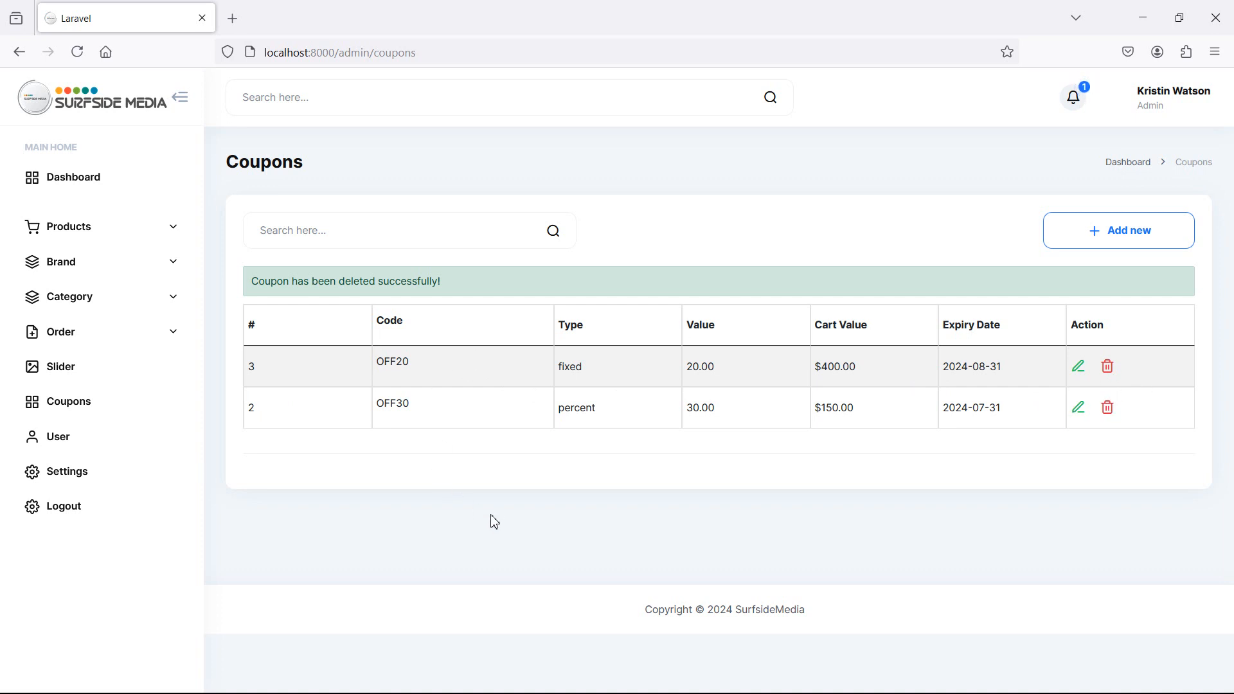
{"action": "mouse_move", "coordinate": [602, 163]}
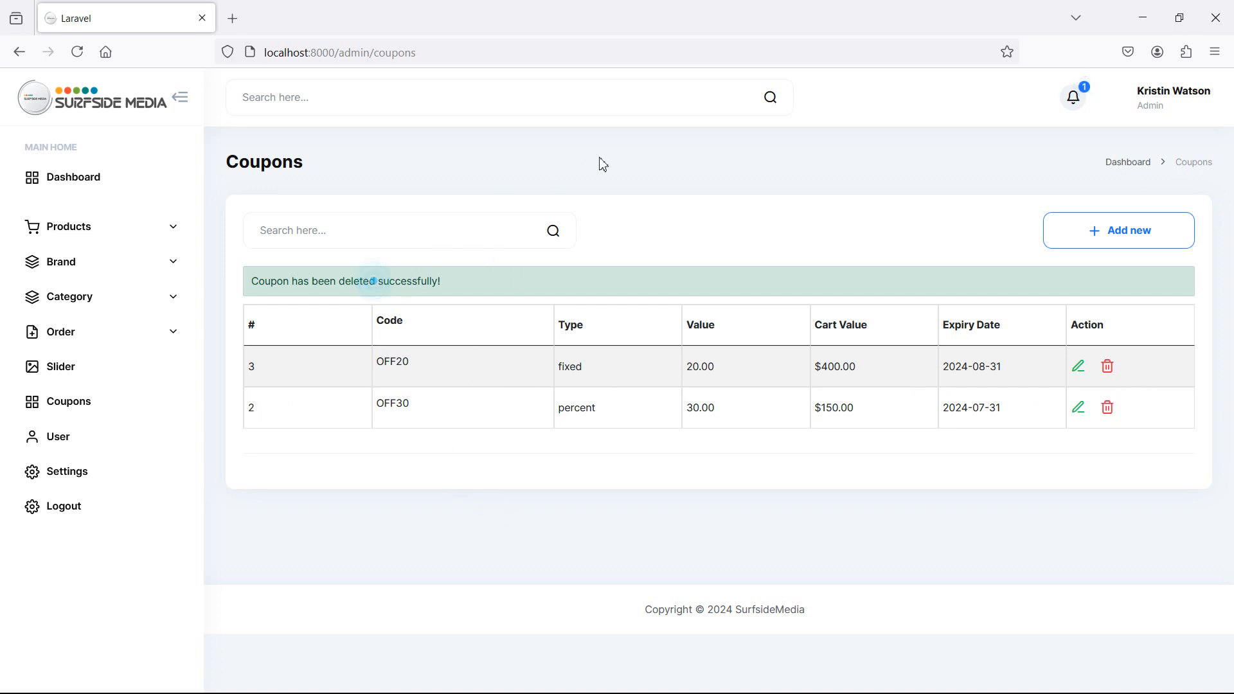
{"action": "left_click", "coordinate": [769, 97]}
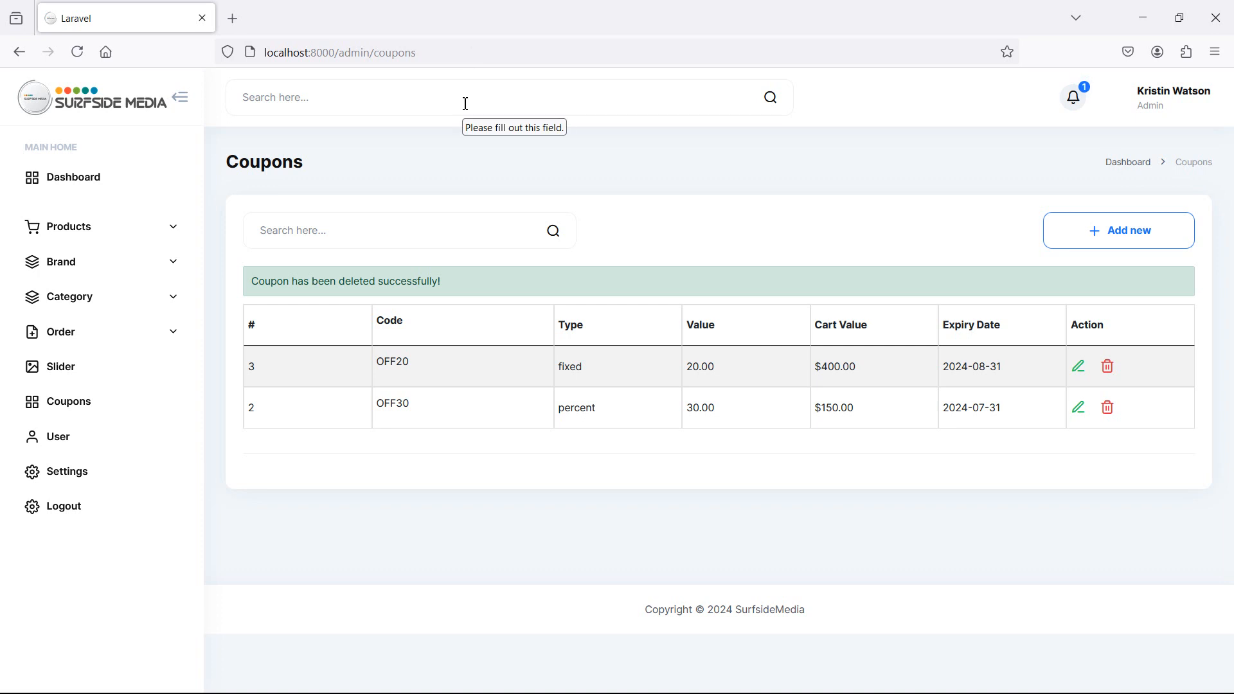